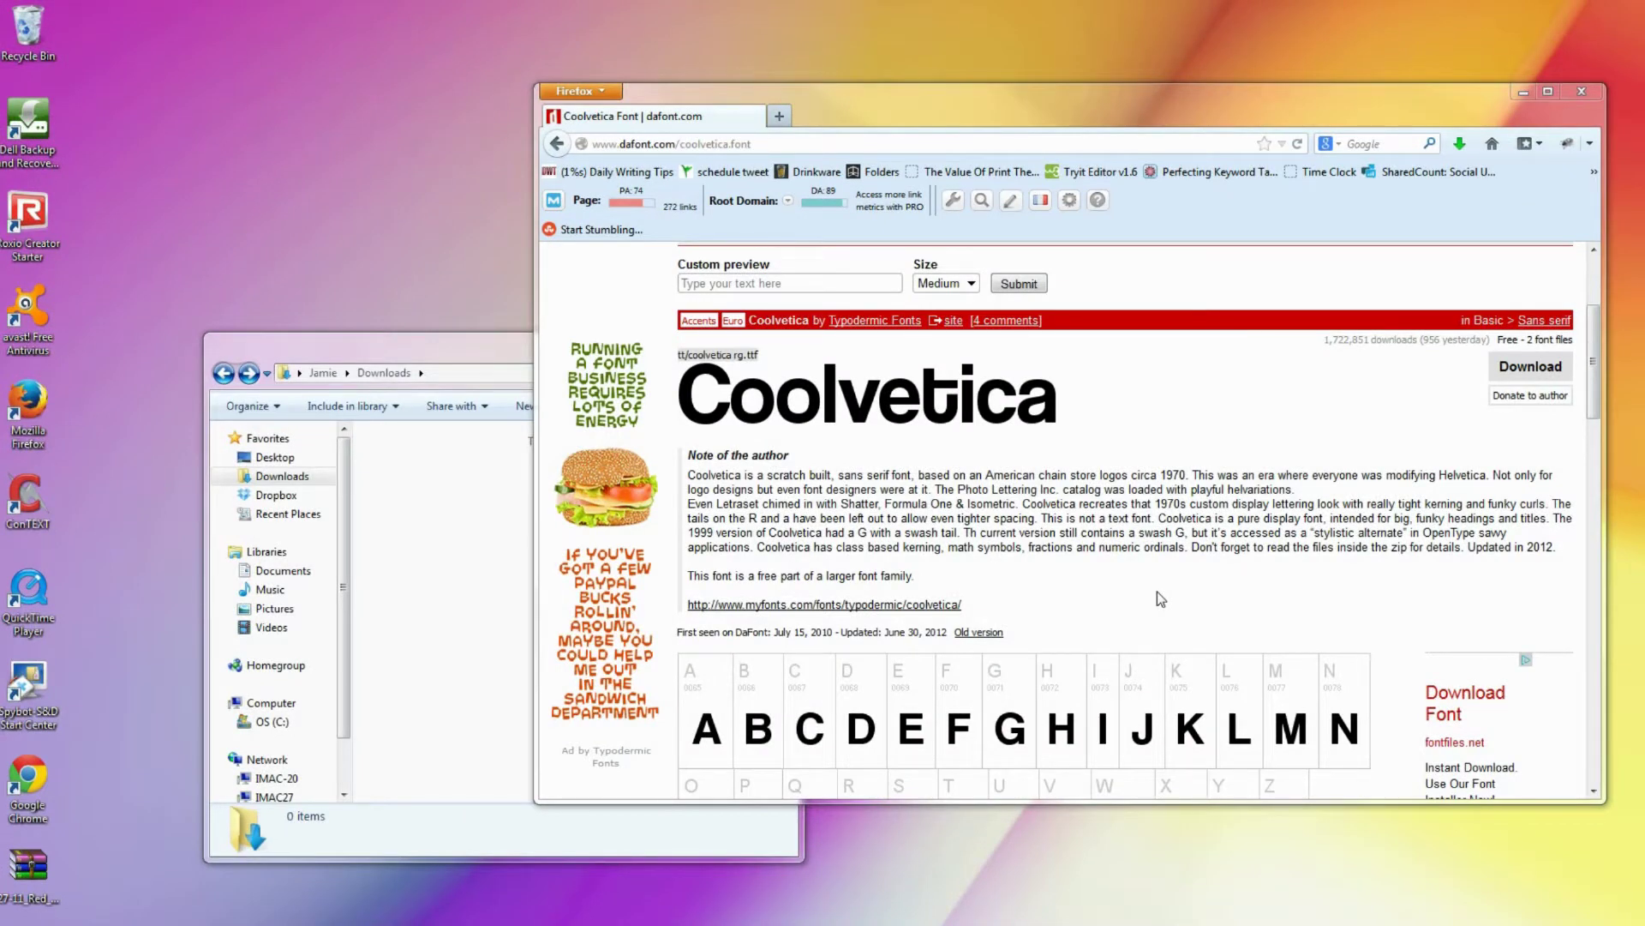
mouse_move(1153, 589)
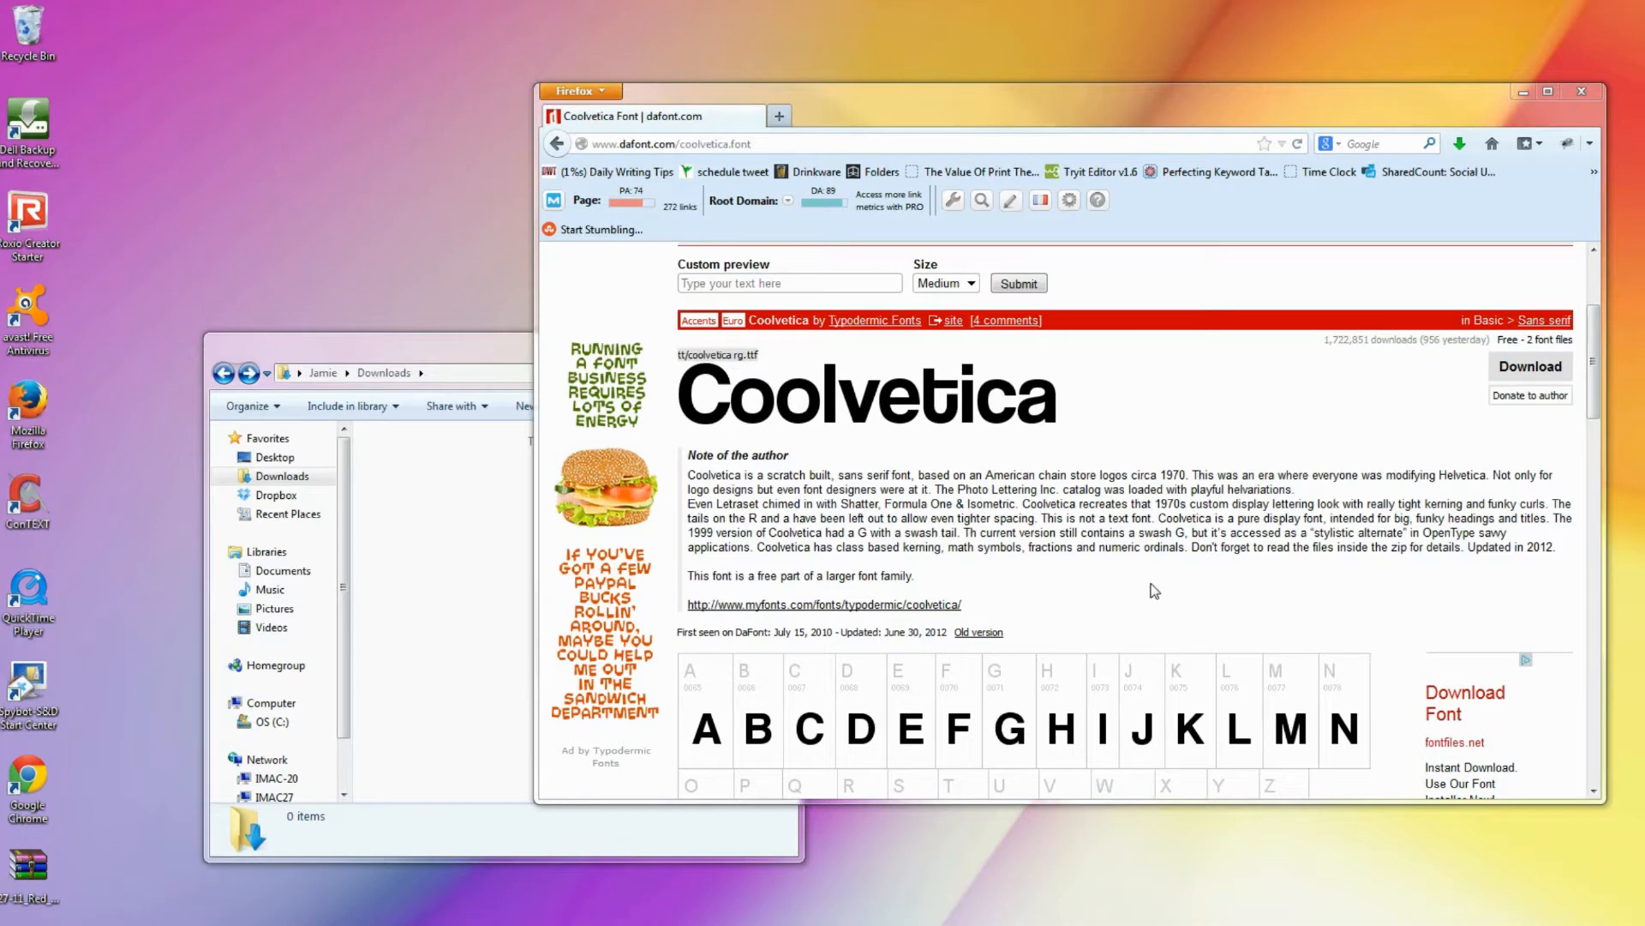
mouse_move(1068, 433)
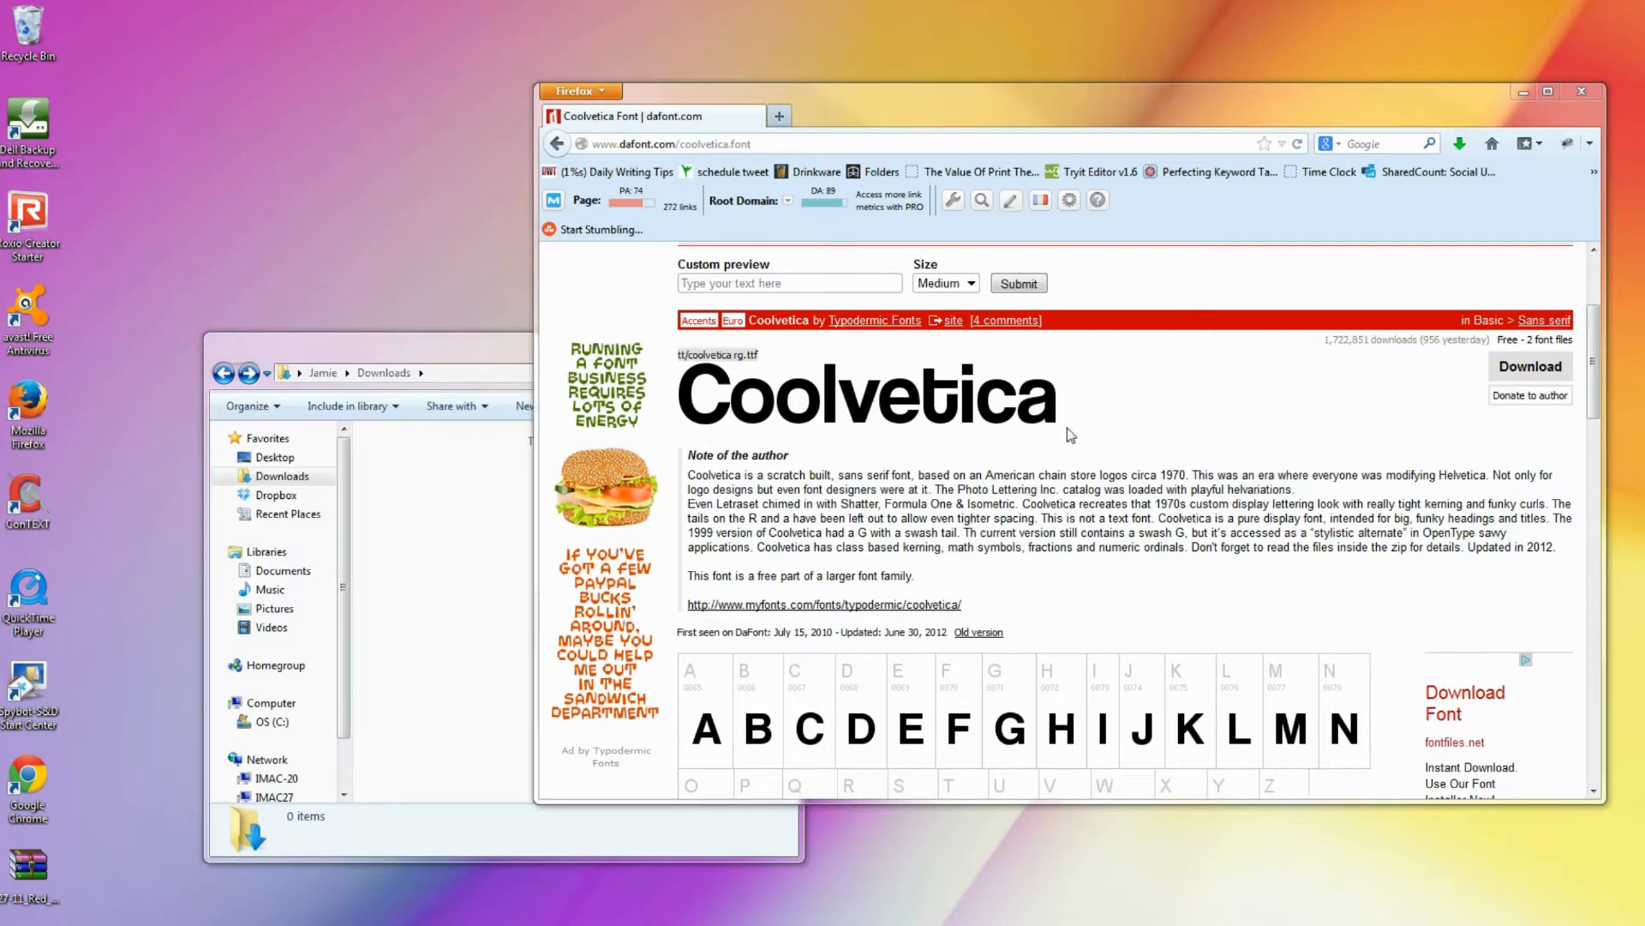
Download coolvetica.zip from the dafont page and save it to Downloads.
left_click(1530, 367)
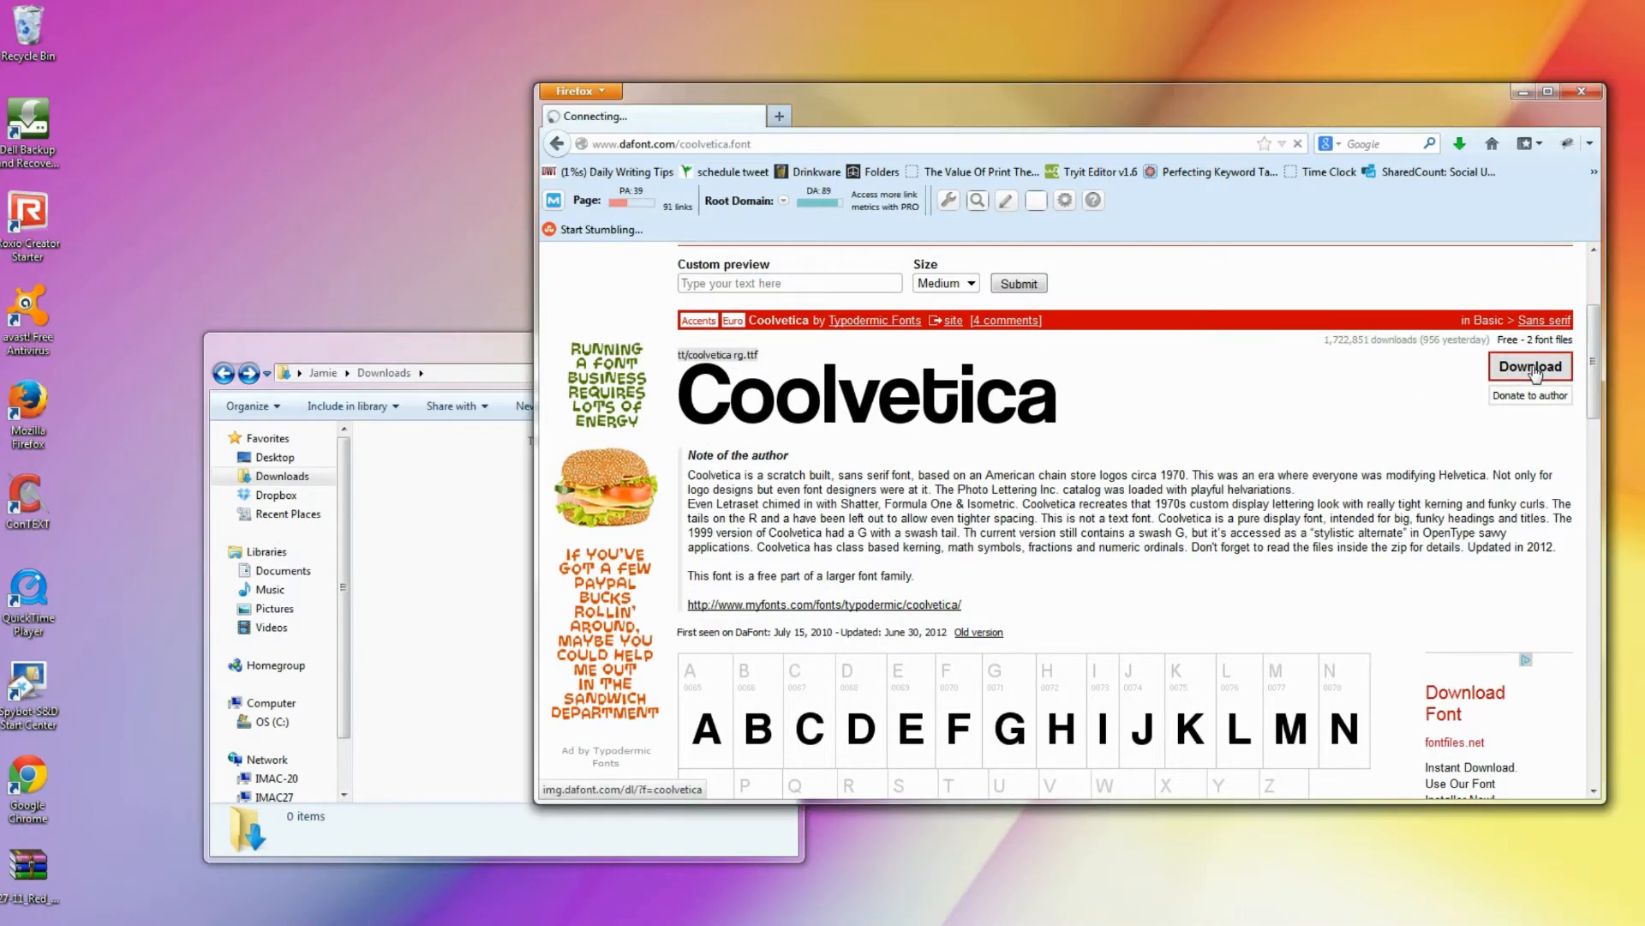
left_click(1528, 367)
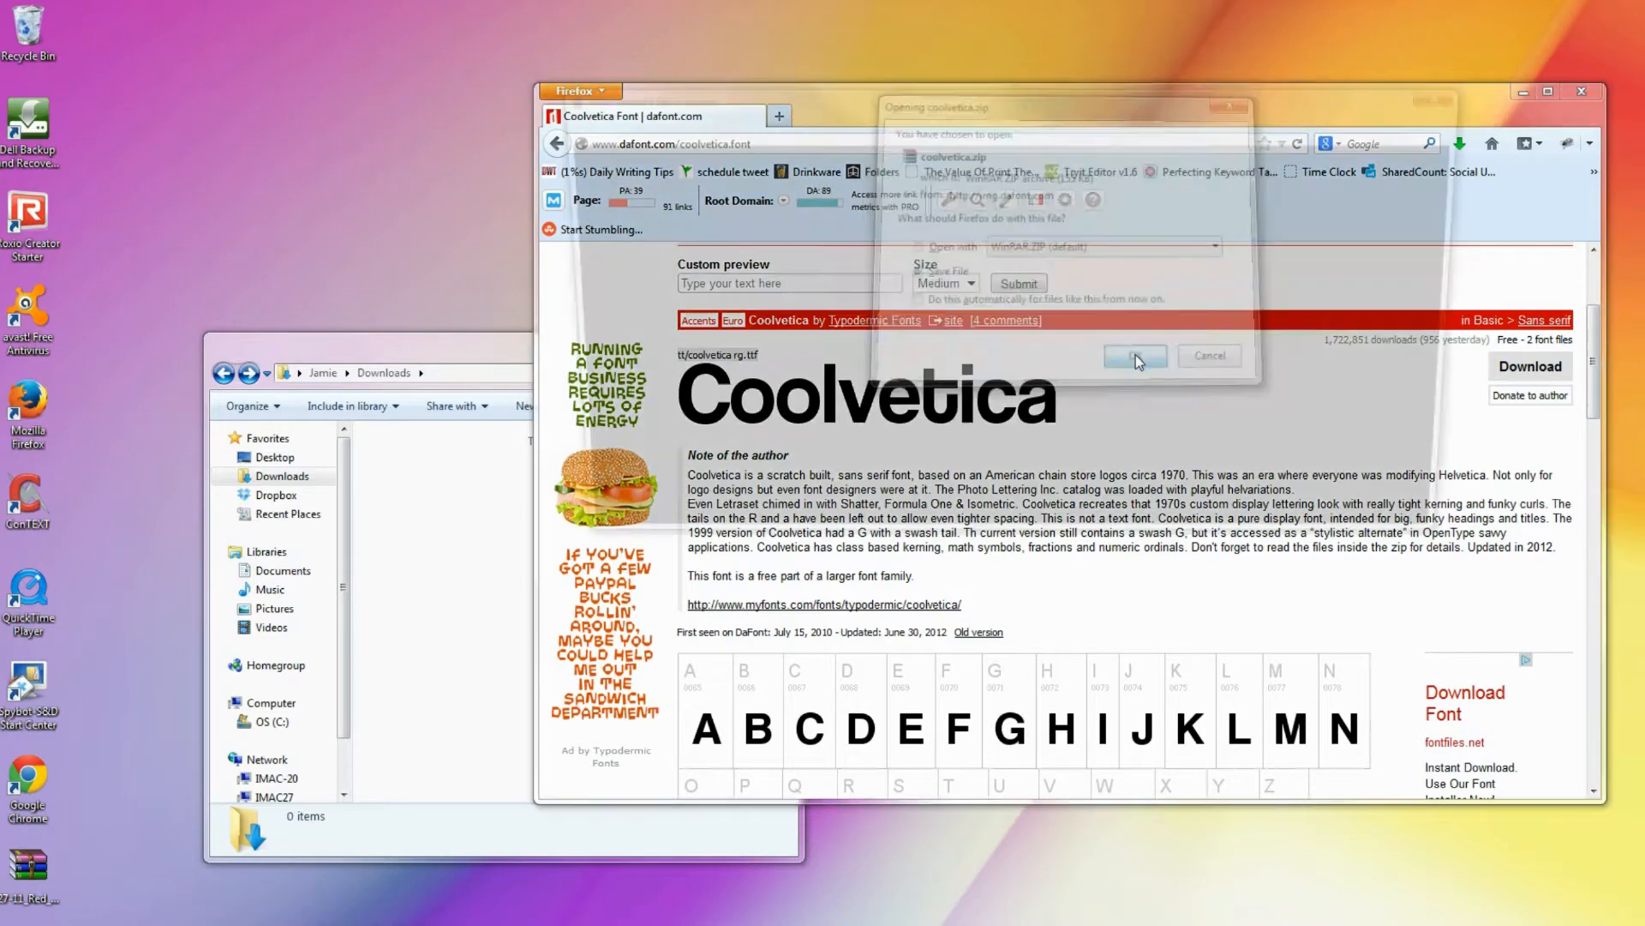
left_click(1134, 355)
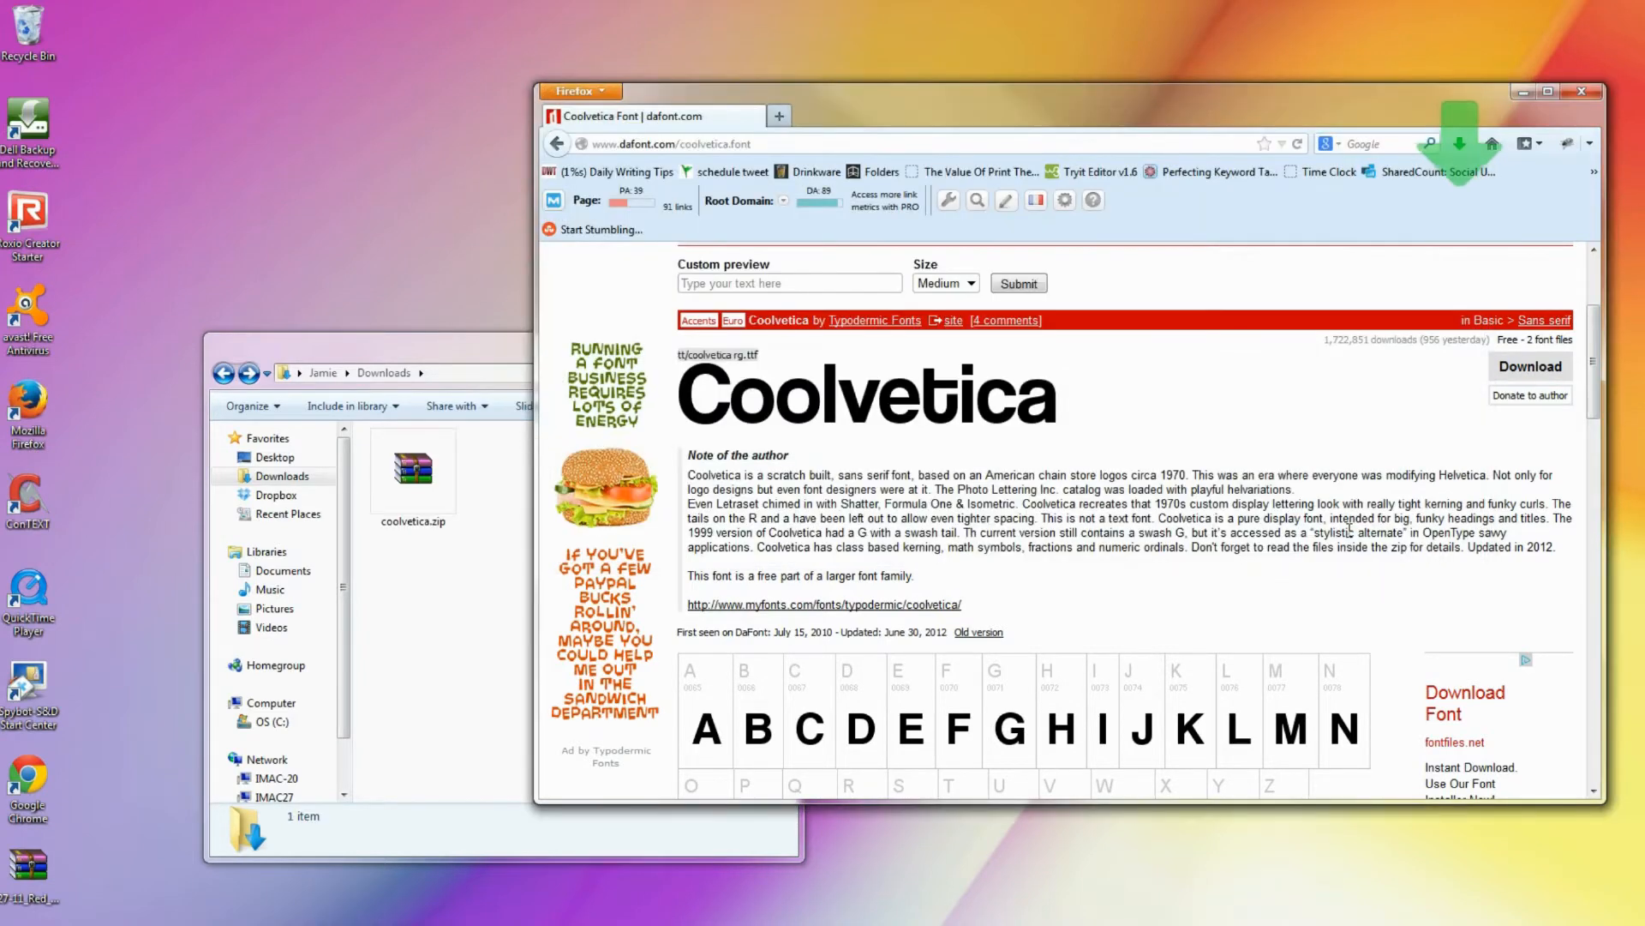
left_click(413, 470)
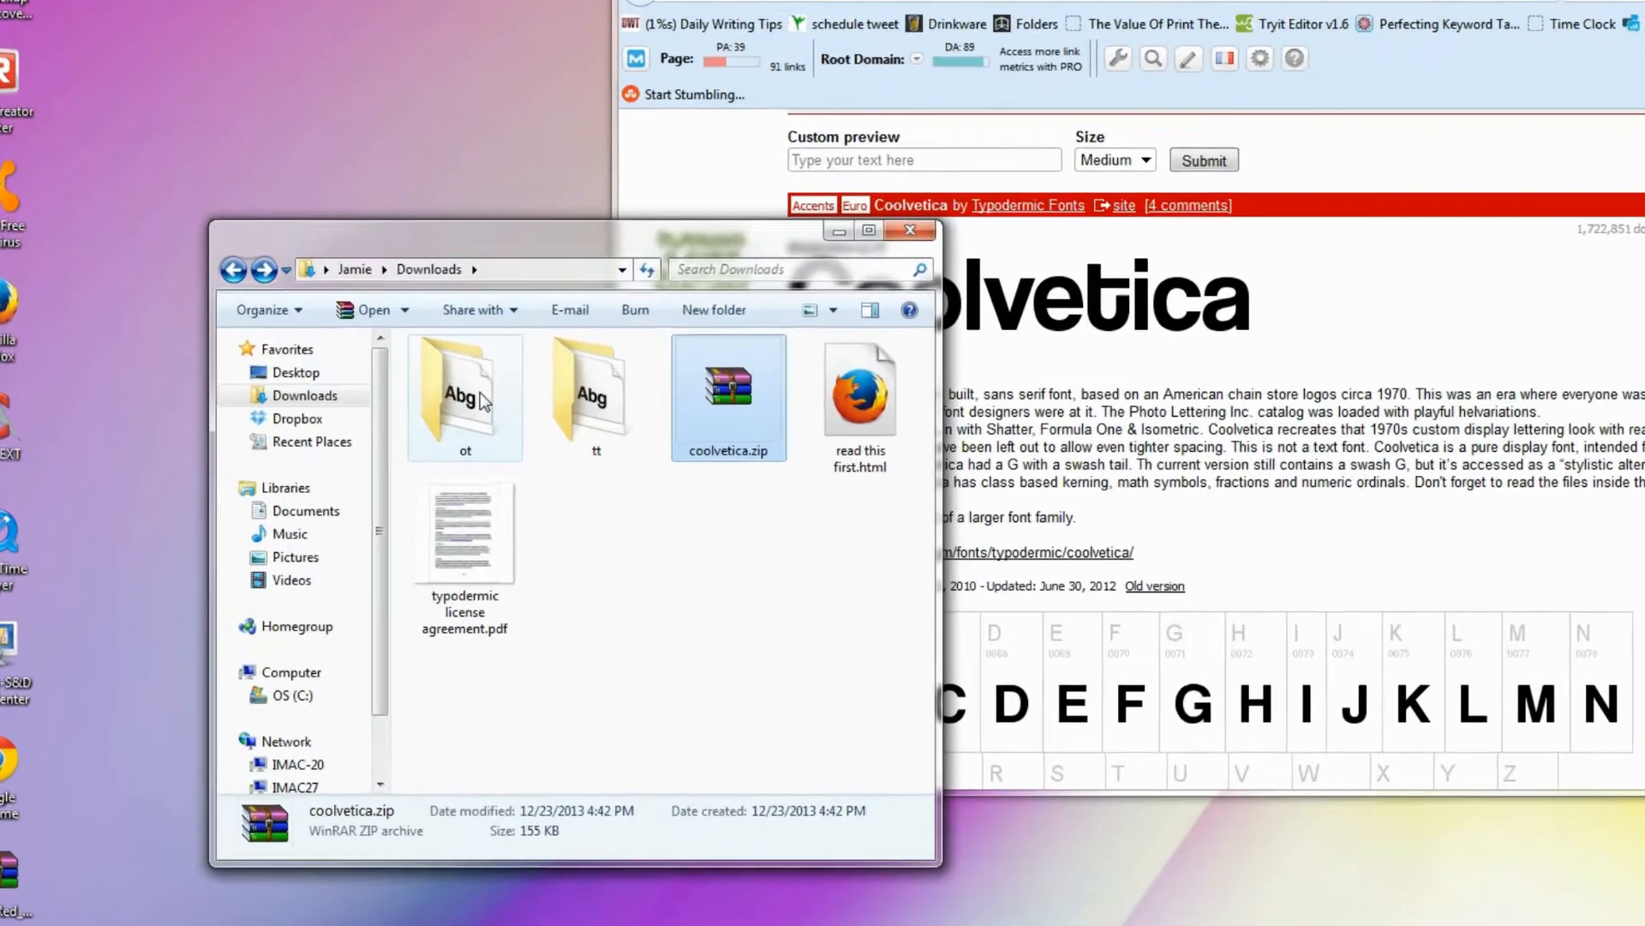
Install coolvetica rg.otf from the extracted ot folder via its context menu.
double_click(465, 389)
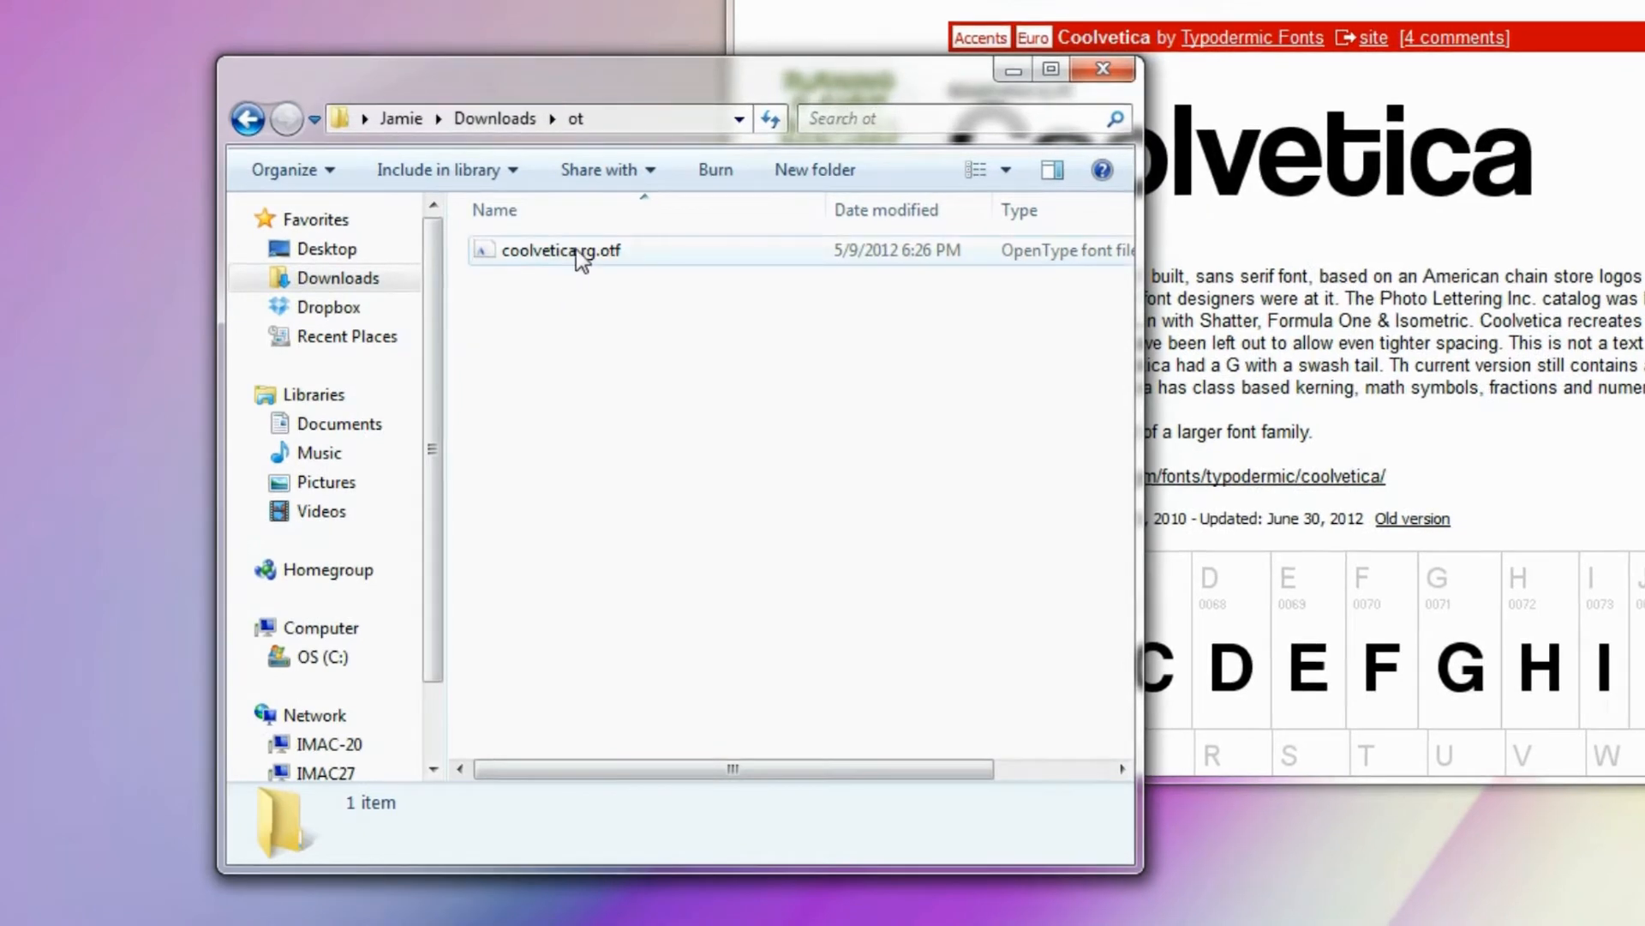
right_click(562, 250)
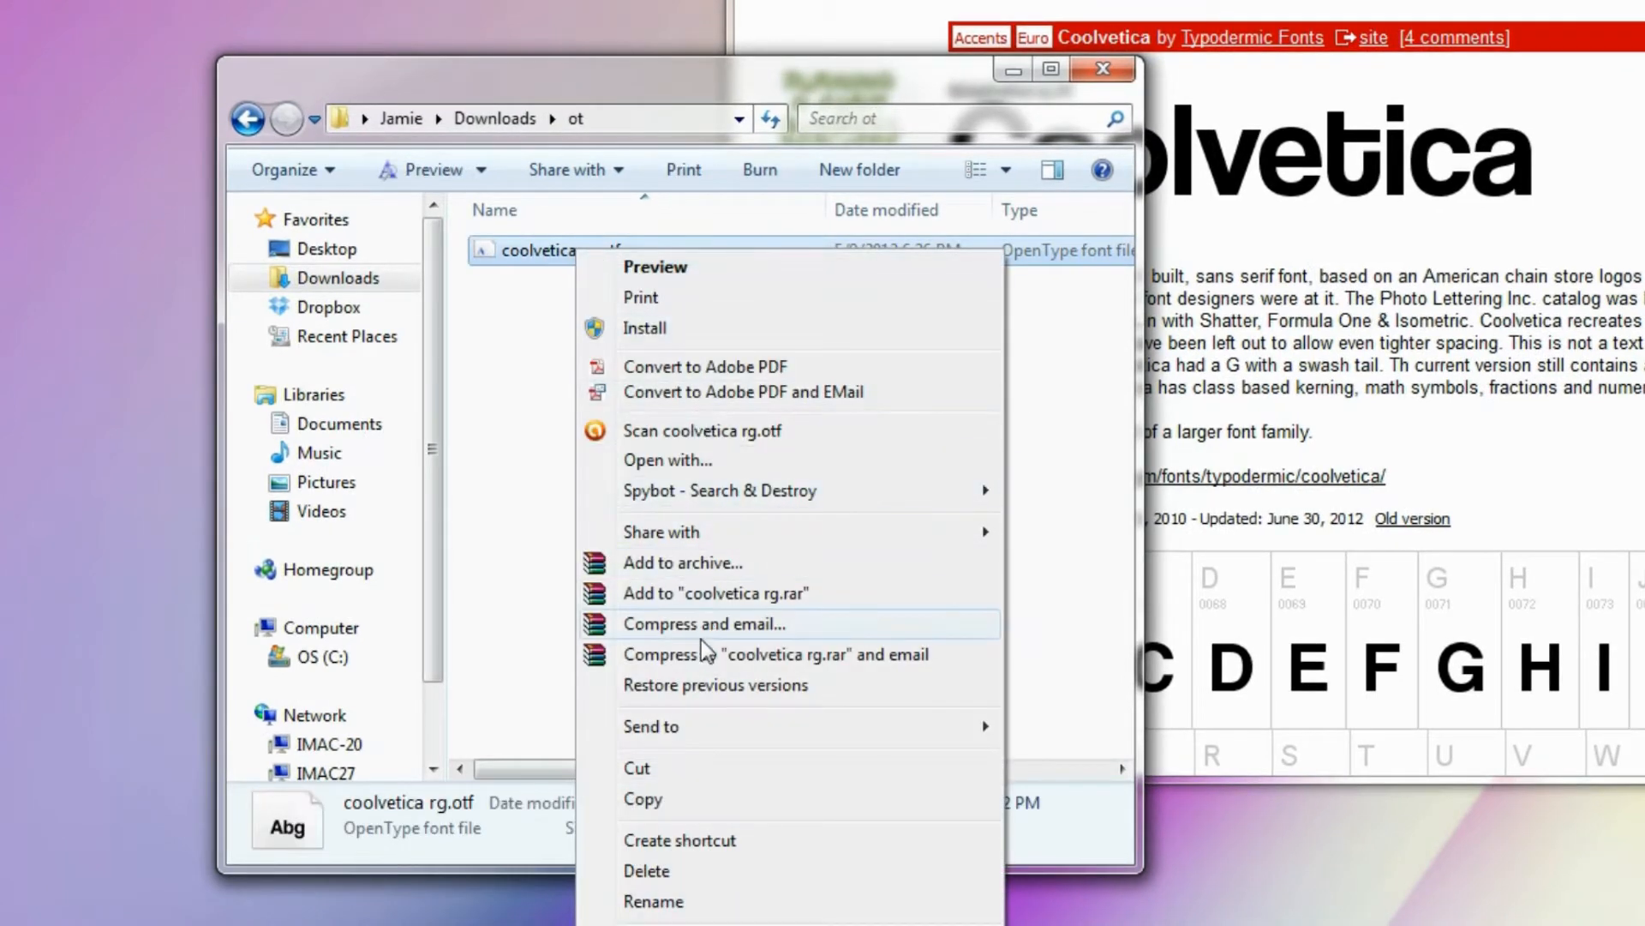
left_click(644, 327)
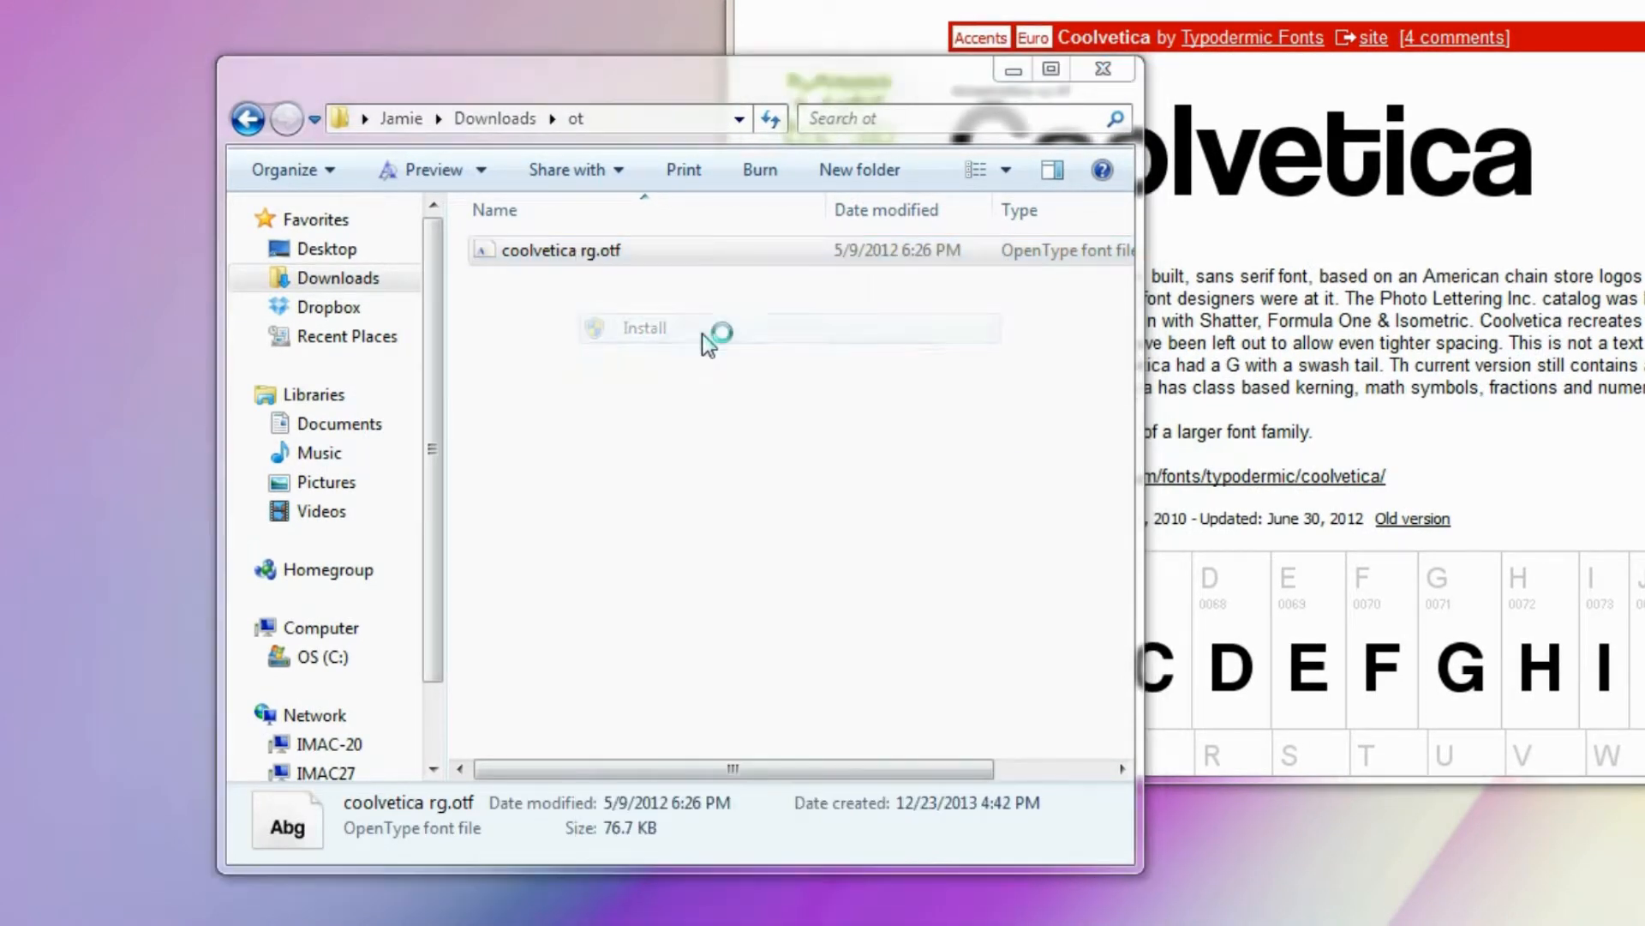
left_click(645, 327)
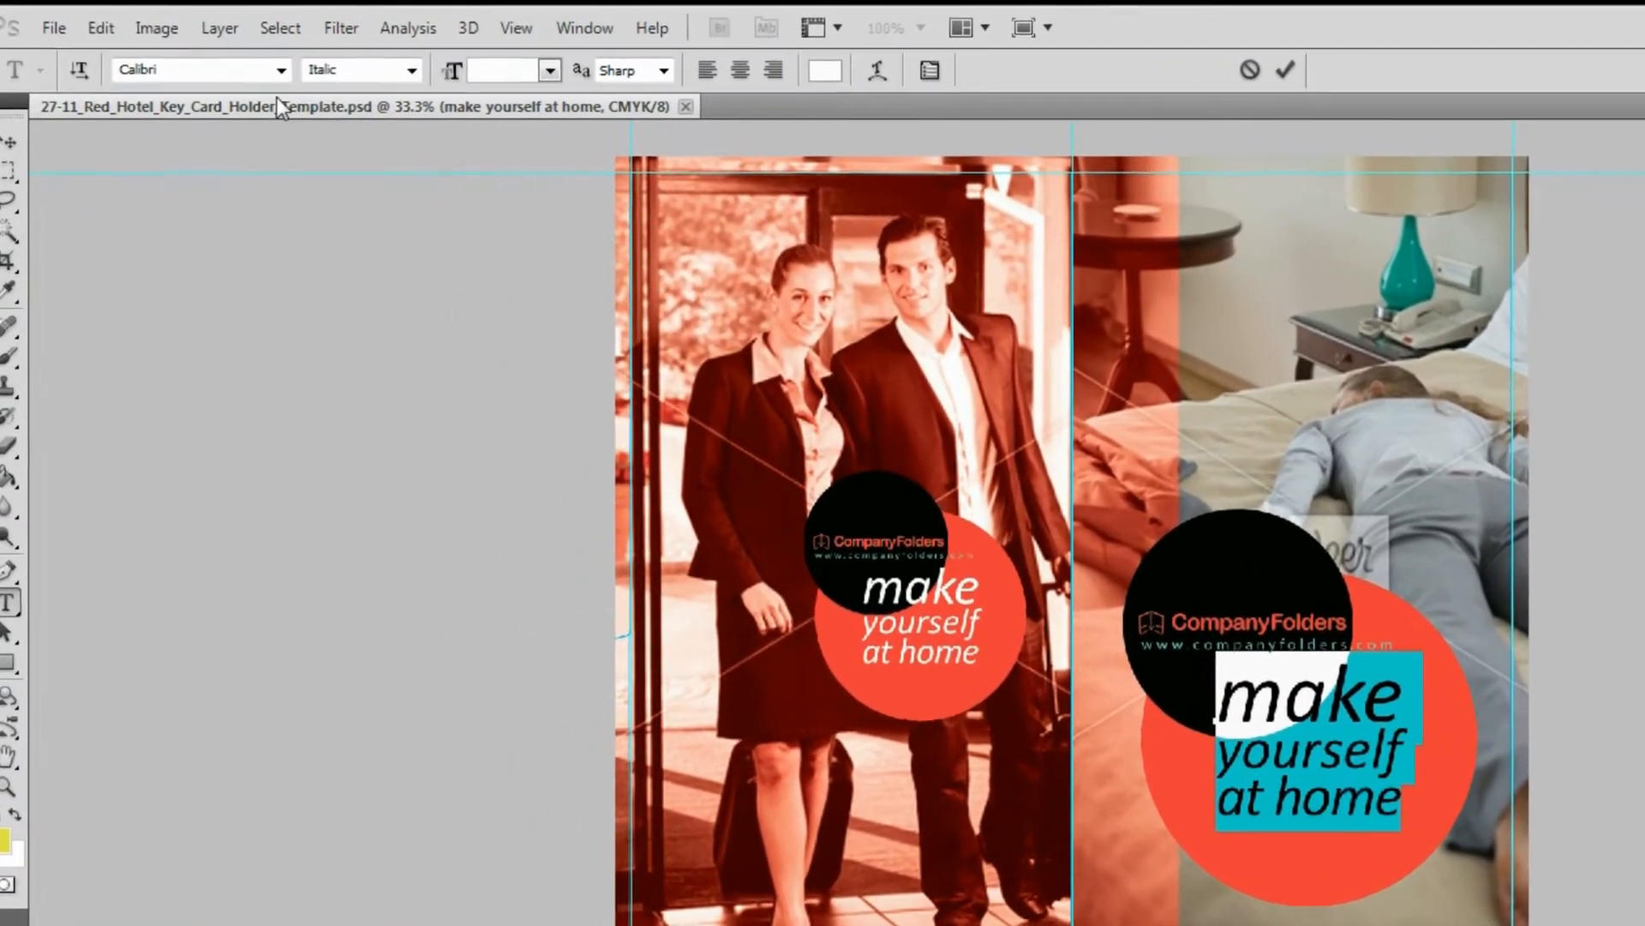
left_click(296, 68)
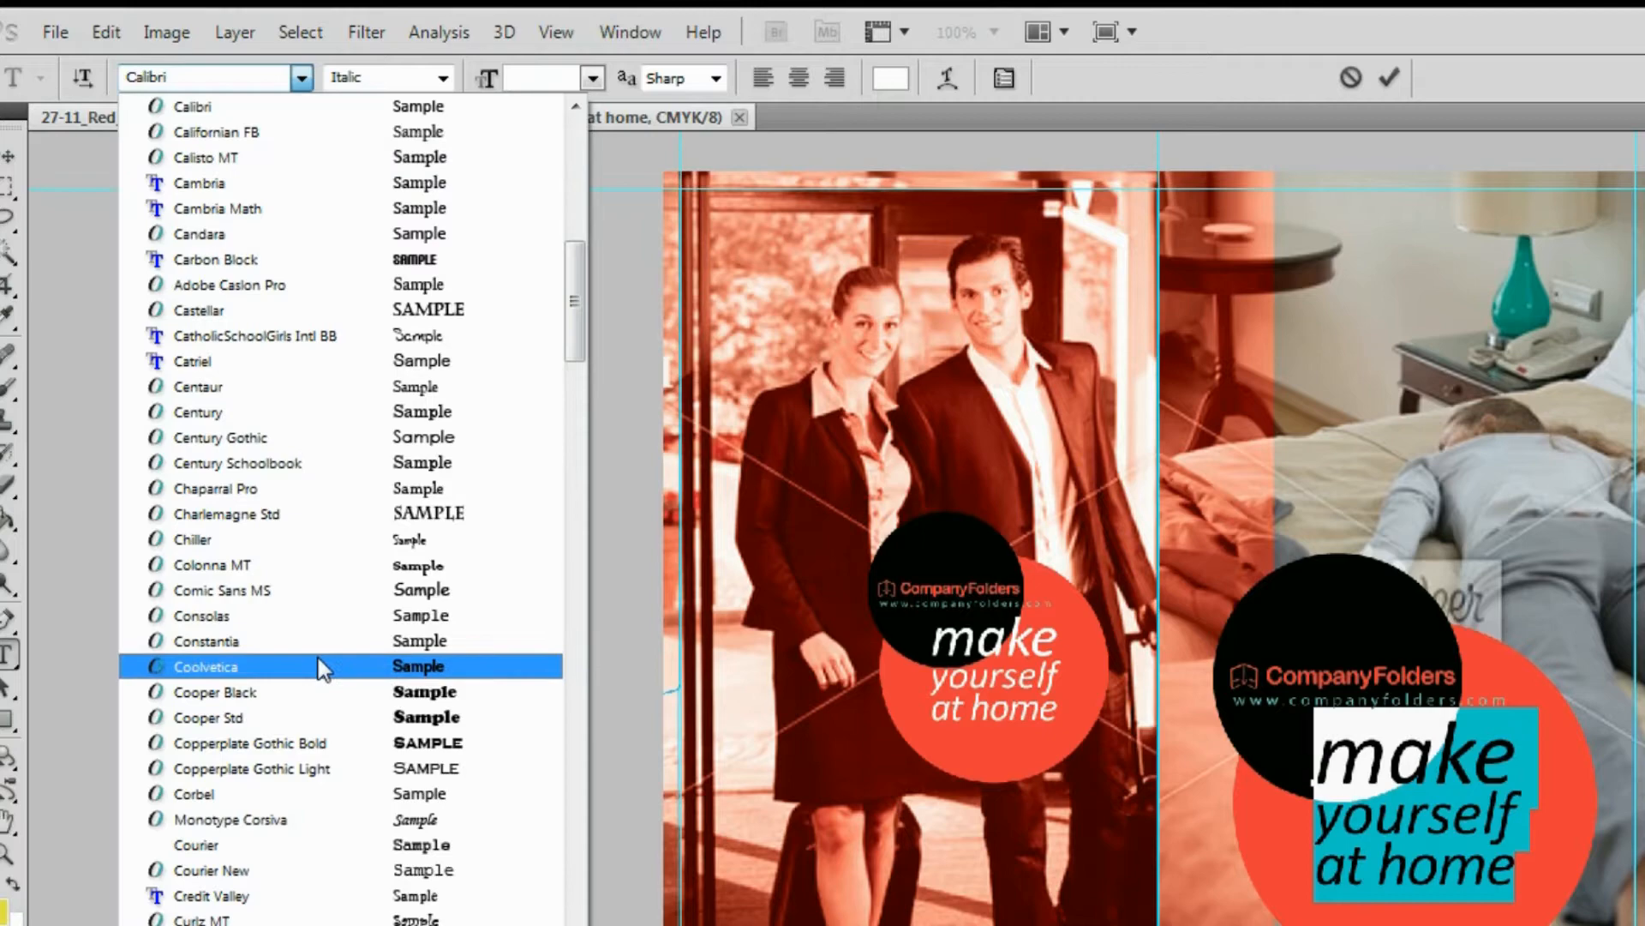
left_click(204, 665)
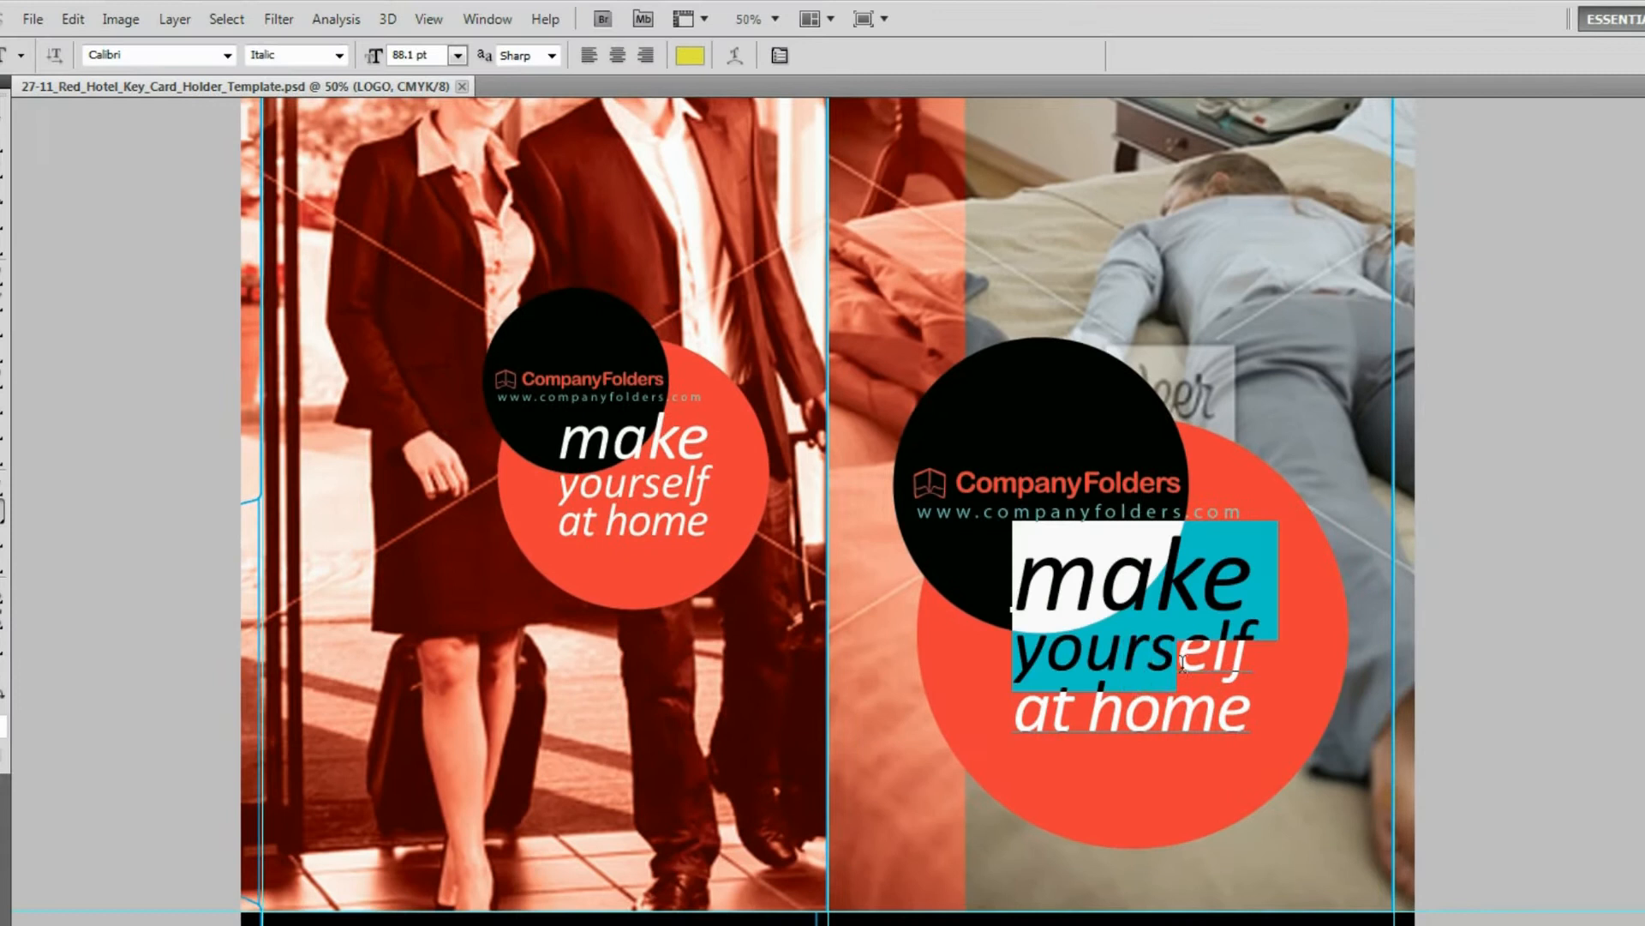
type("sit bac")
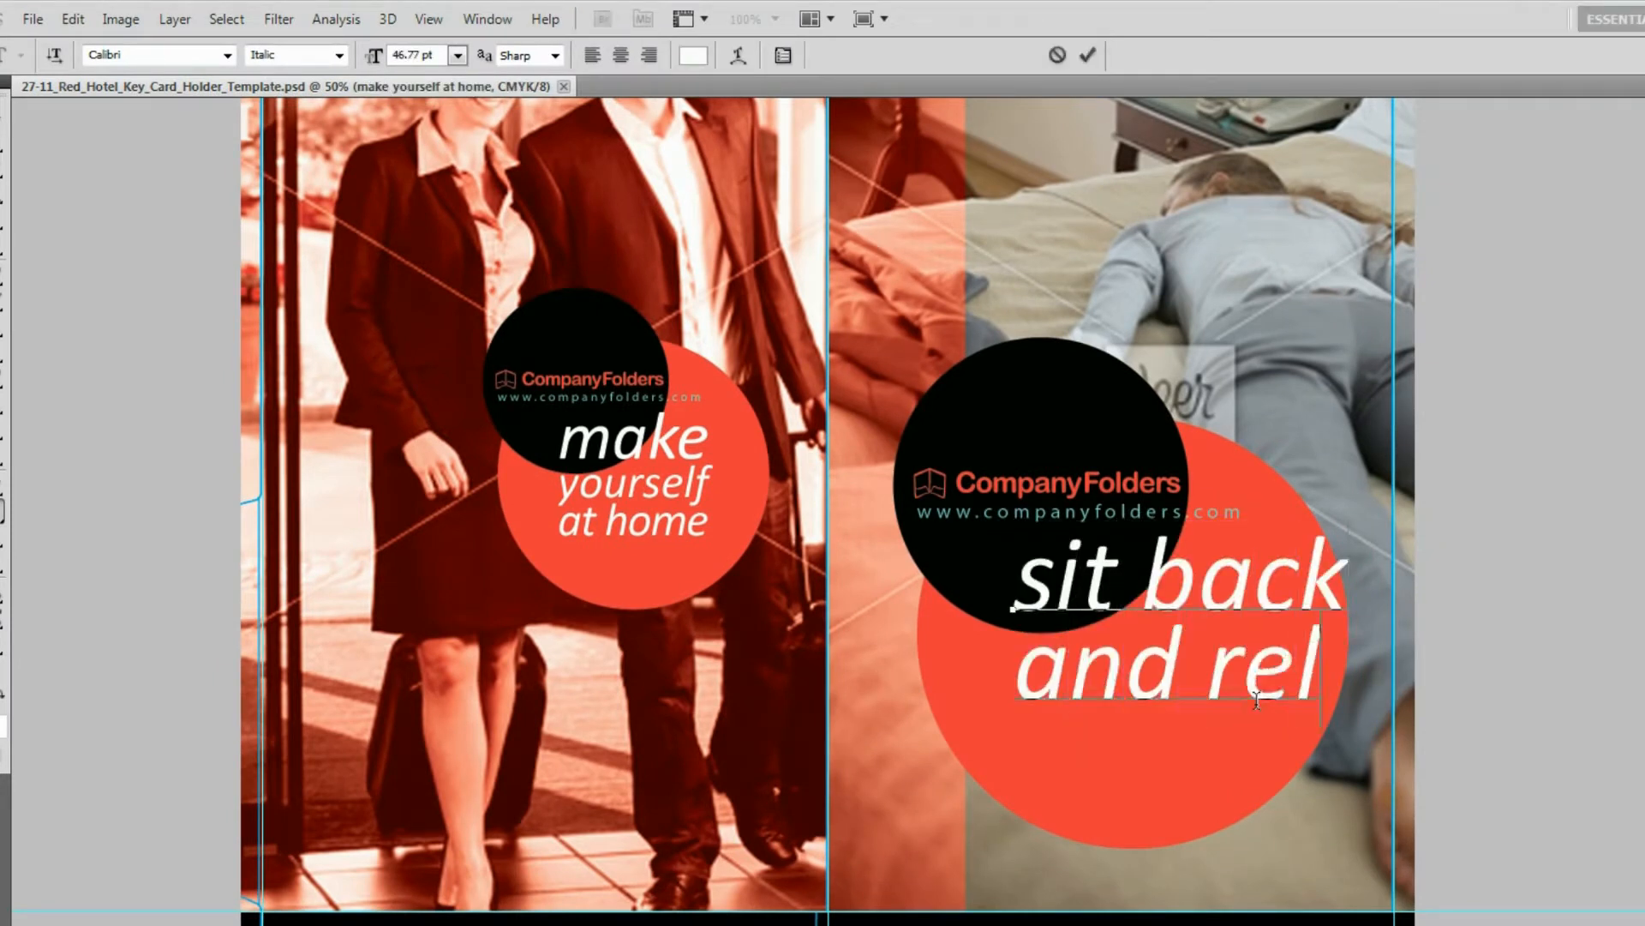
type("ax")
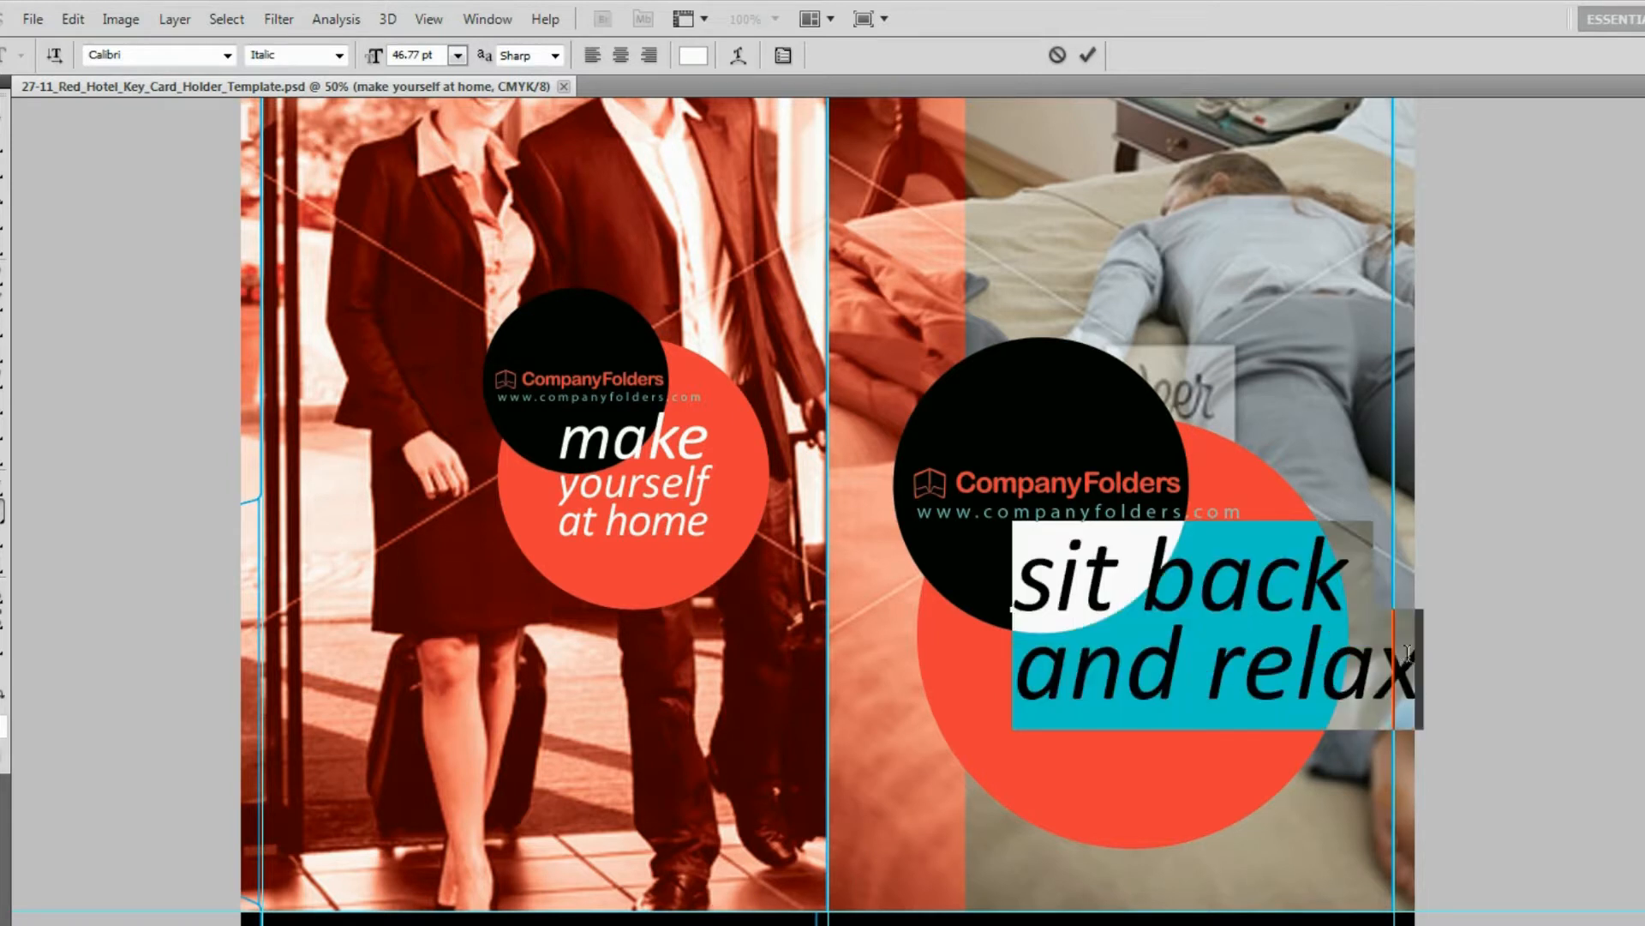
left_click(456, 54)
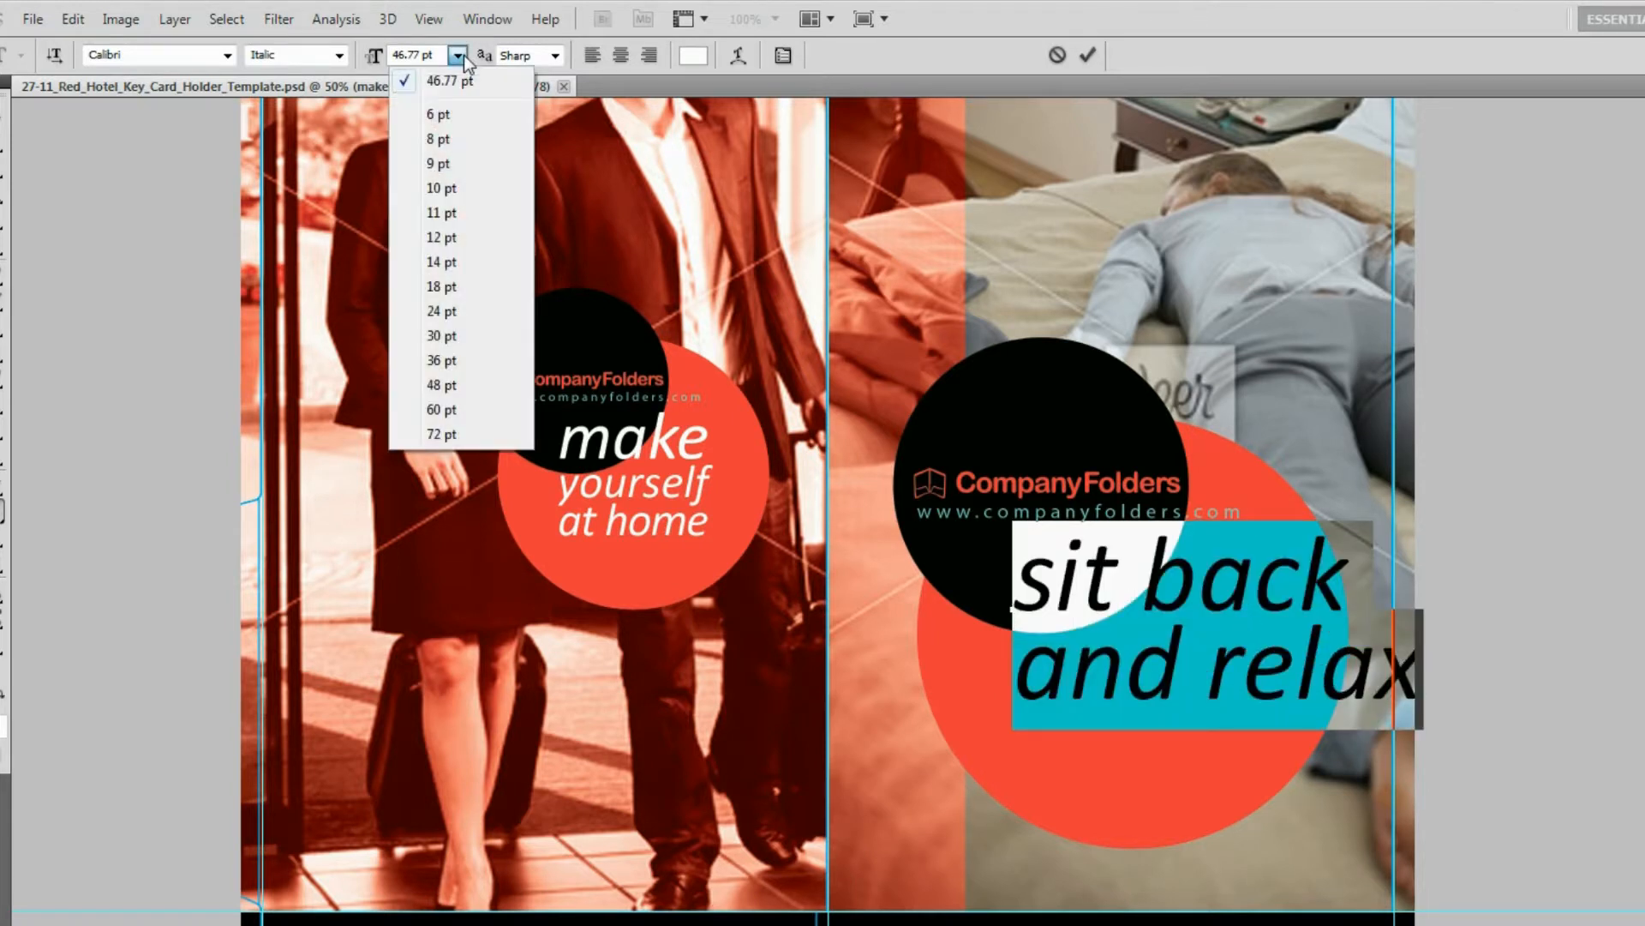
mouse_move(453, 336)
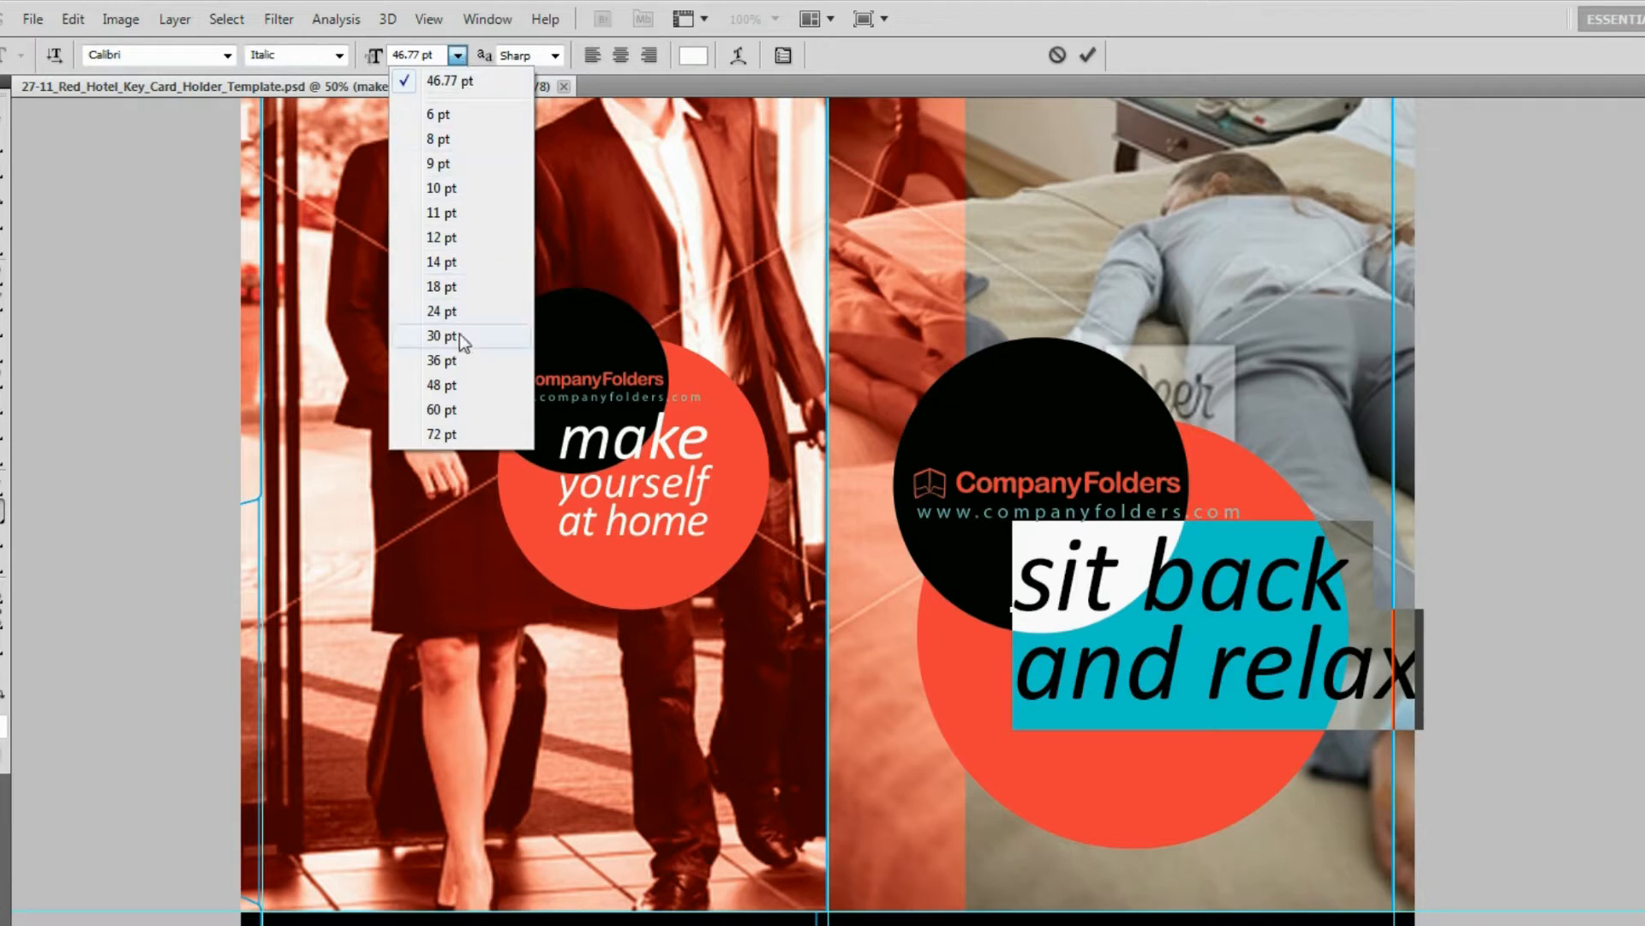
left_click(440, 336)
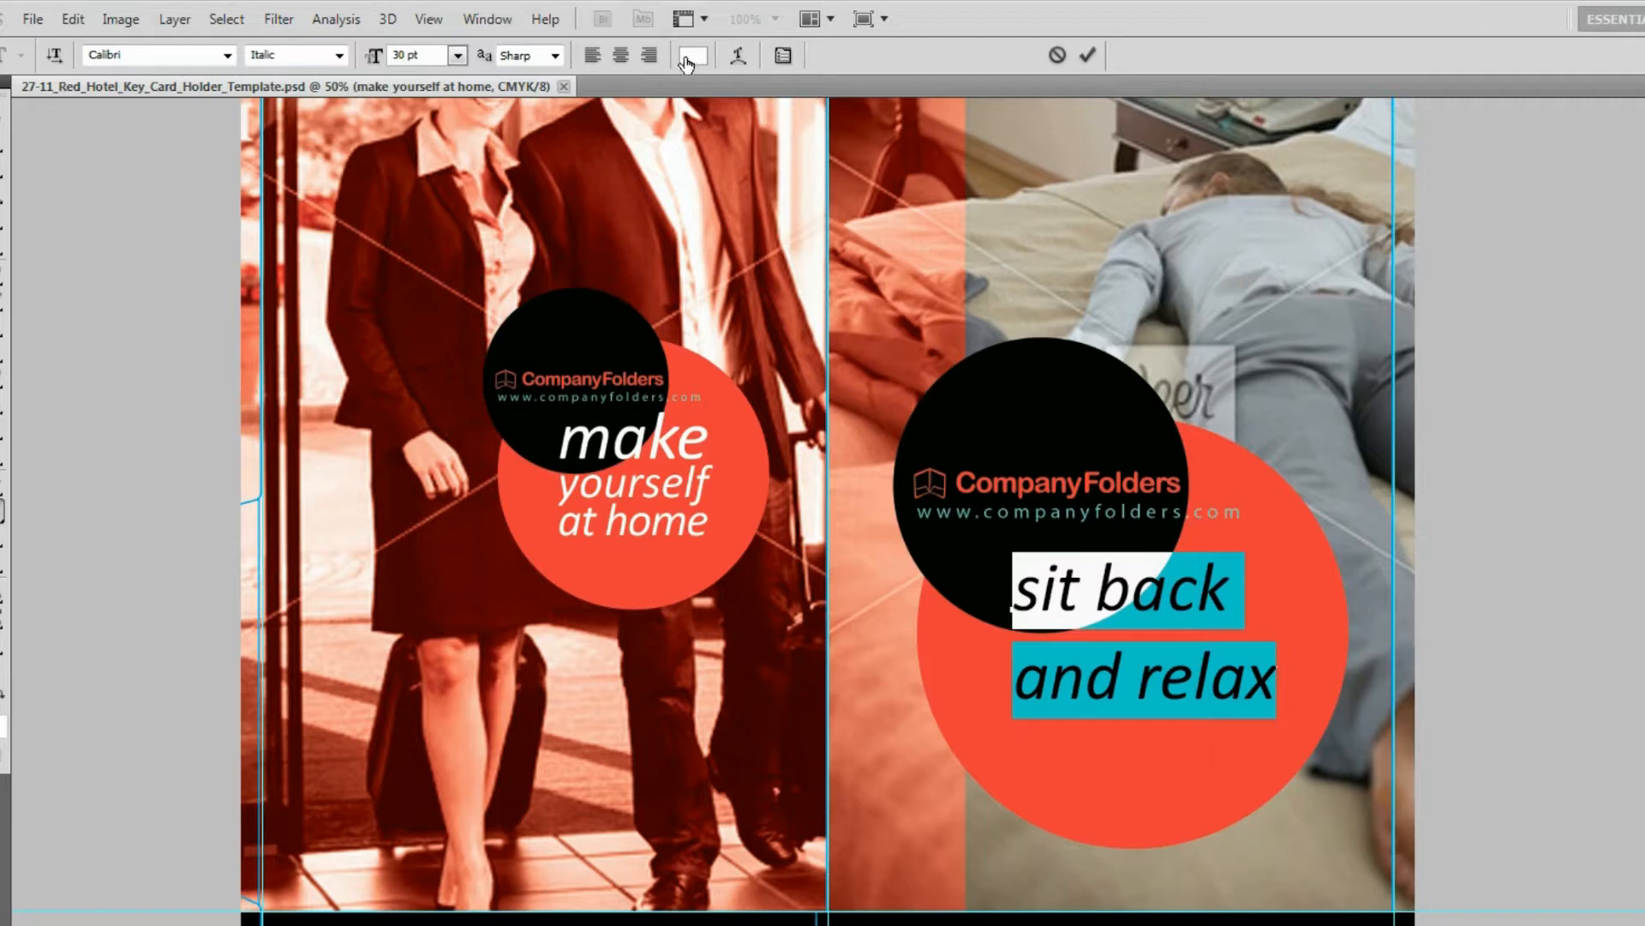
left_click(691, 55)
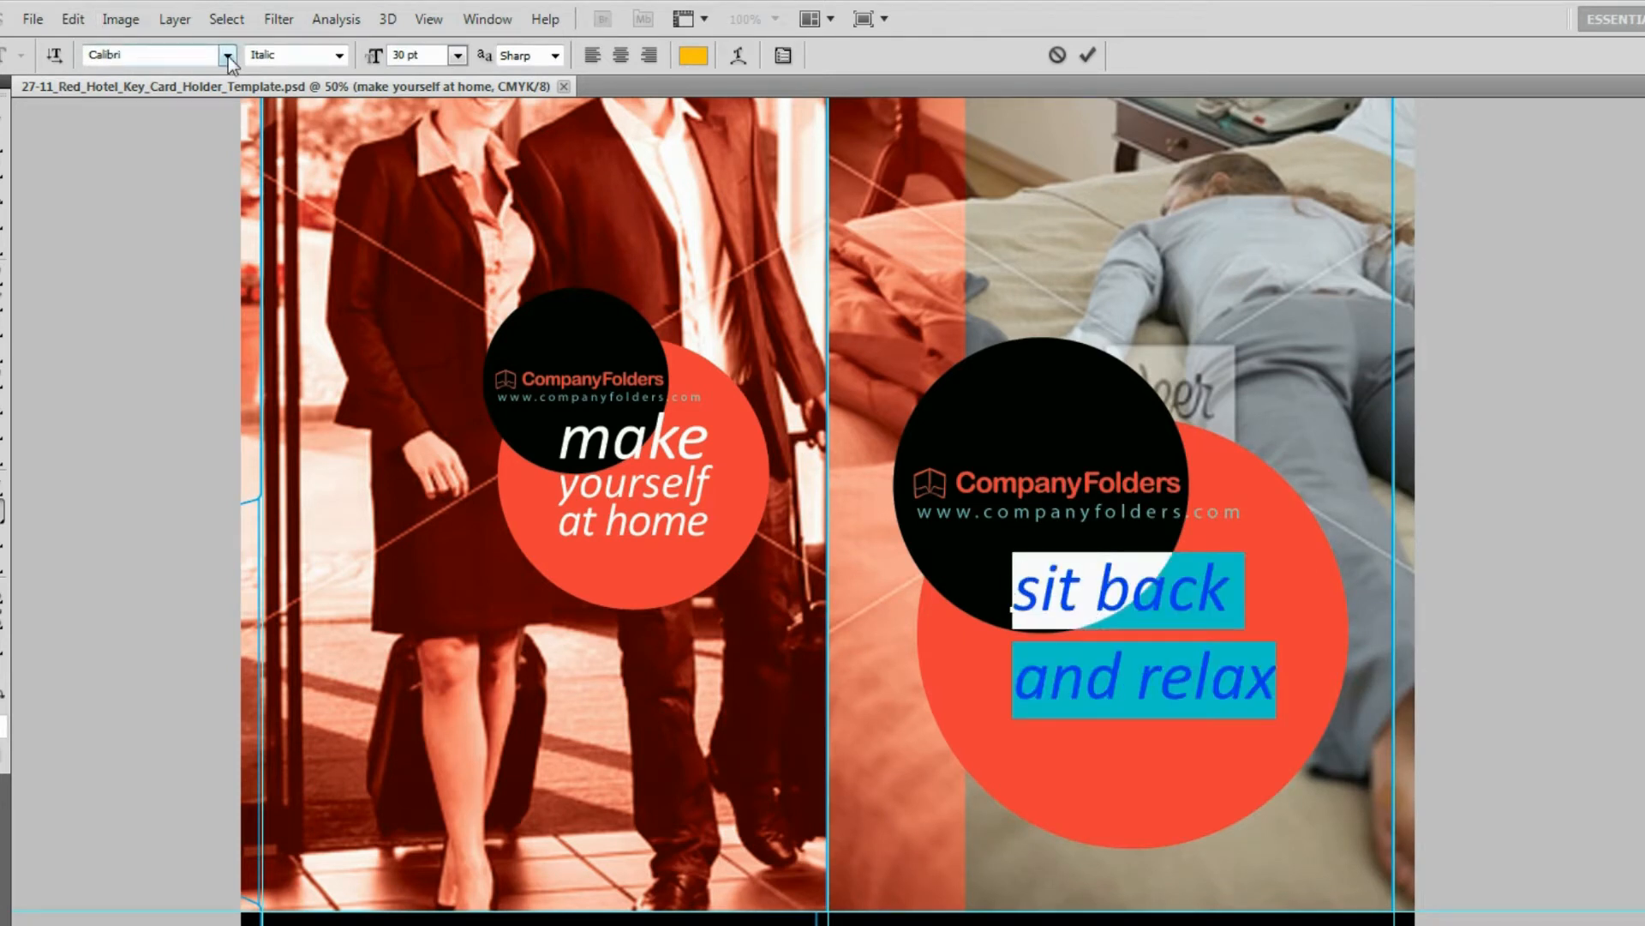
left_click(228, 54)
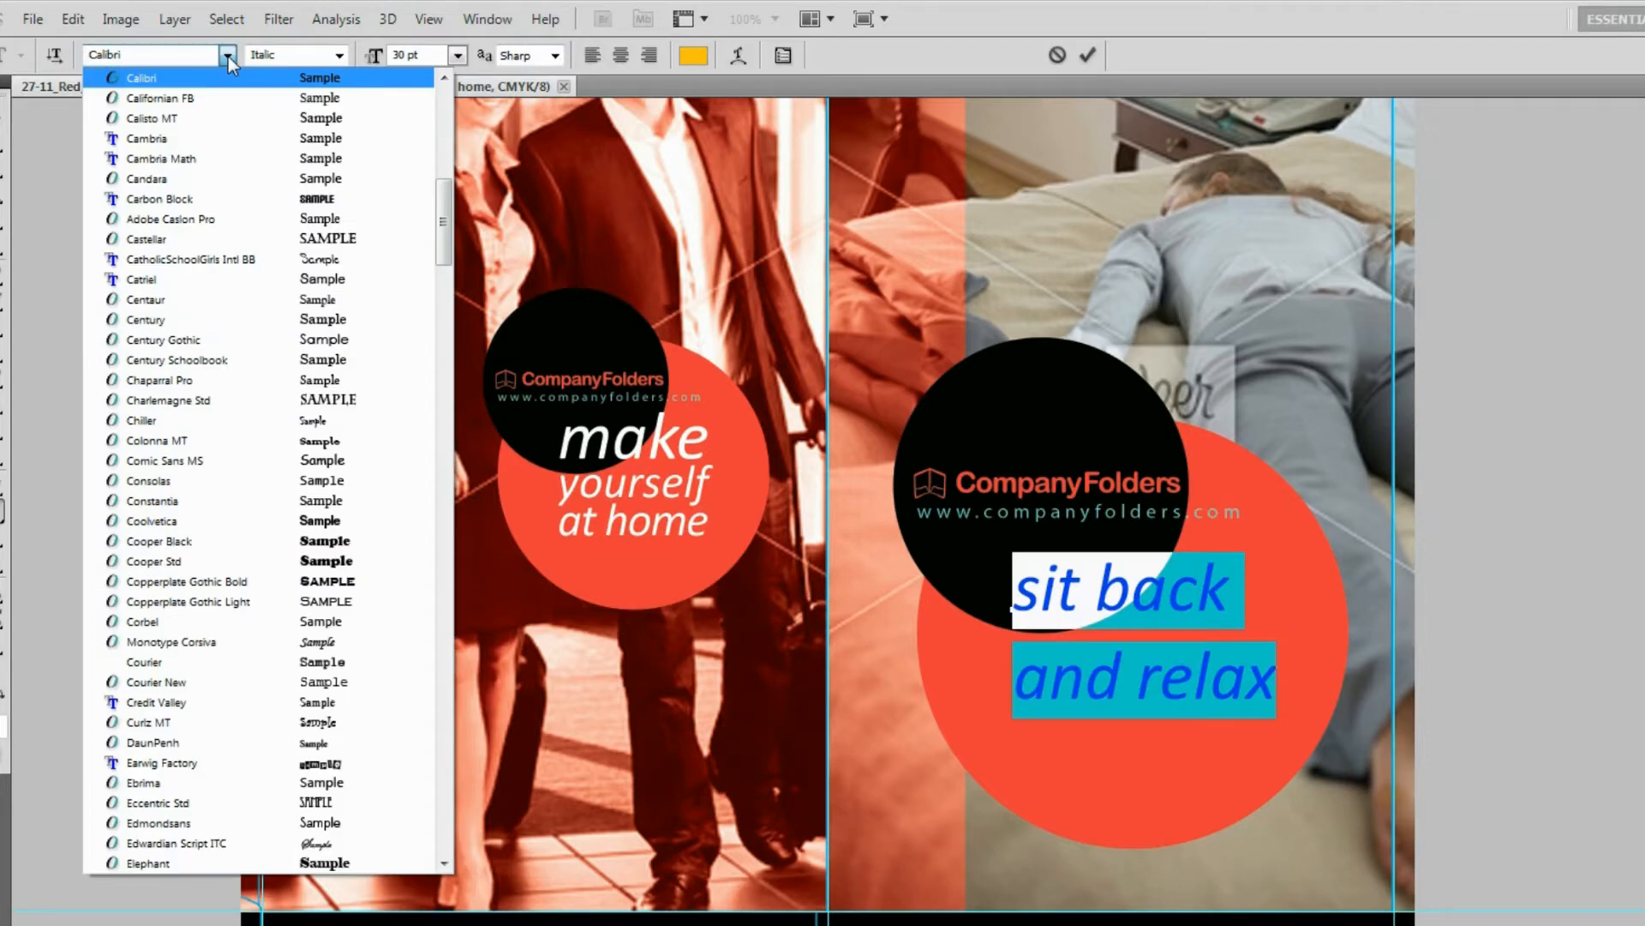
left_click(150, 521)
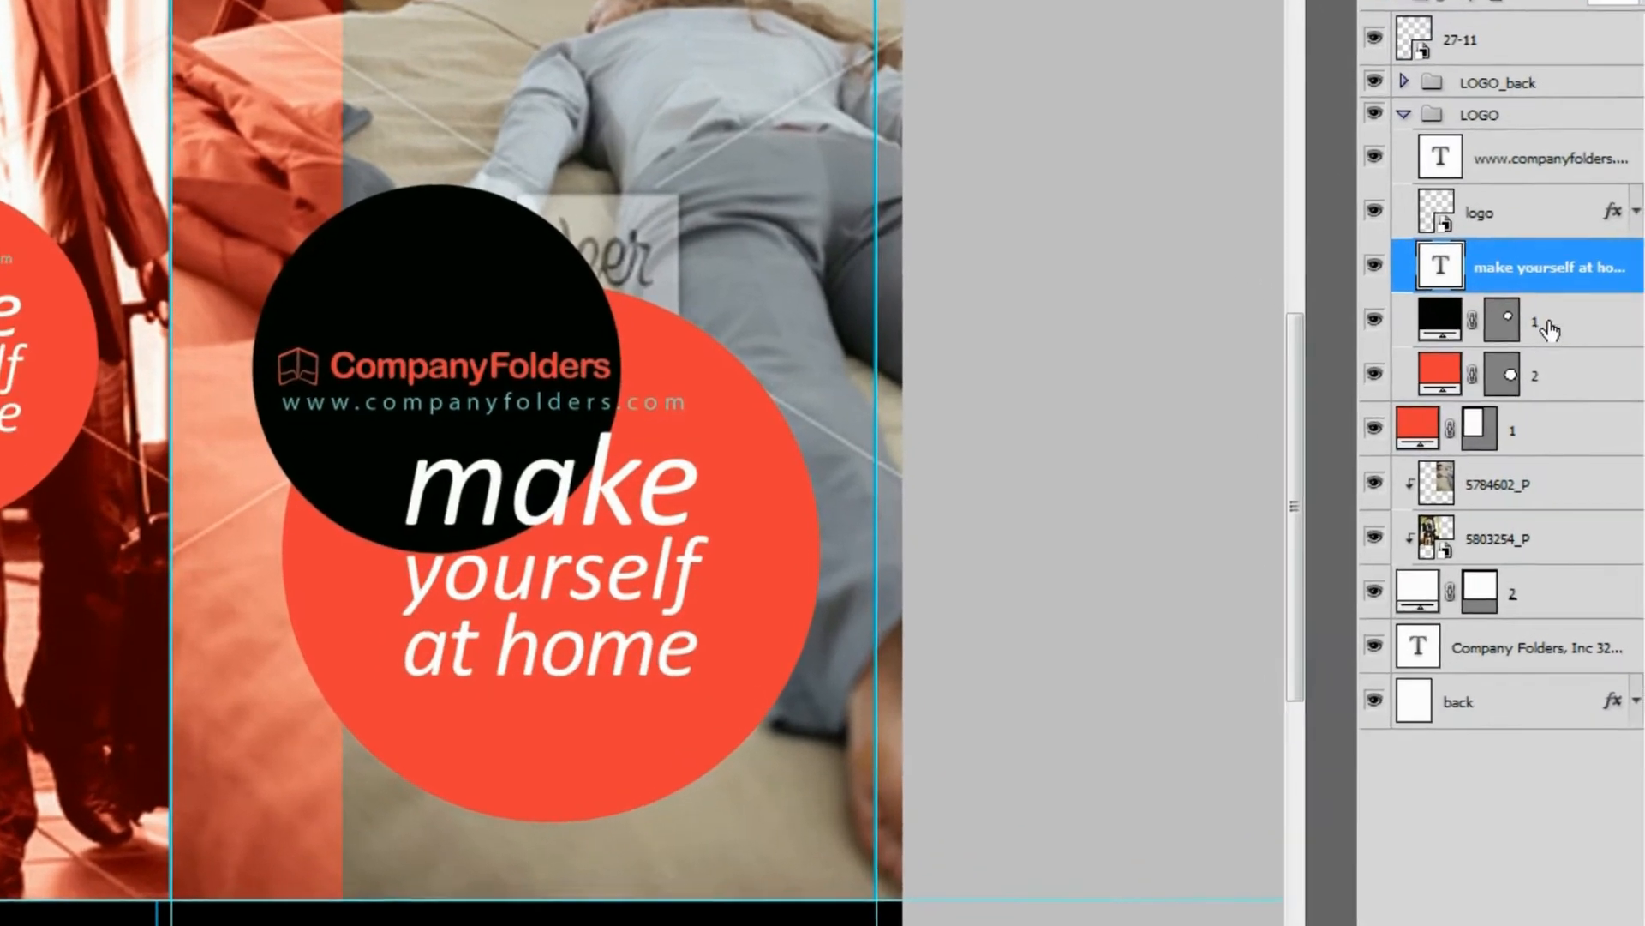
Delete the 'make yourself at home' slogan layer from the LOGO group.
right_click(1548, 267)
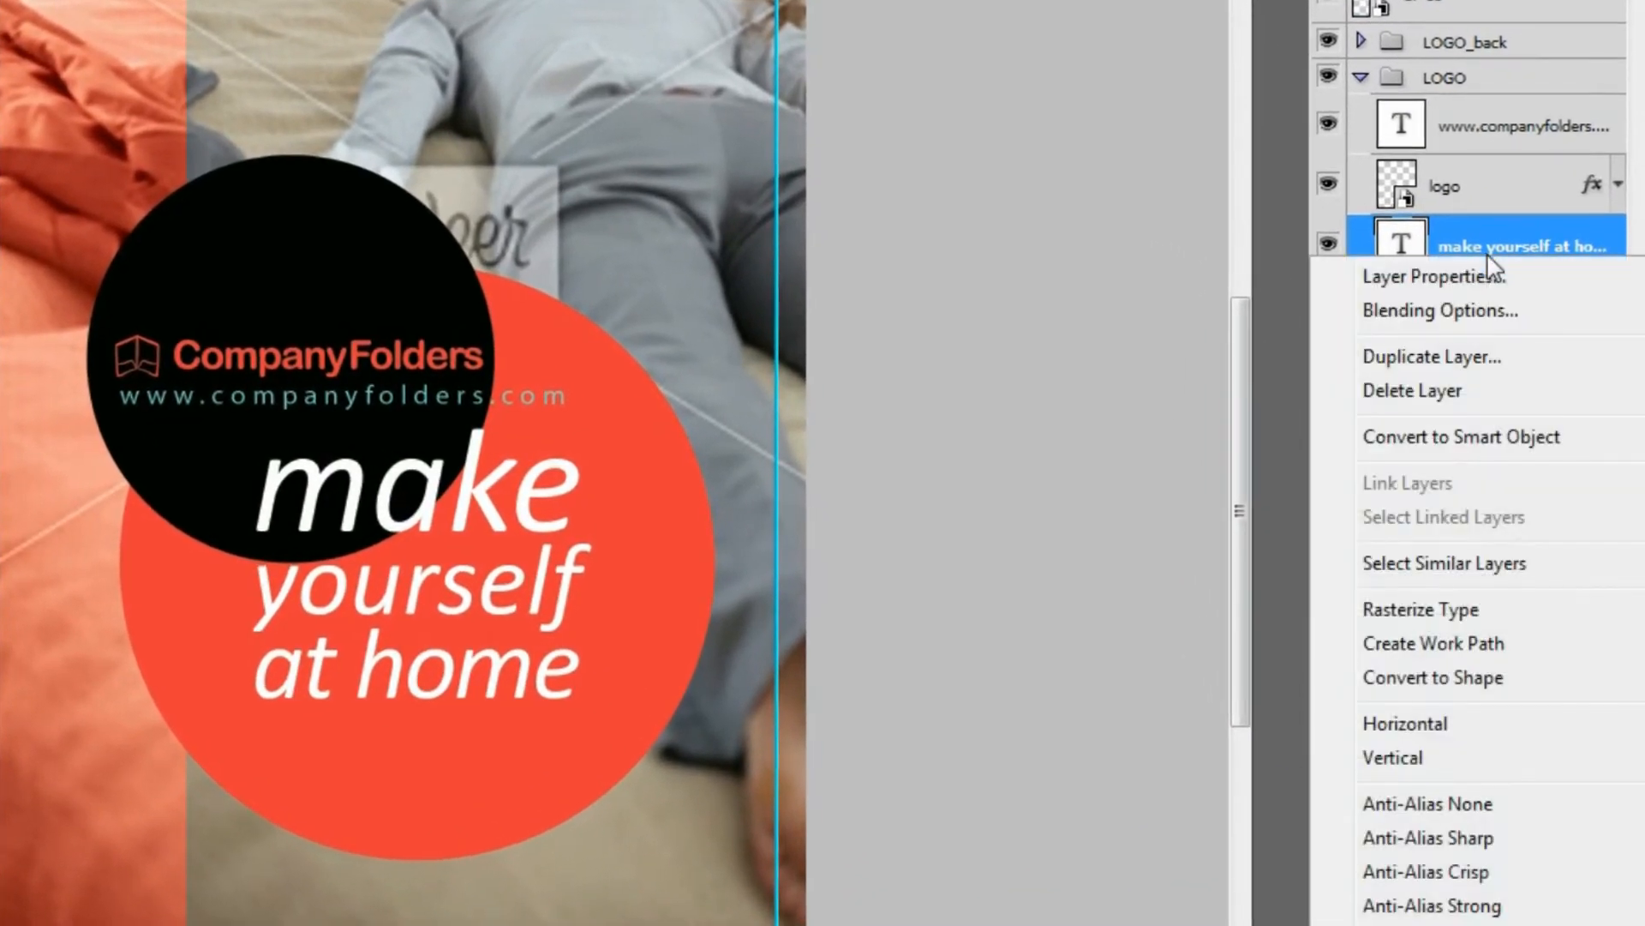
left_click(1411, 389)
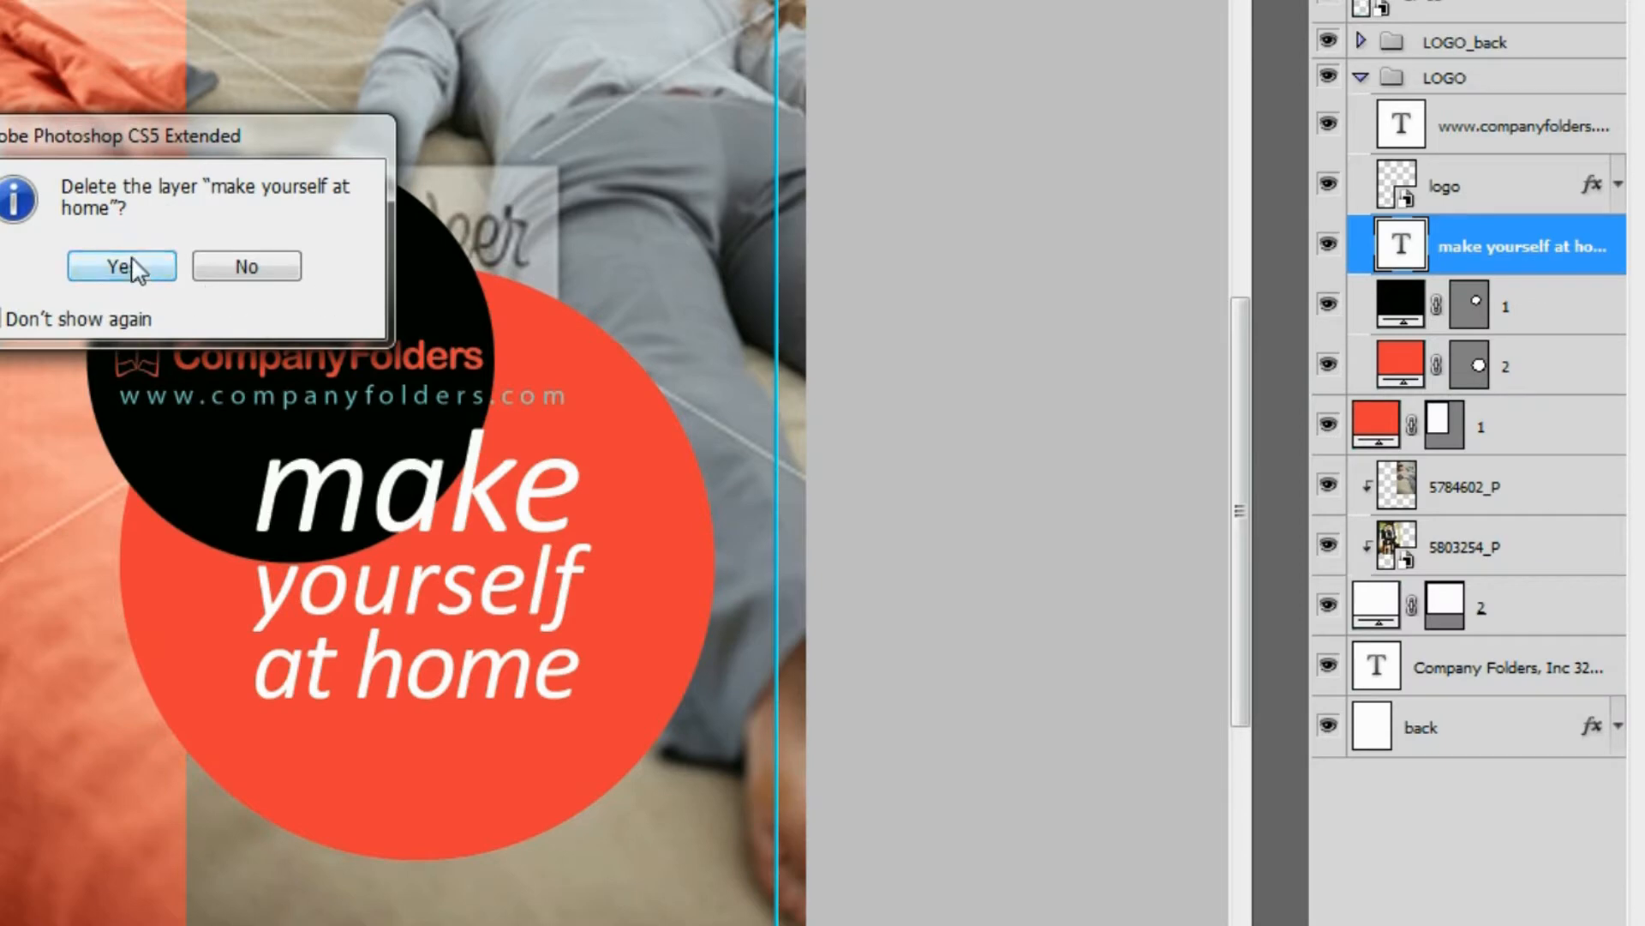
left_click(120, 265)
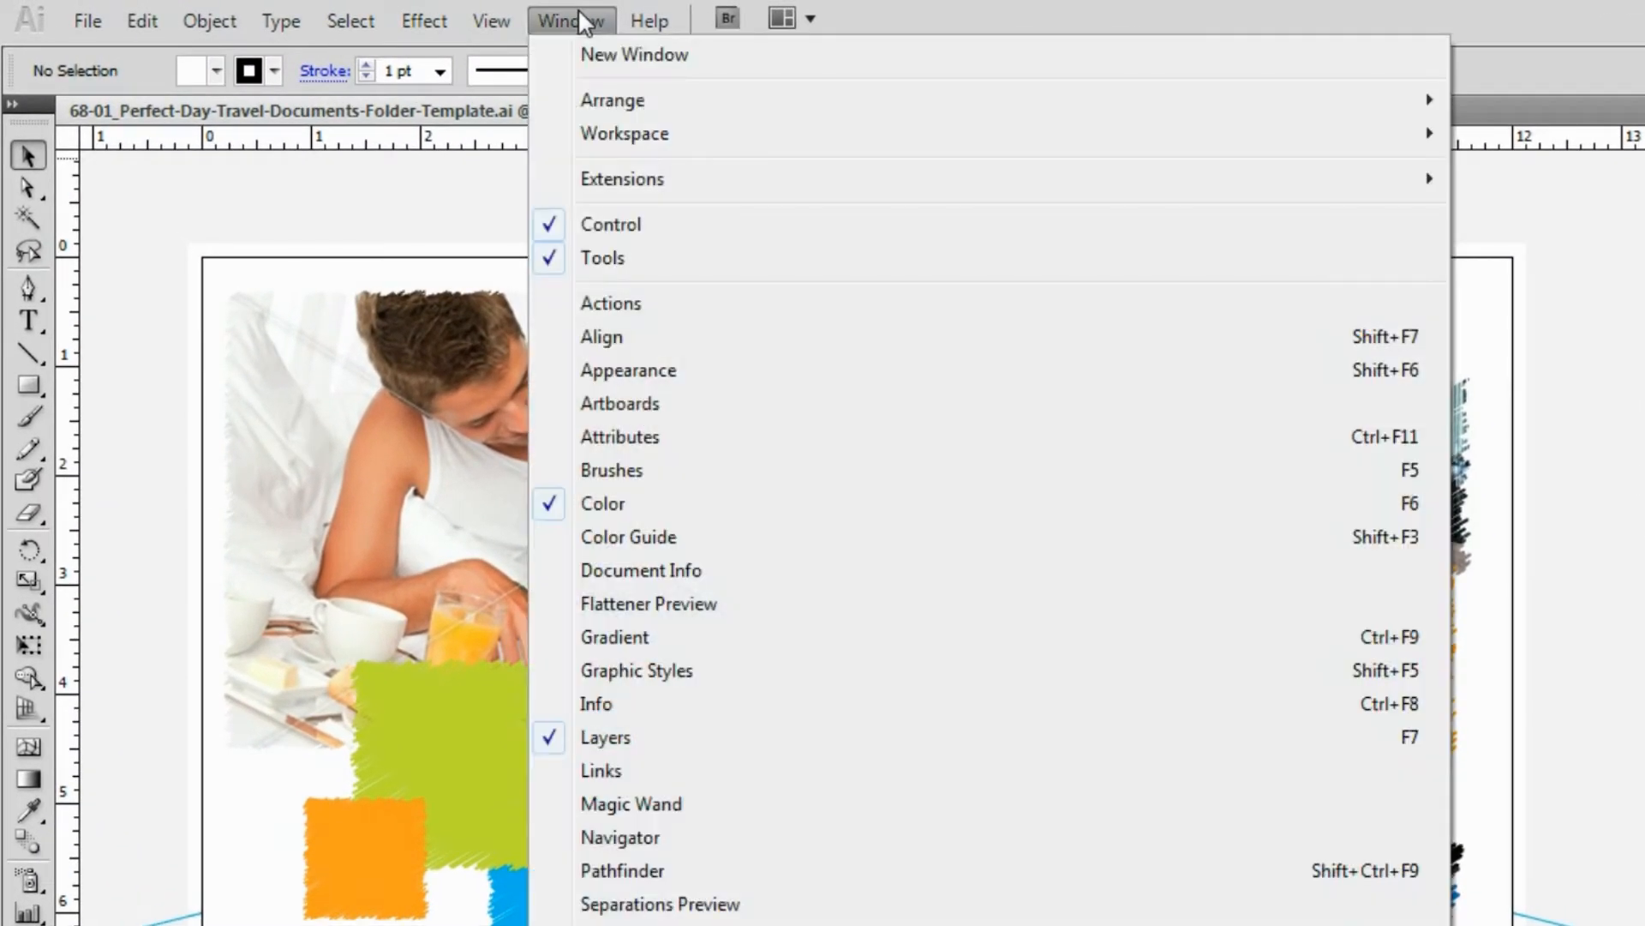
mouse_move(651, 788)
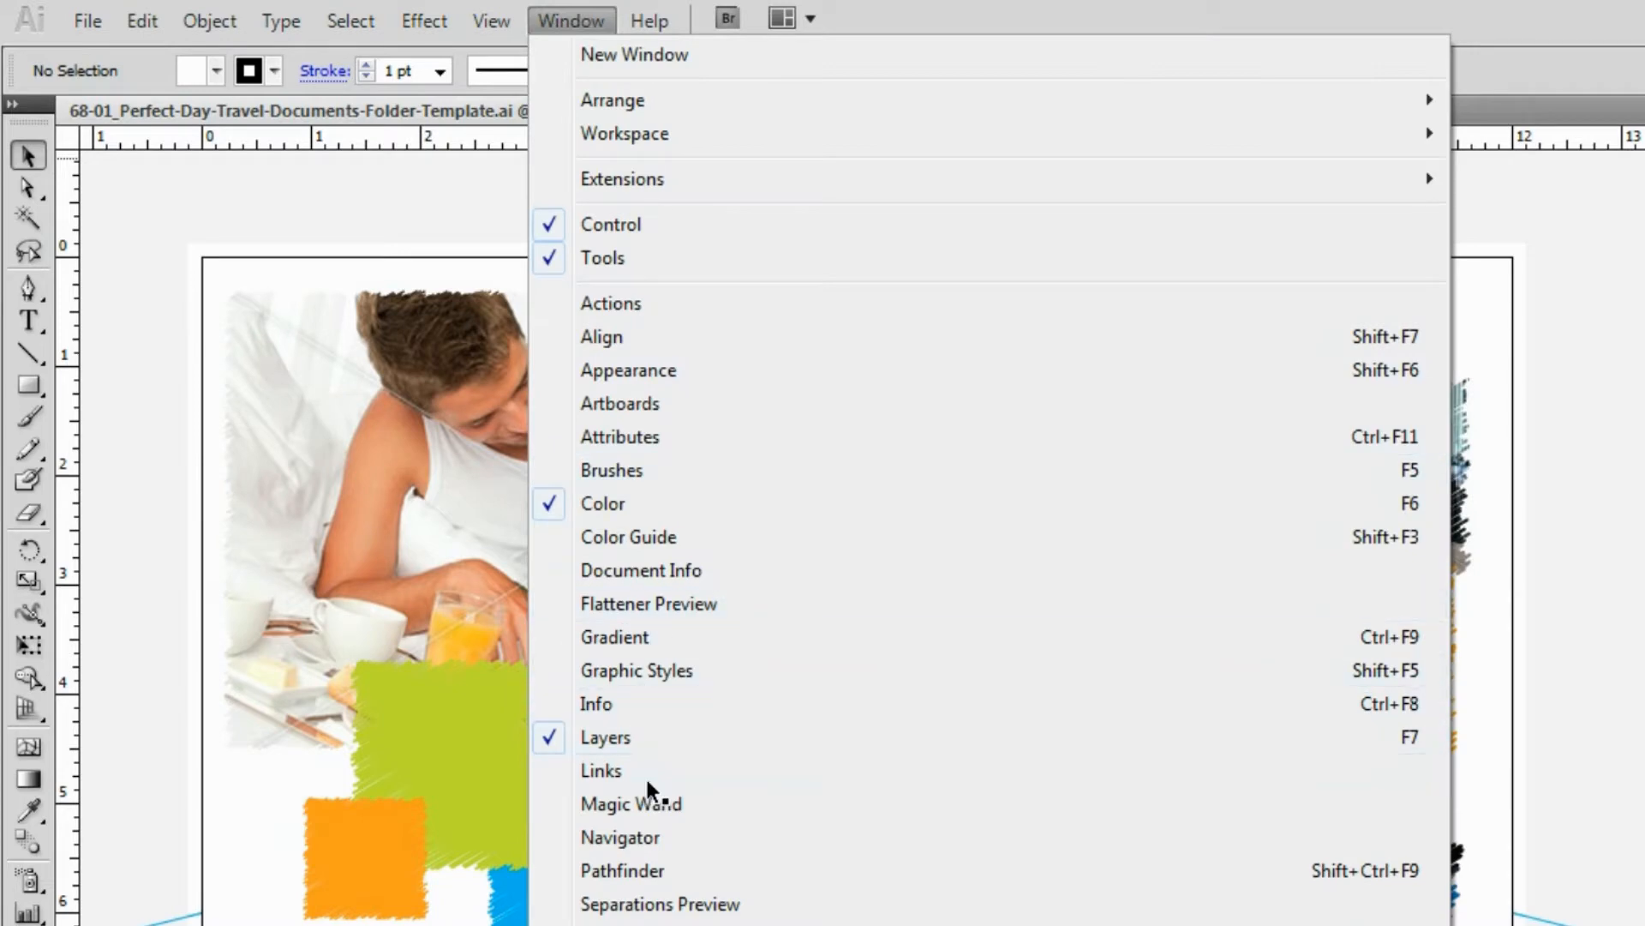
Relink 3927524_P.tif to hotel.jpg from the newimages folder via the Links panel.
left_click(602, 770)
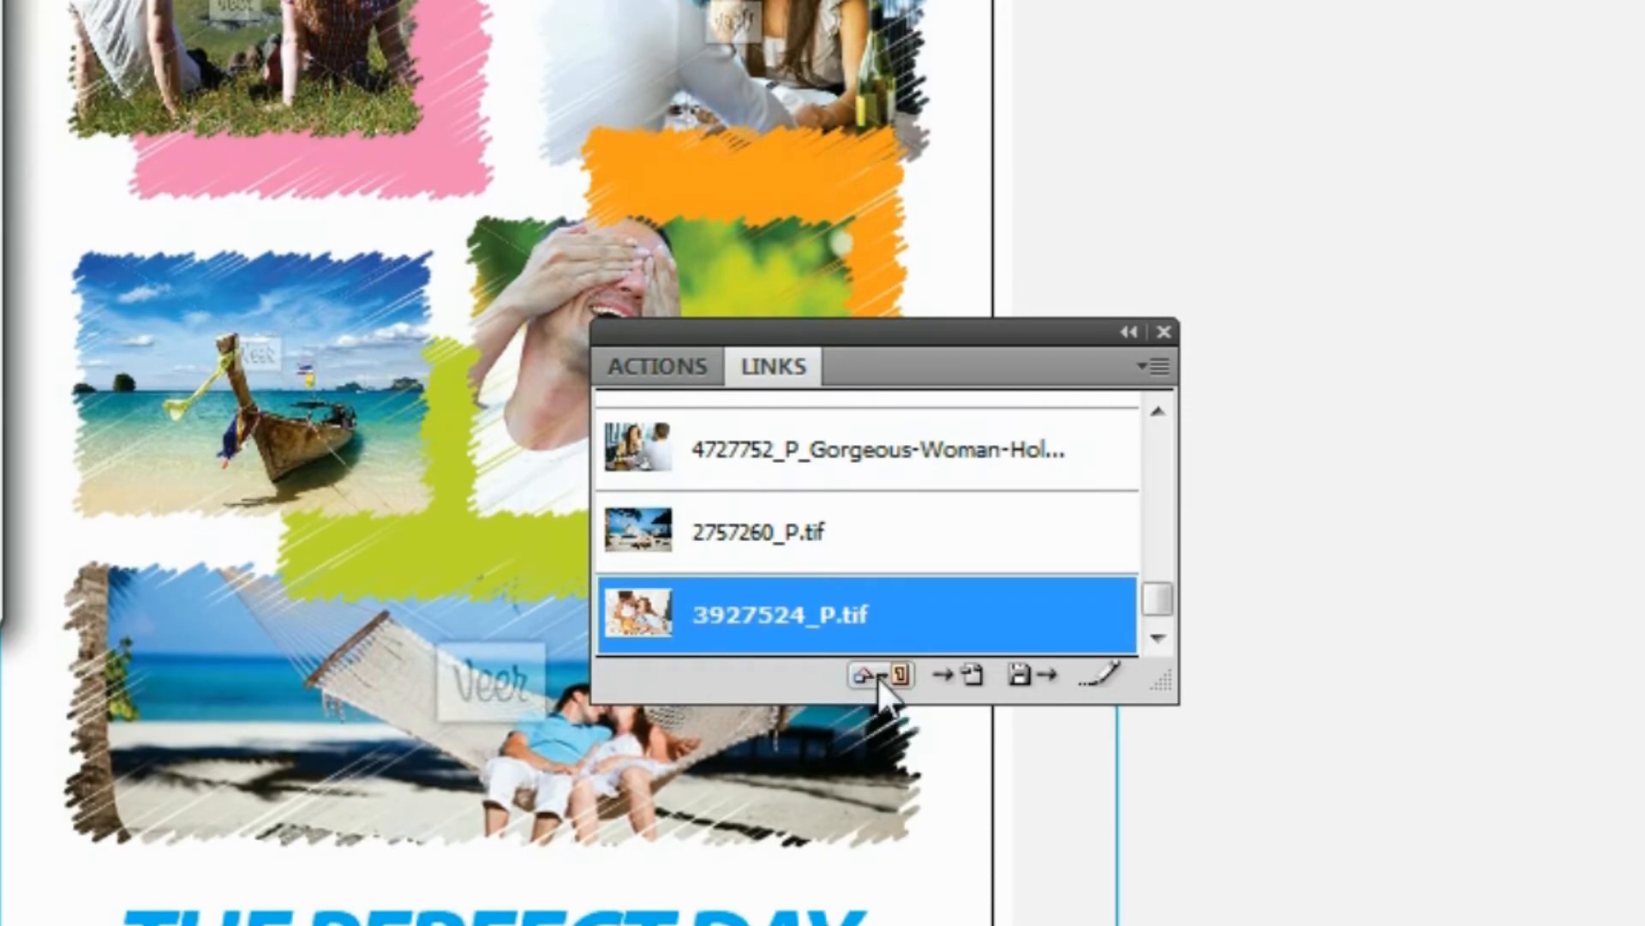
left_click(860, 676)
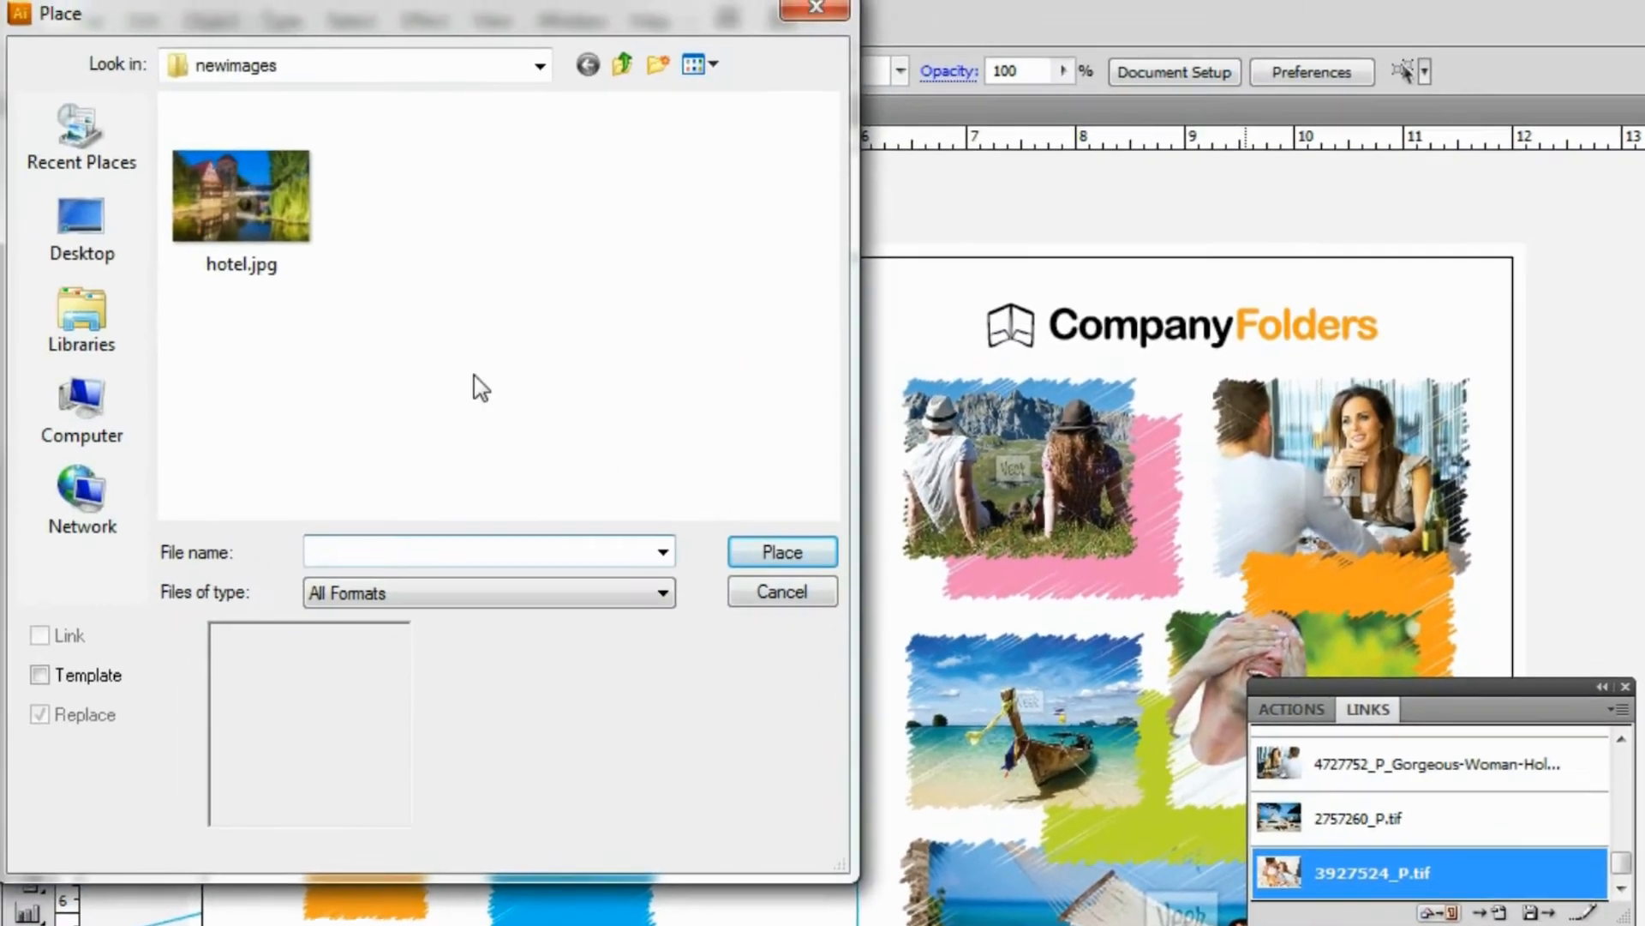
left_click(782, 550)
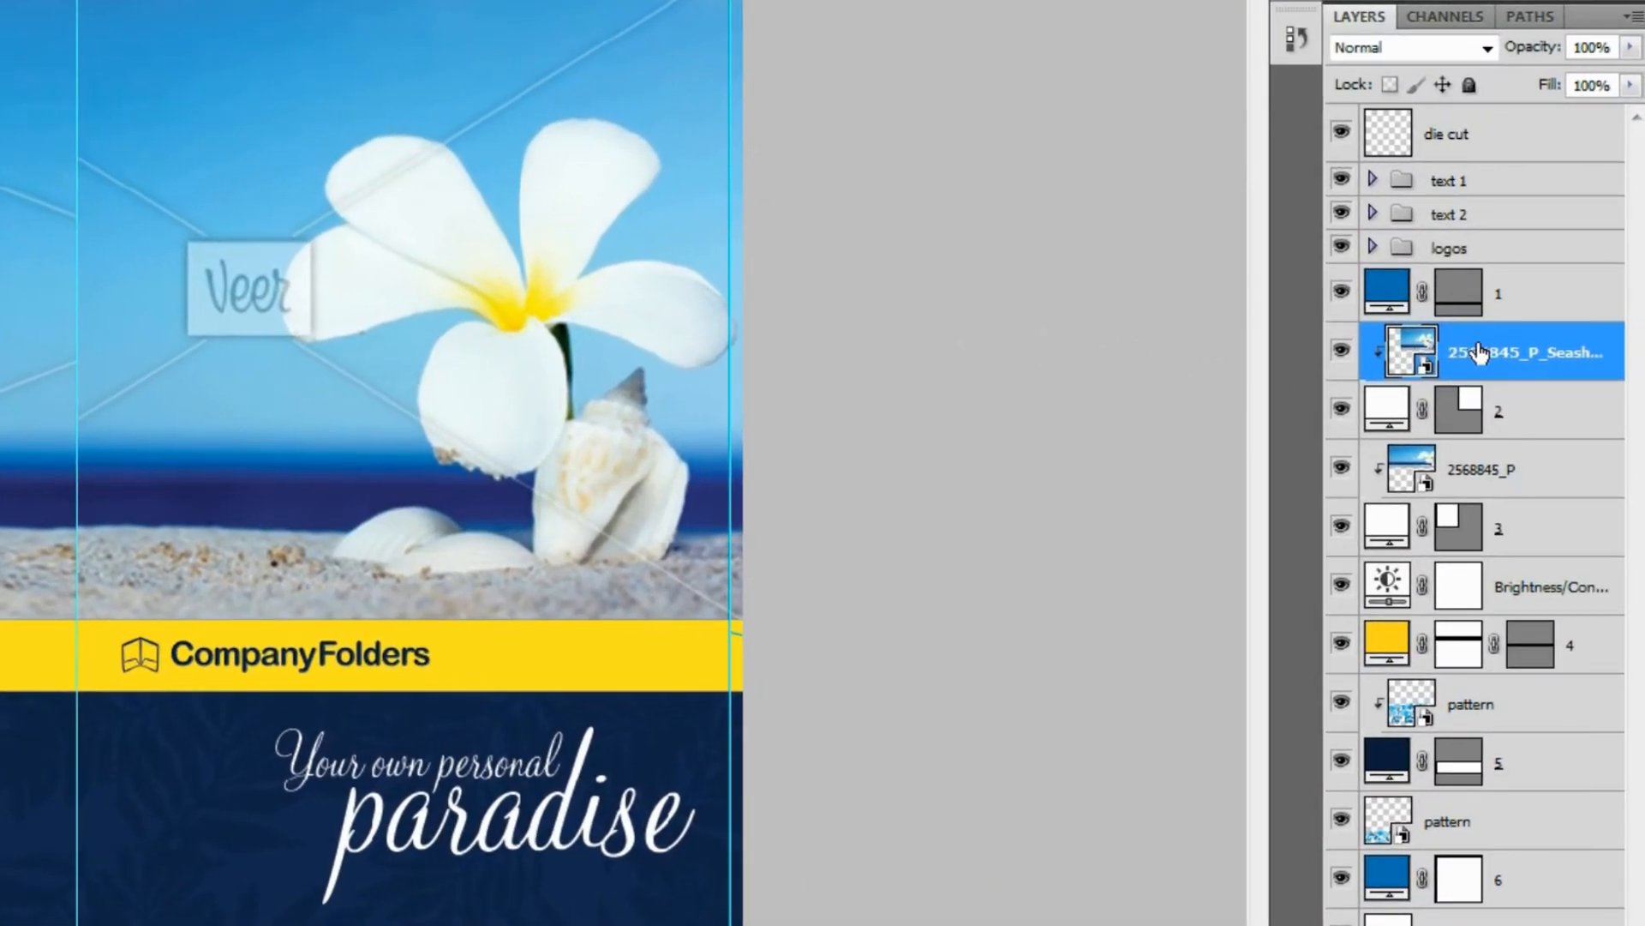
Start replacing the 2568845_P_Seashell smart object's contents with the sunset image.
right_click(1490, 351)
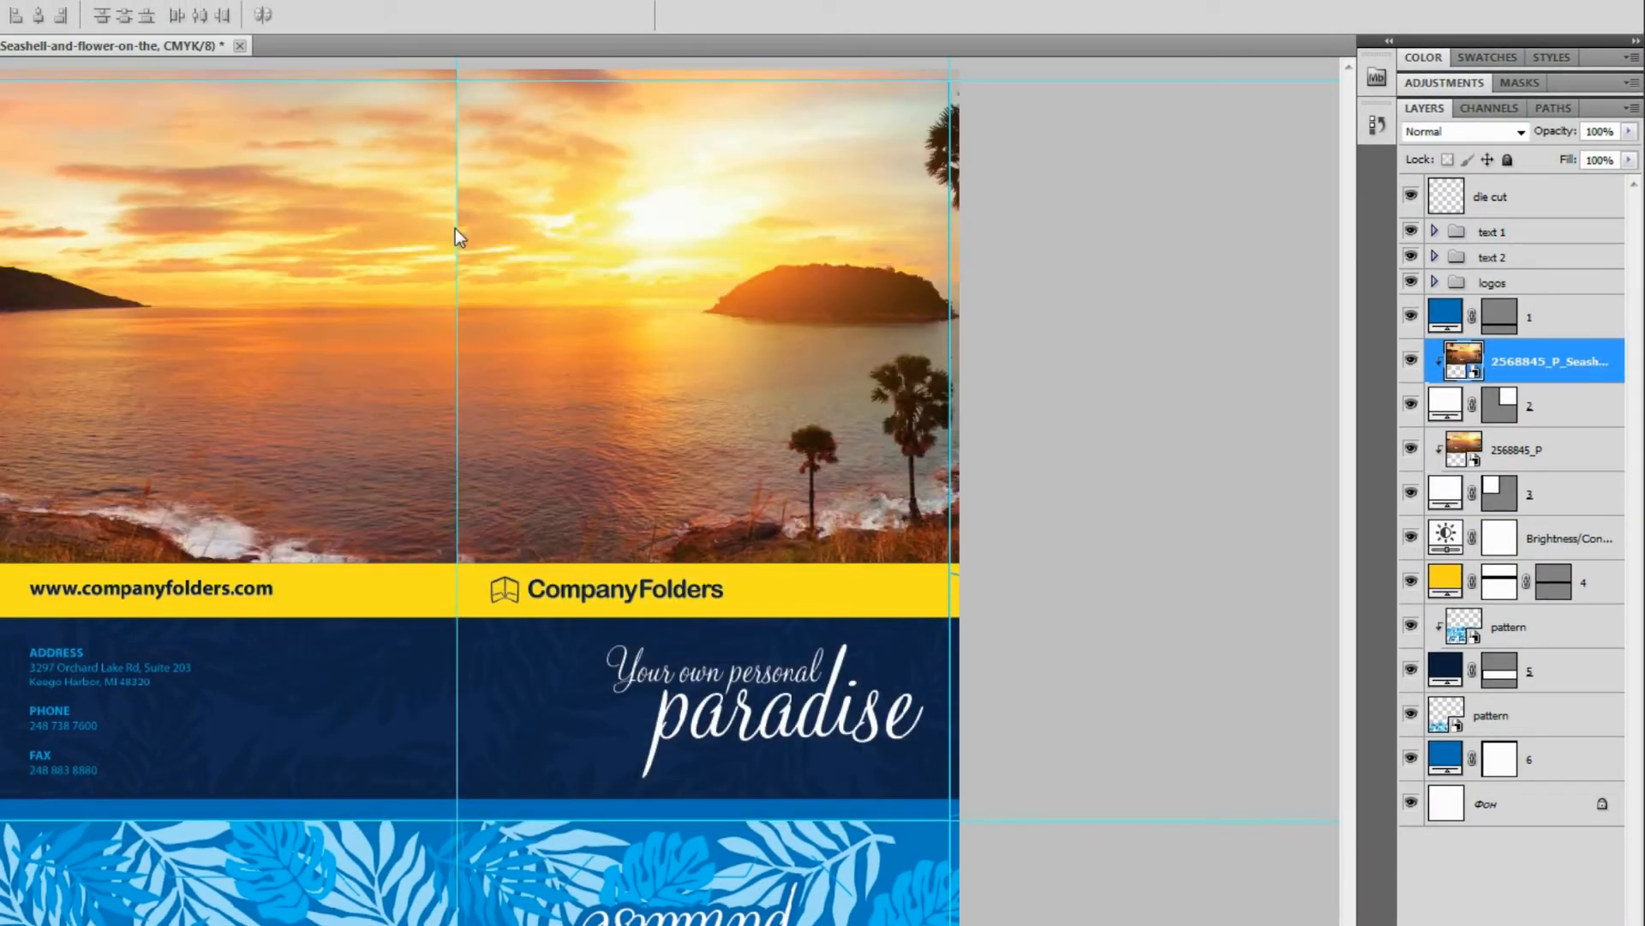
mouse_move(1123, 474)
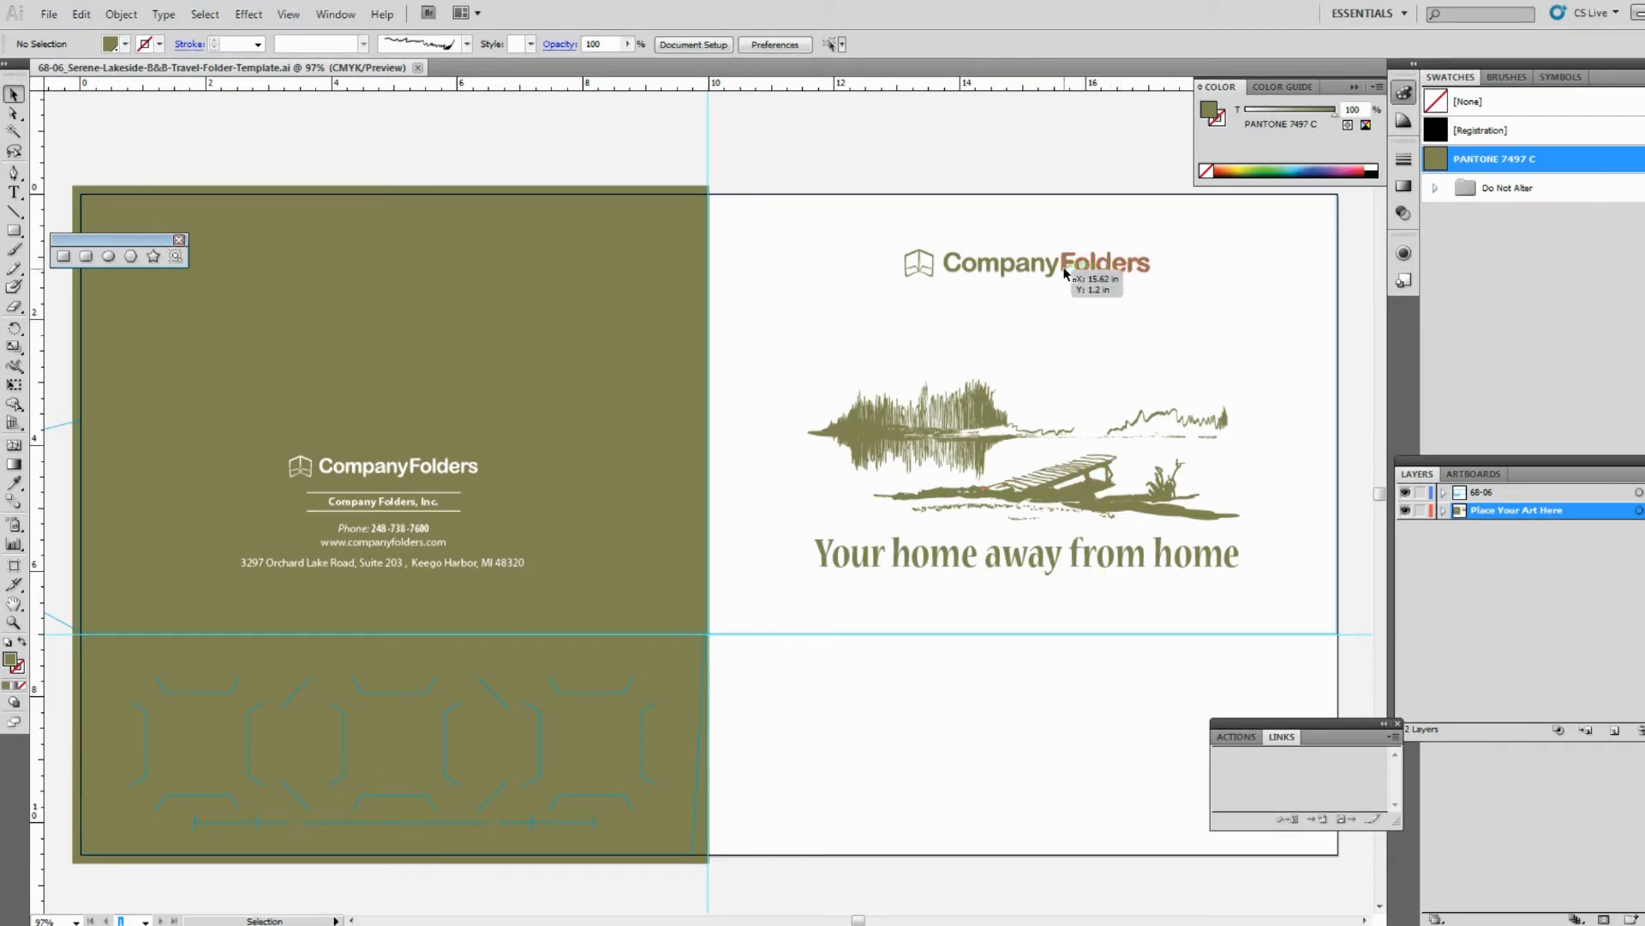
Delete the CompanyFolders logo and place the new logo PDF into the lakeside template.
left_click(1039, 263)
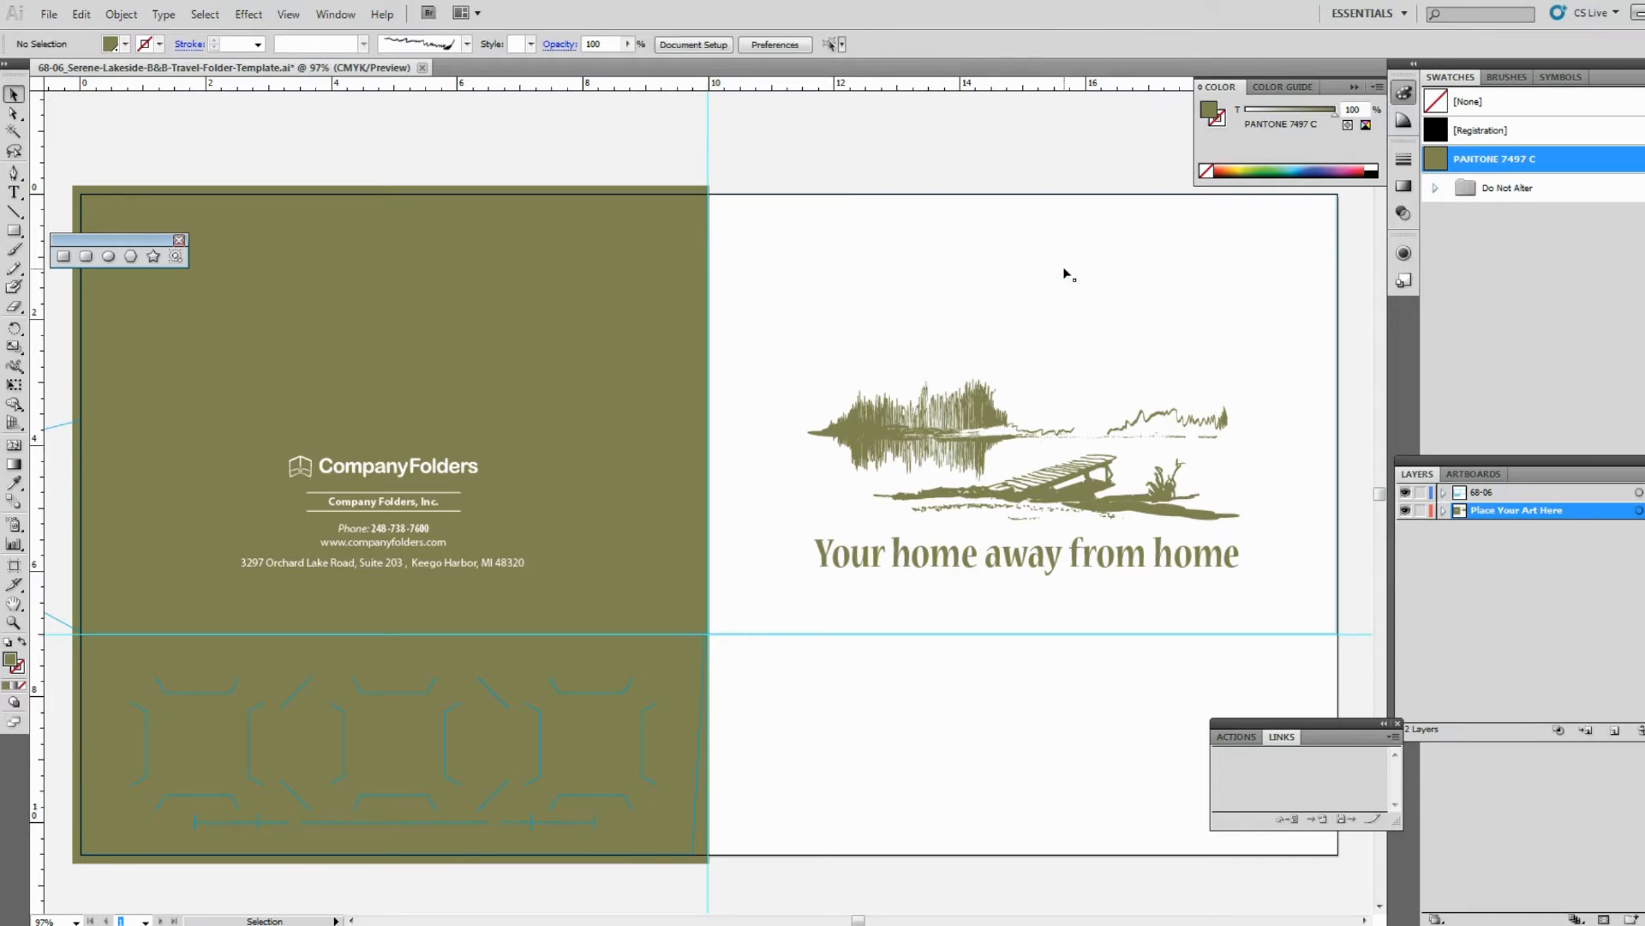
left_click(50, 14)
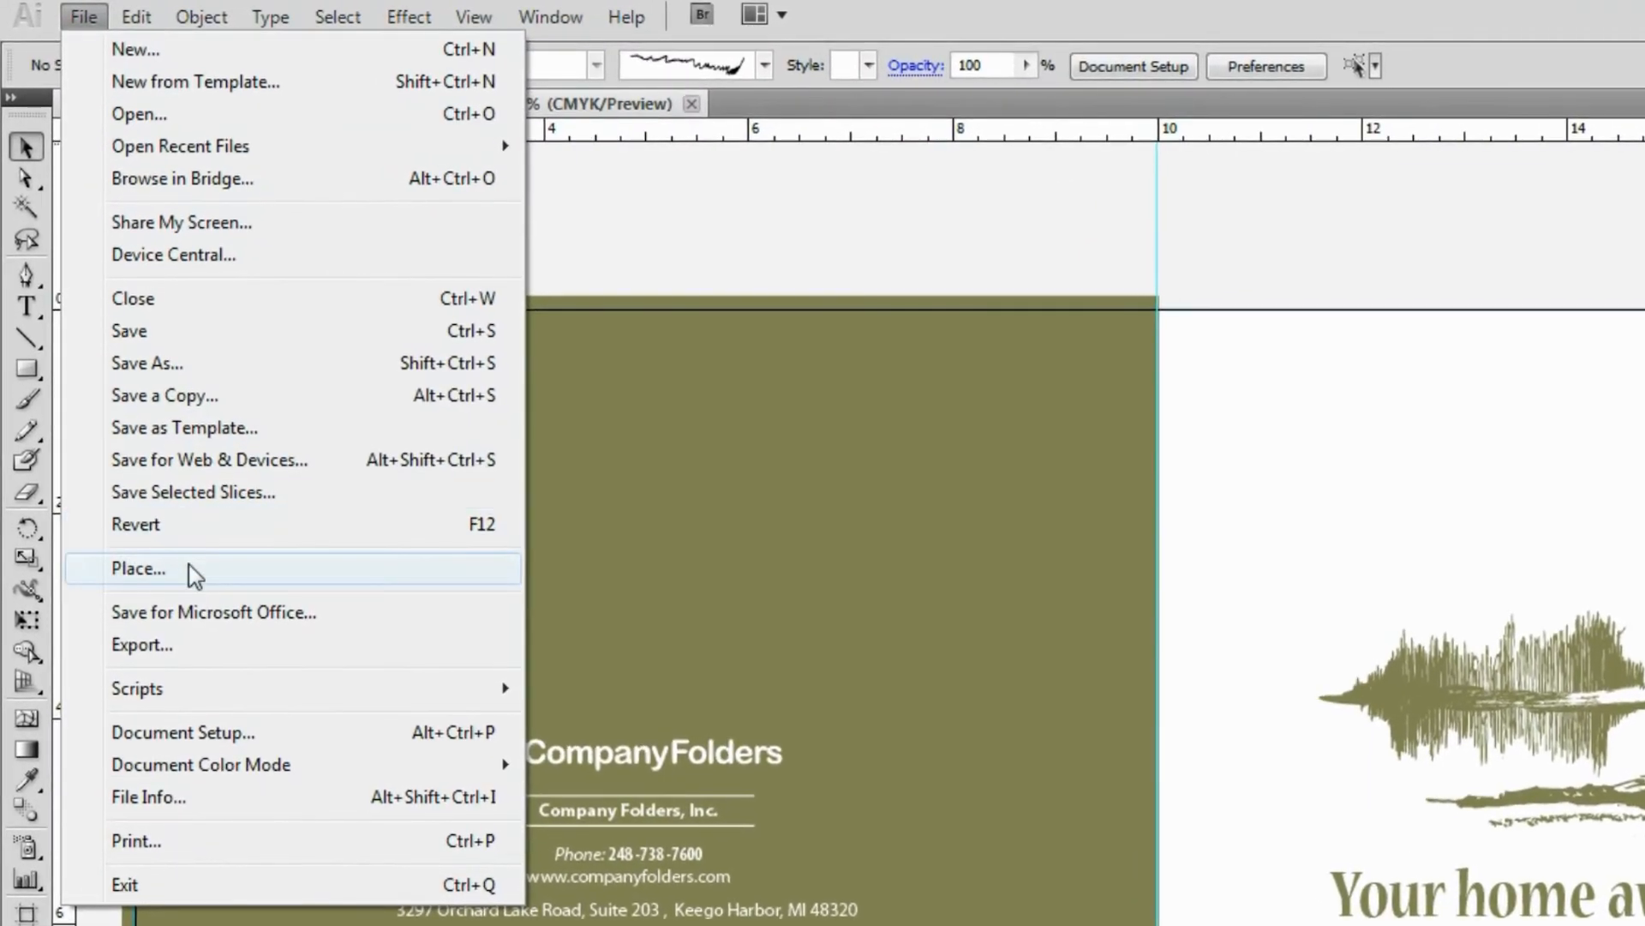
left_click(137, 568)
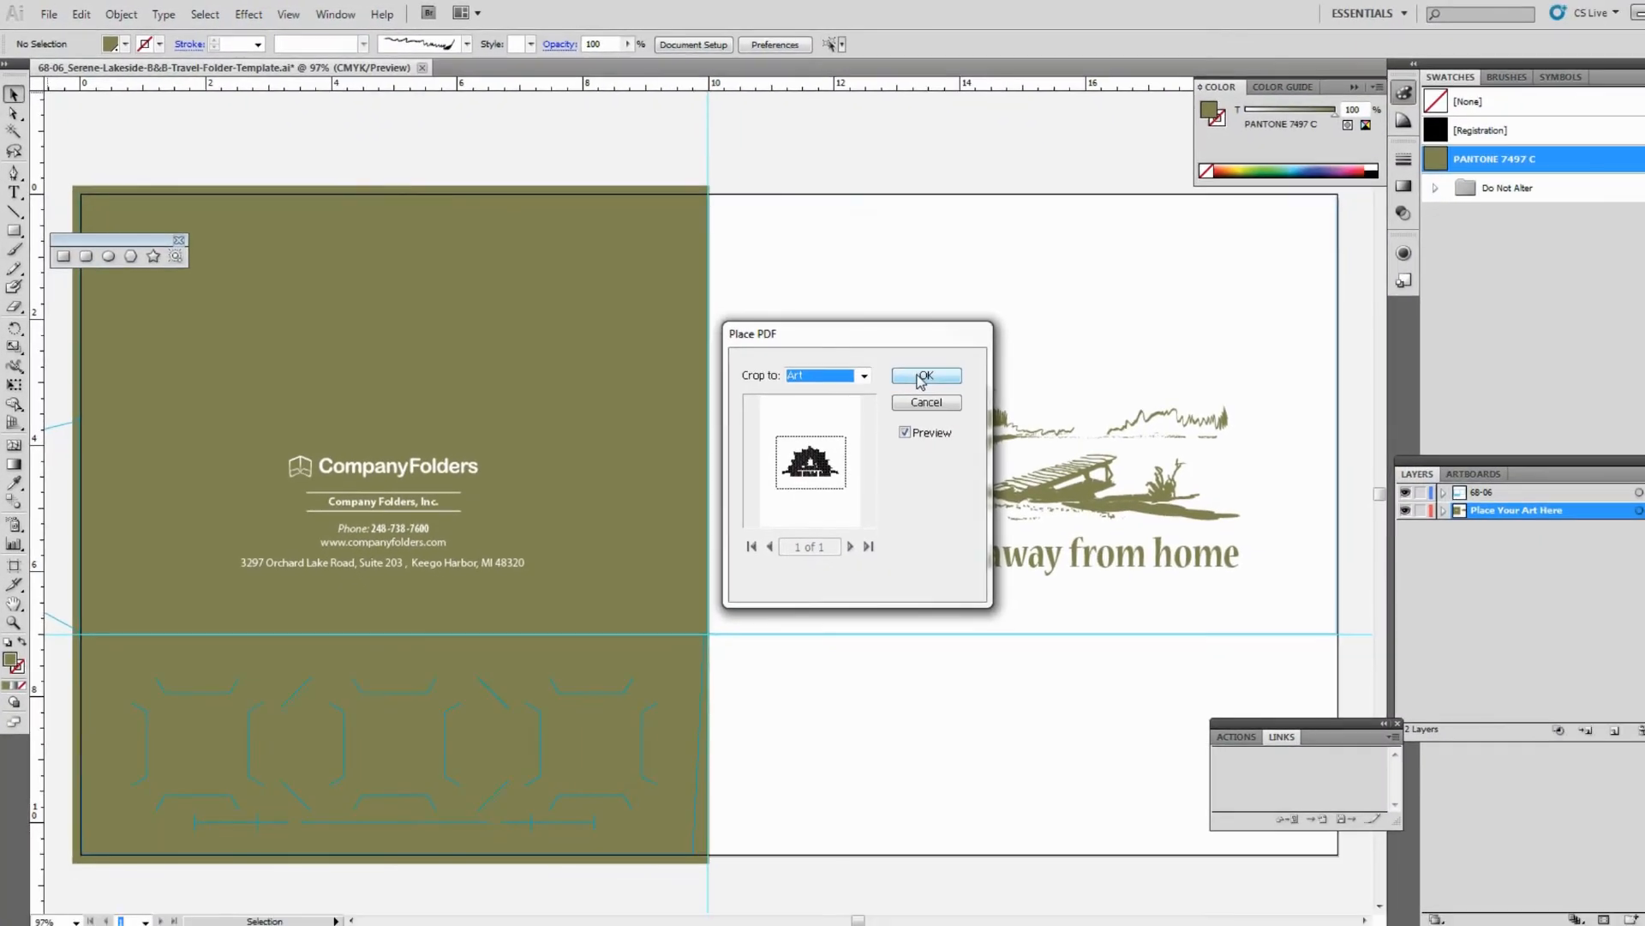
left_click(924, 376)
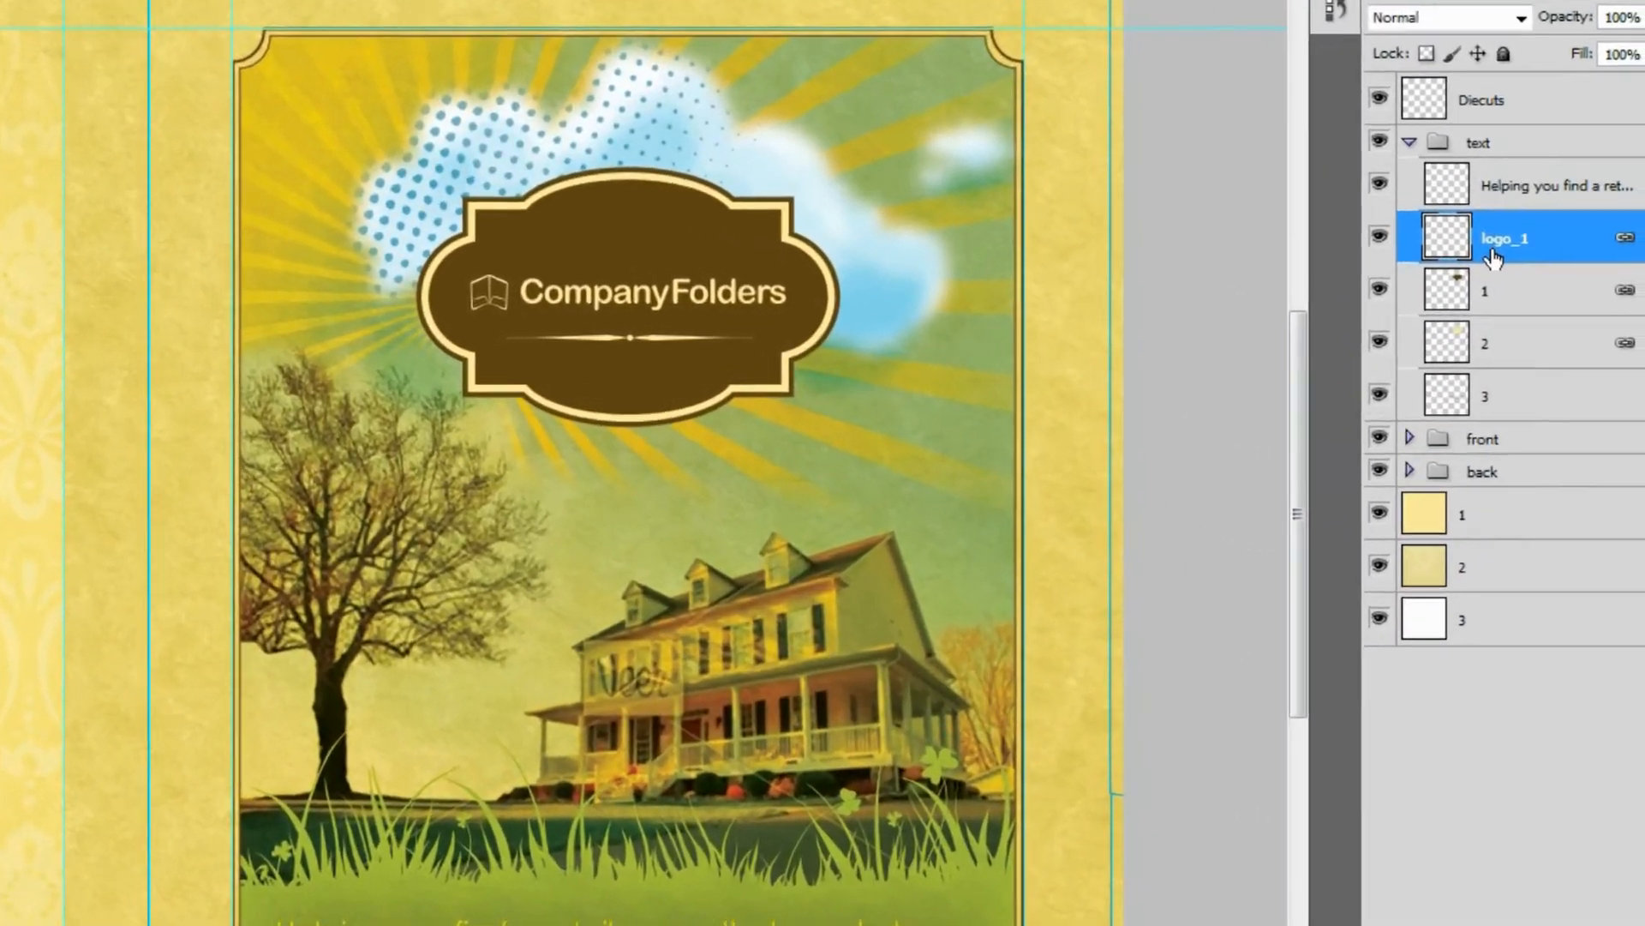
Delete the logo_1 layer, leaving the brown badge empty.
right_click(1505, 236)
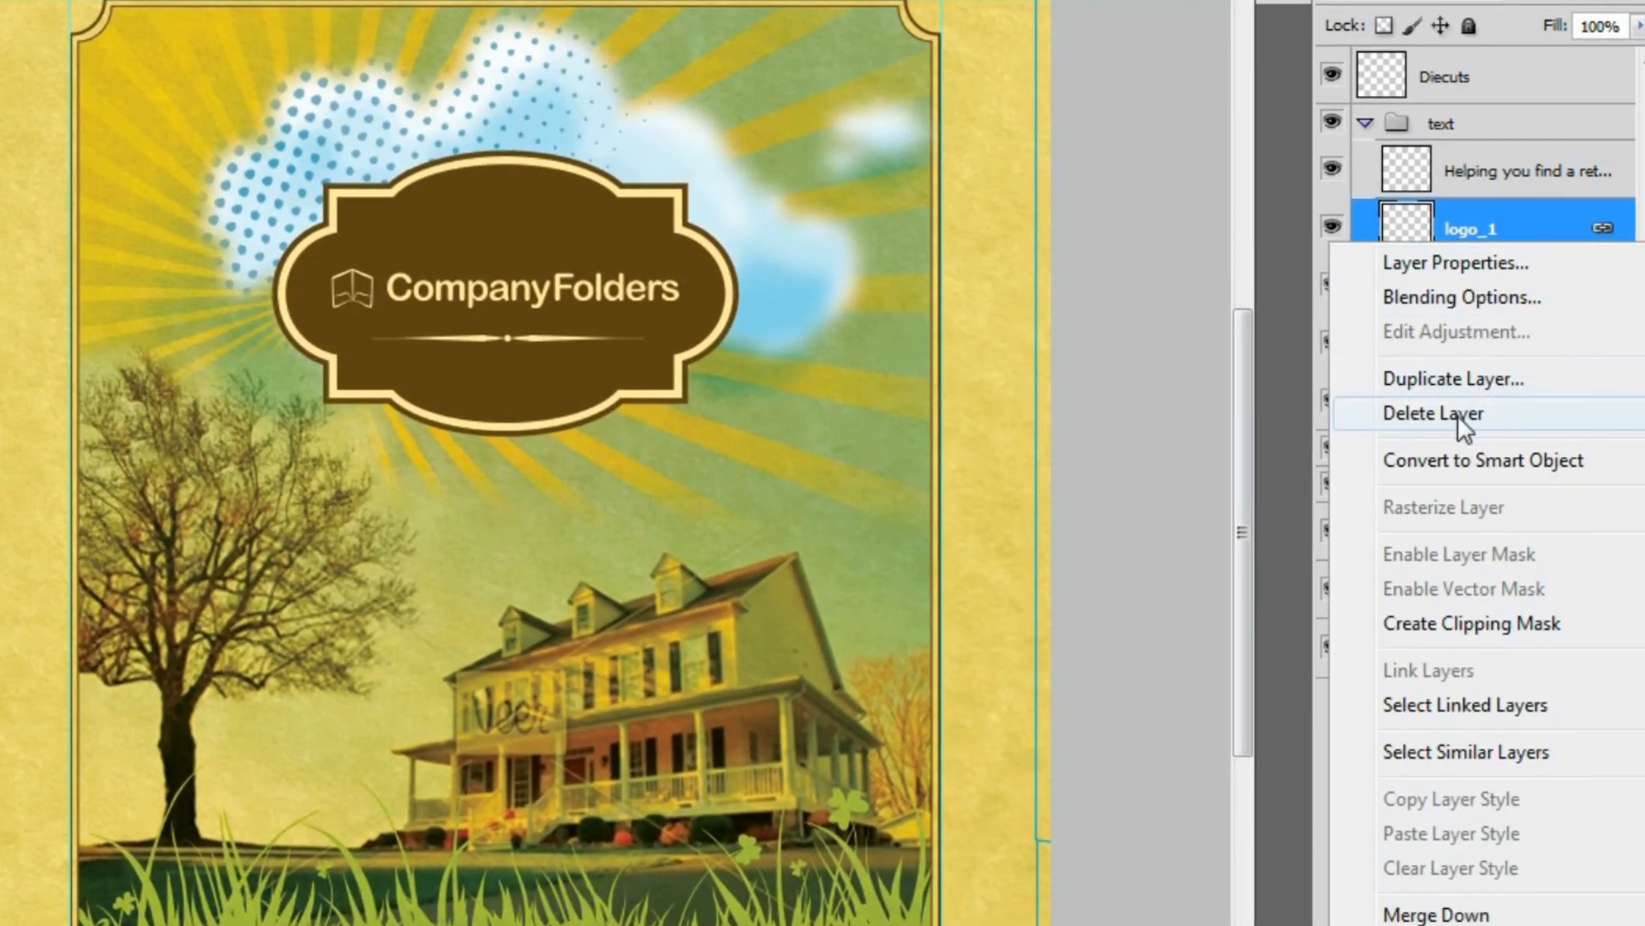
left_click(1433, 413)
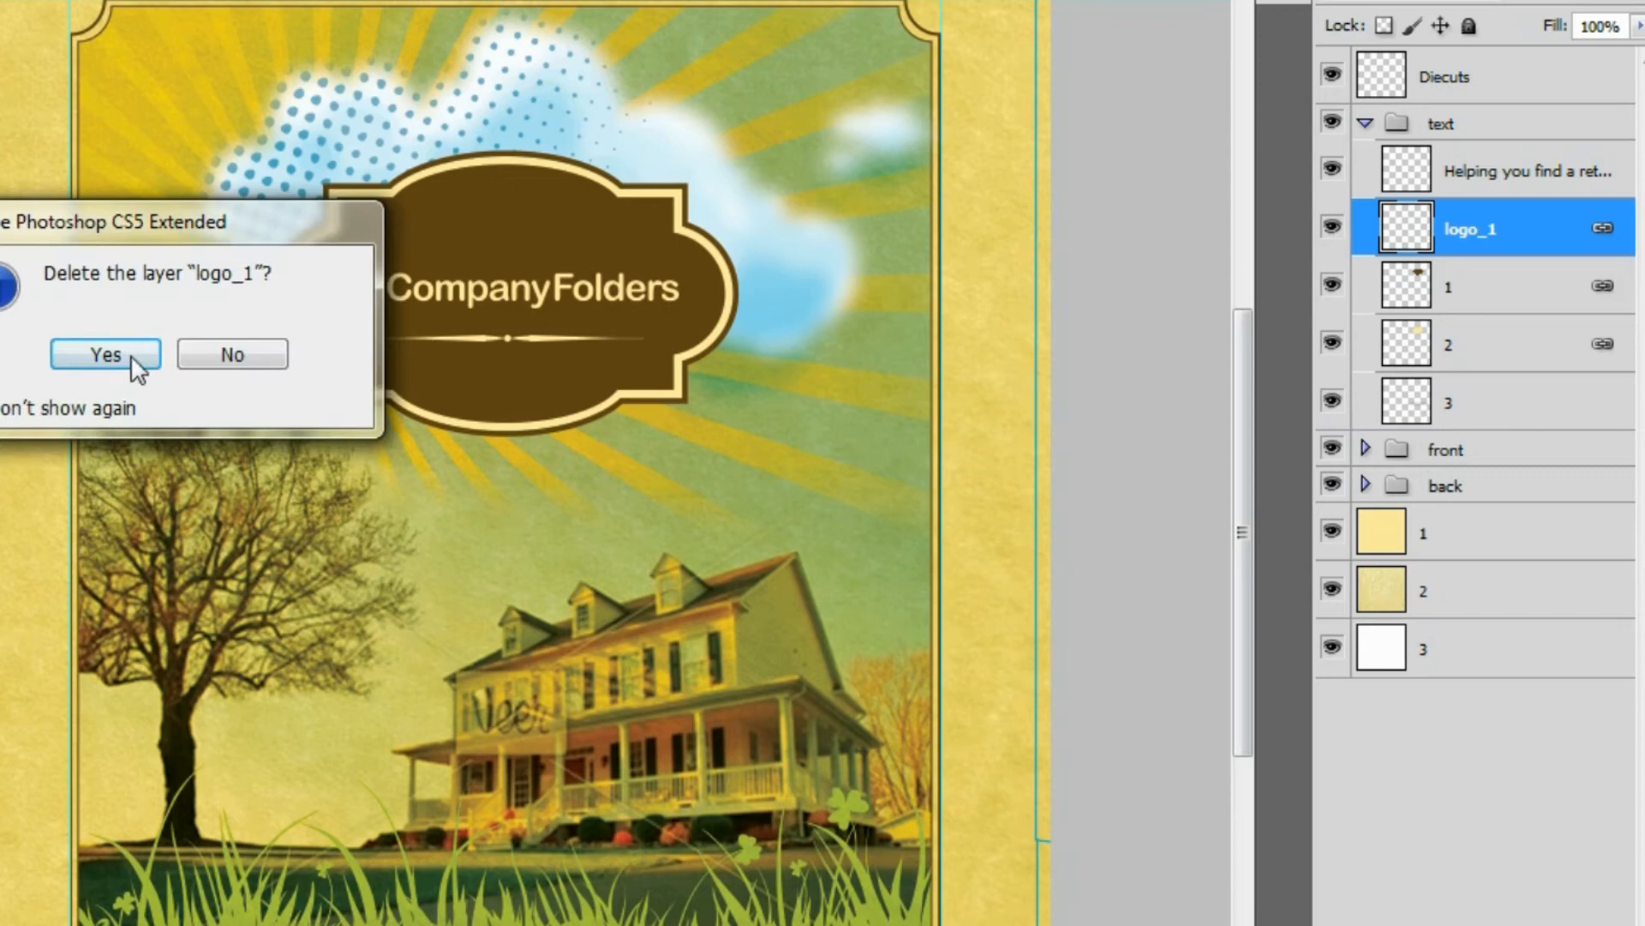
left_click(105, 353)
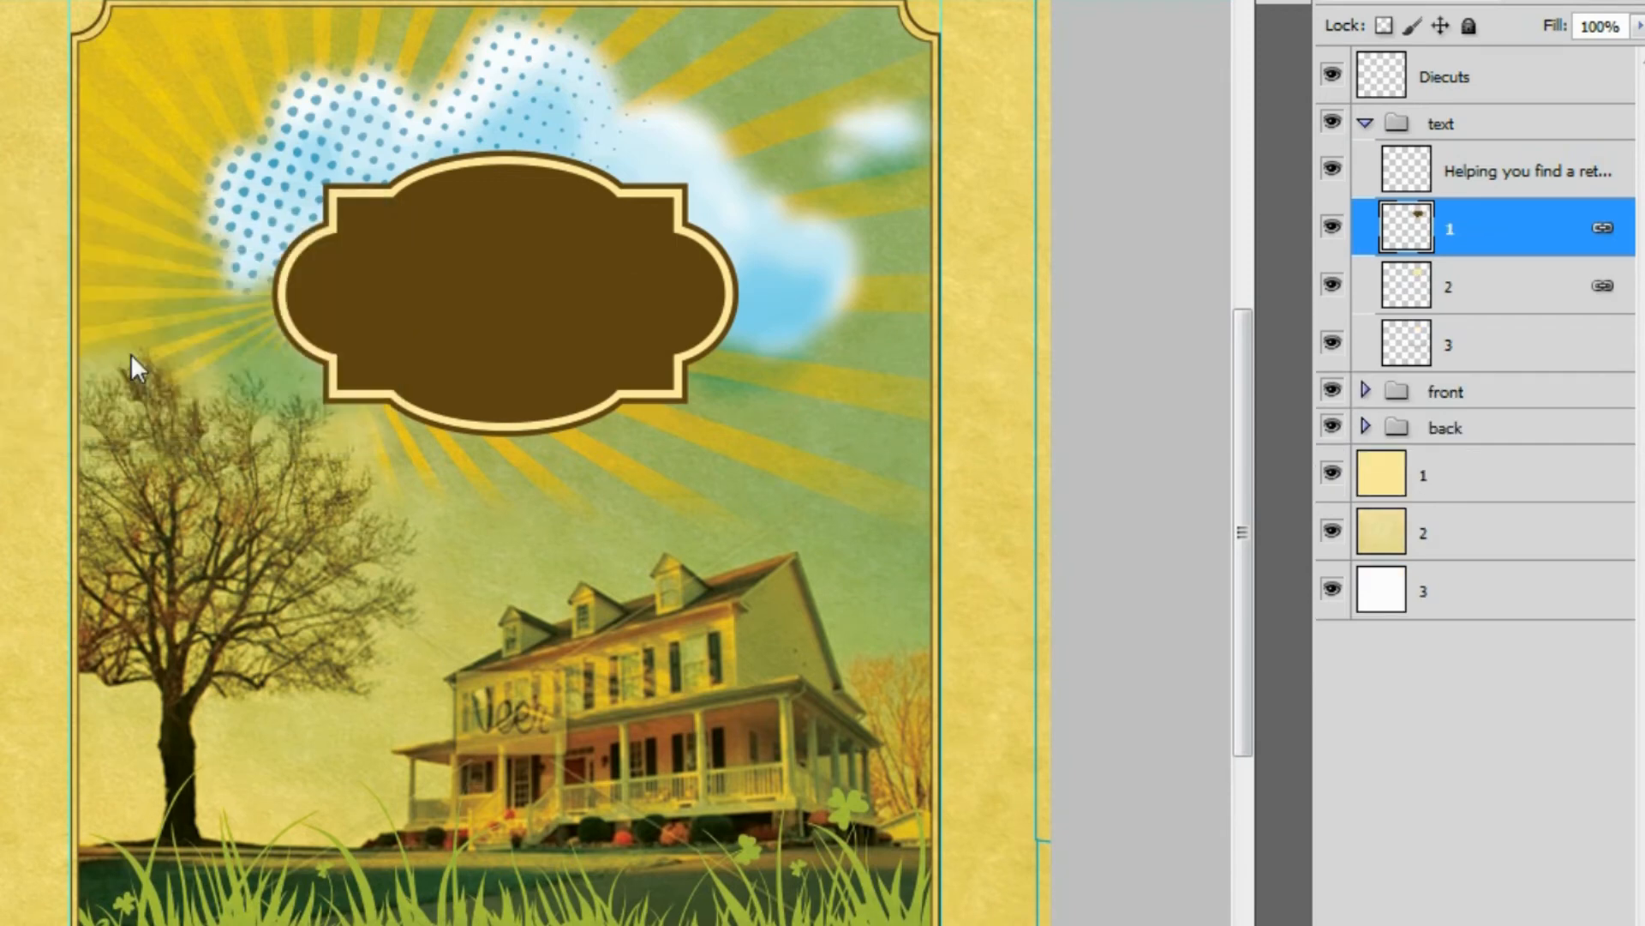
Place the new logo PDF page into the farmhouse template.
left_click(101, 20)
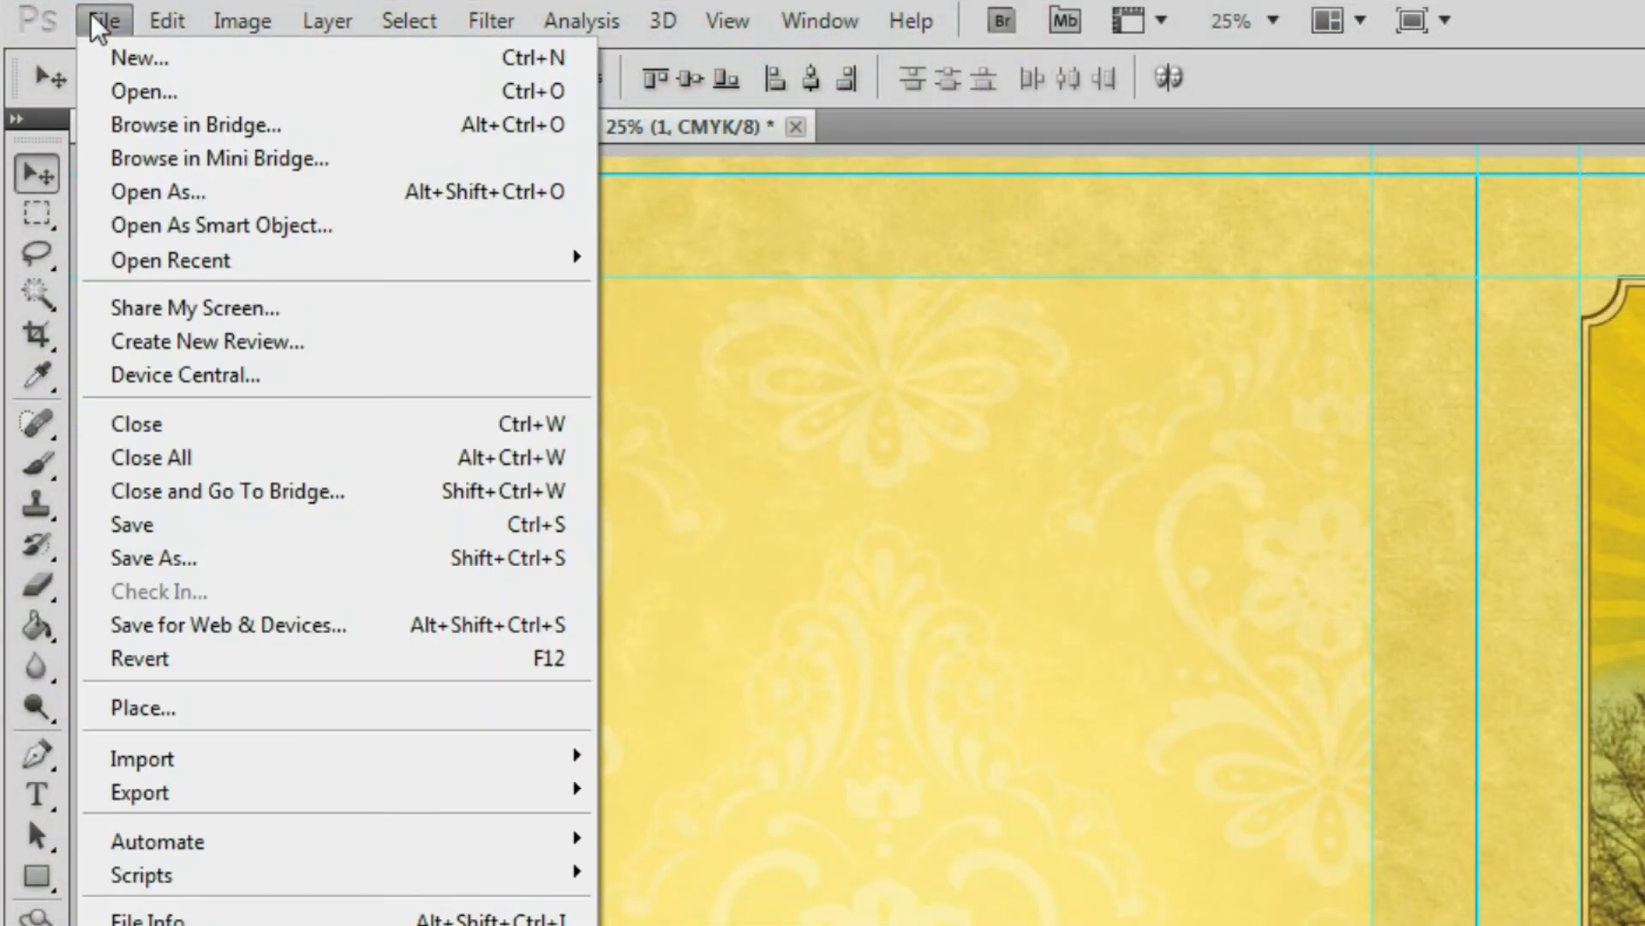
left_click(143, 708)
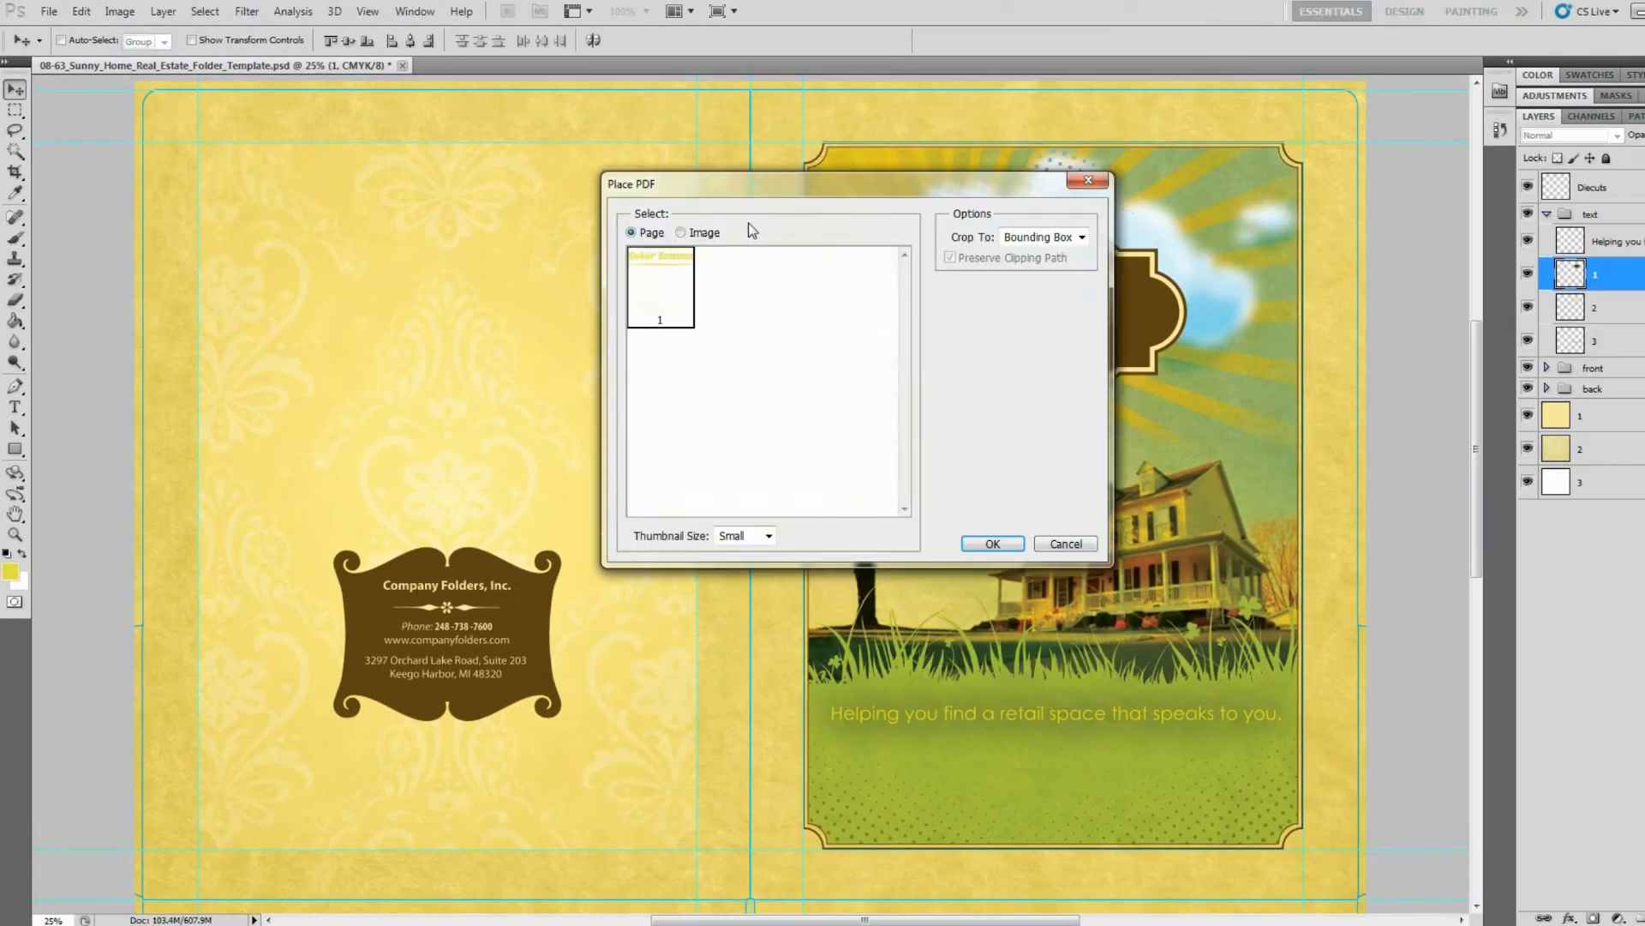
left_click(991, 543)
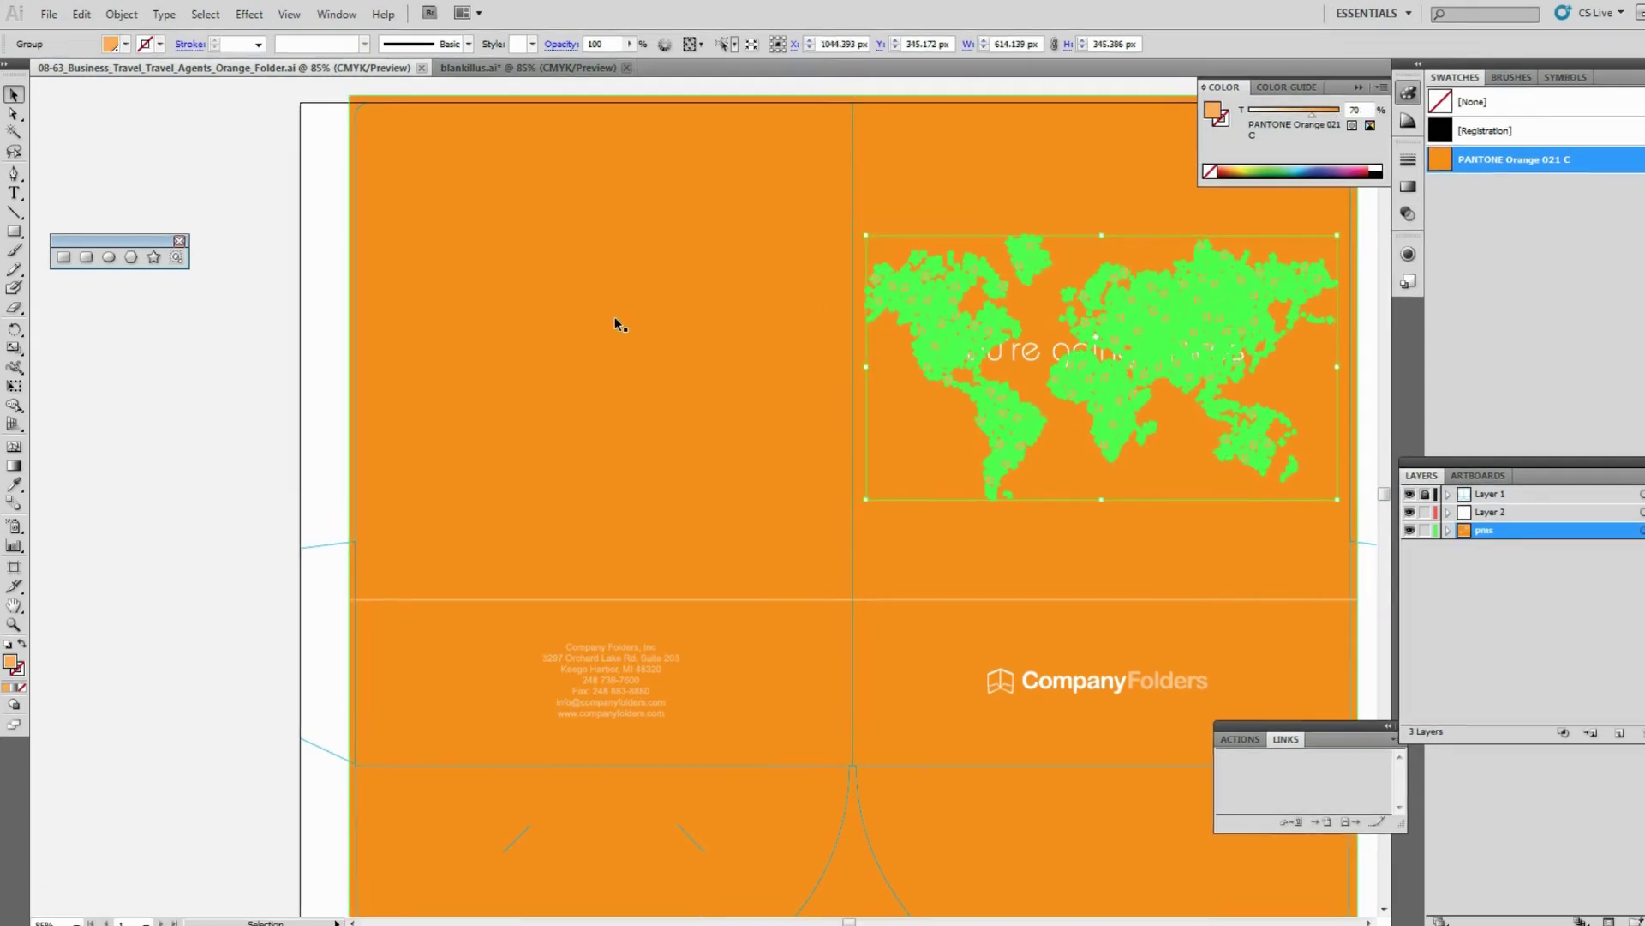
Copy the world map artwork and paste it into blankillus.ai, unlocking its locked layers.
left_click(81, 14)
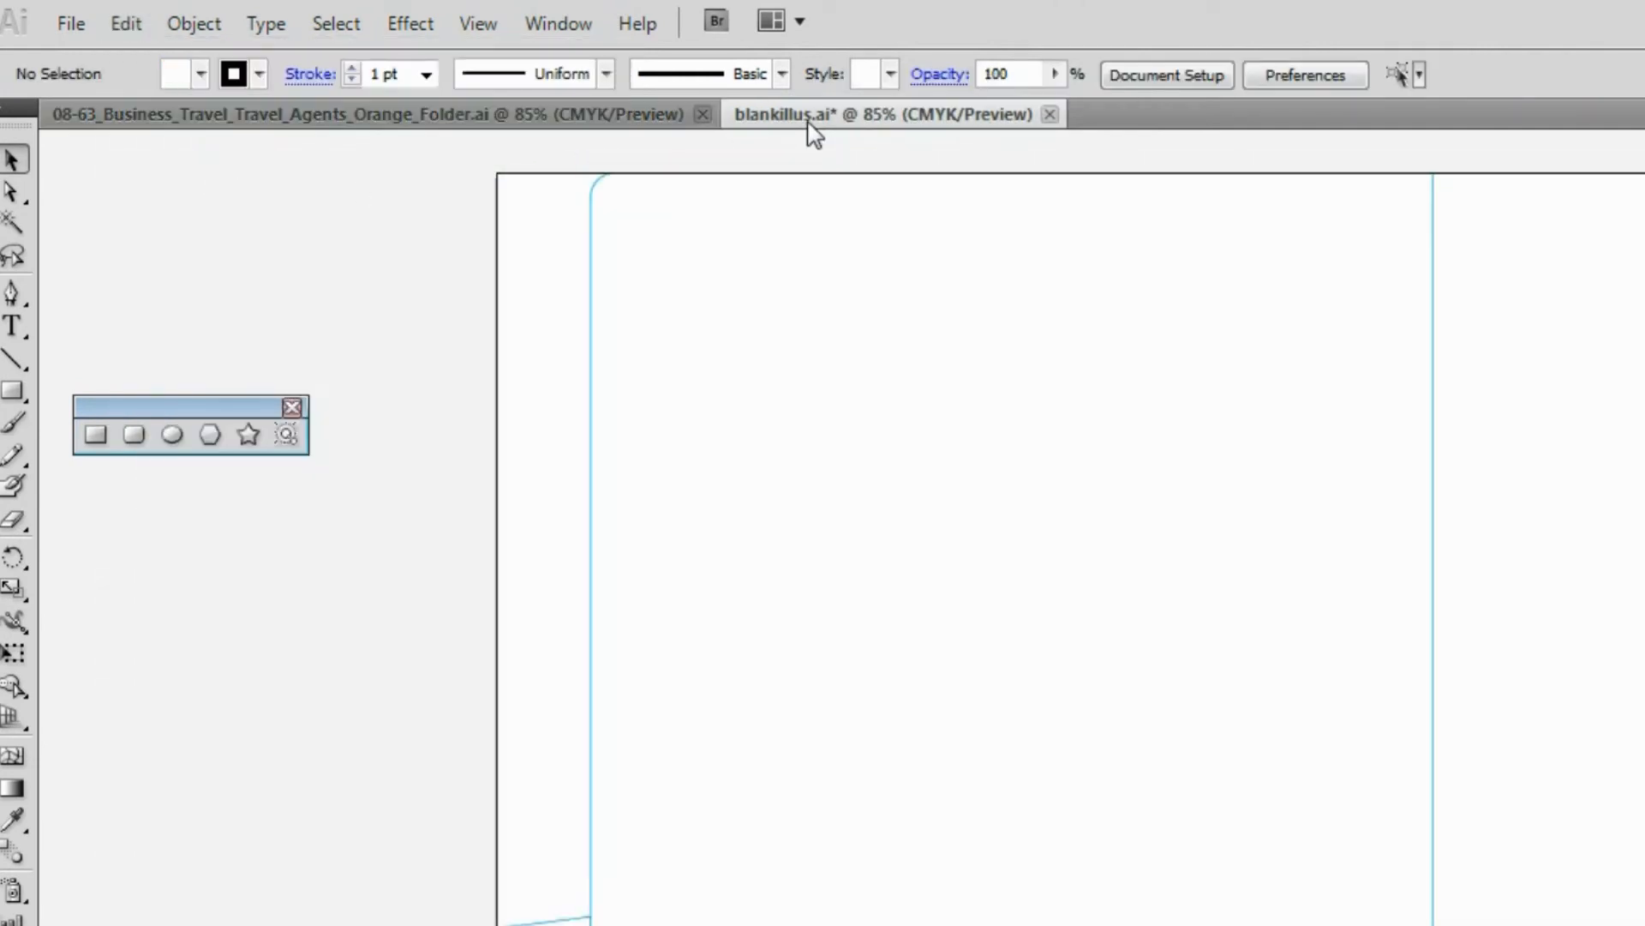
left_click(125, 22)
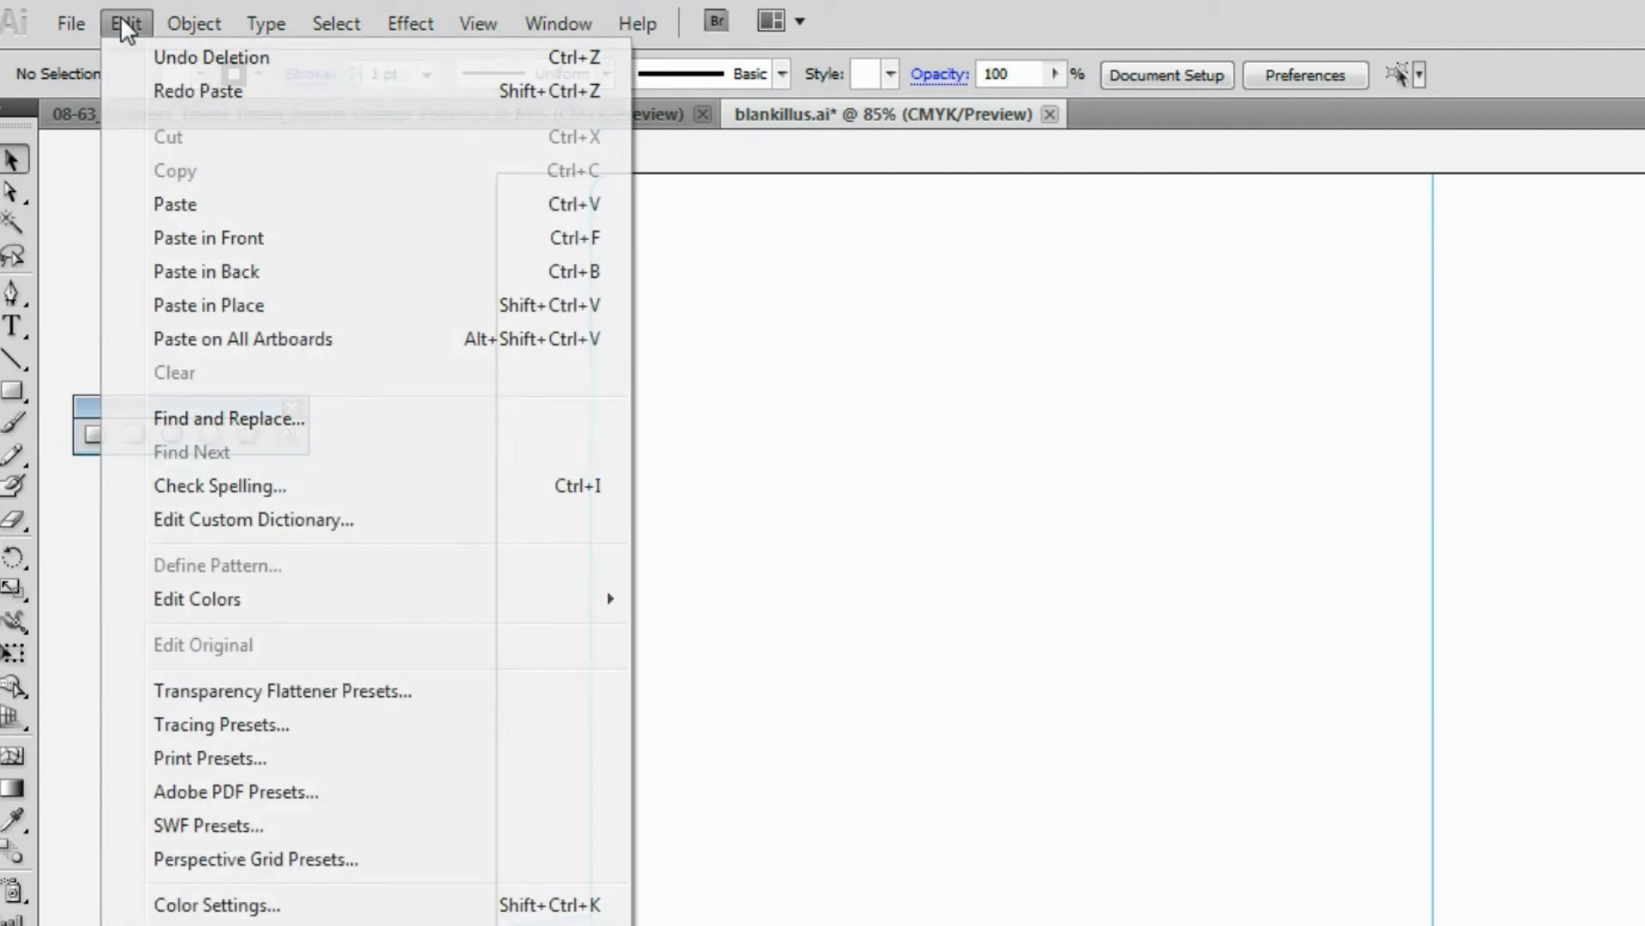
left_click(175, 204)
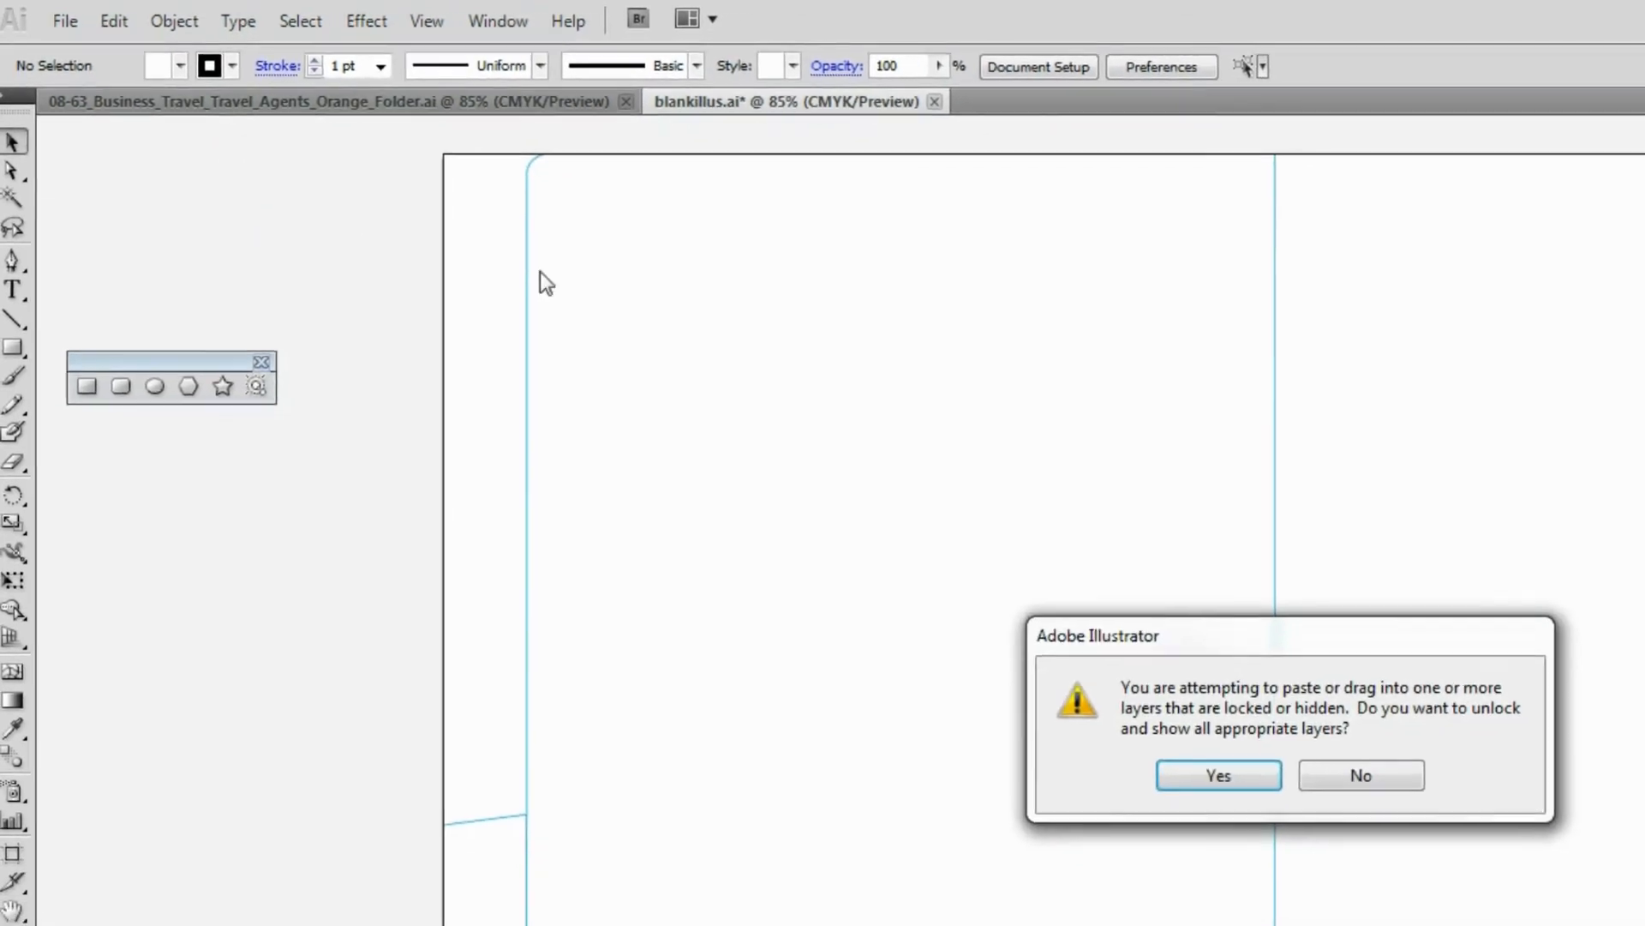
left_click(1217, 775)
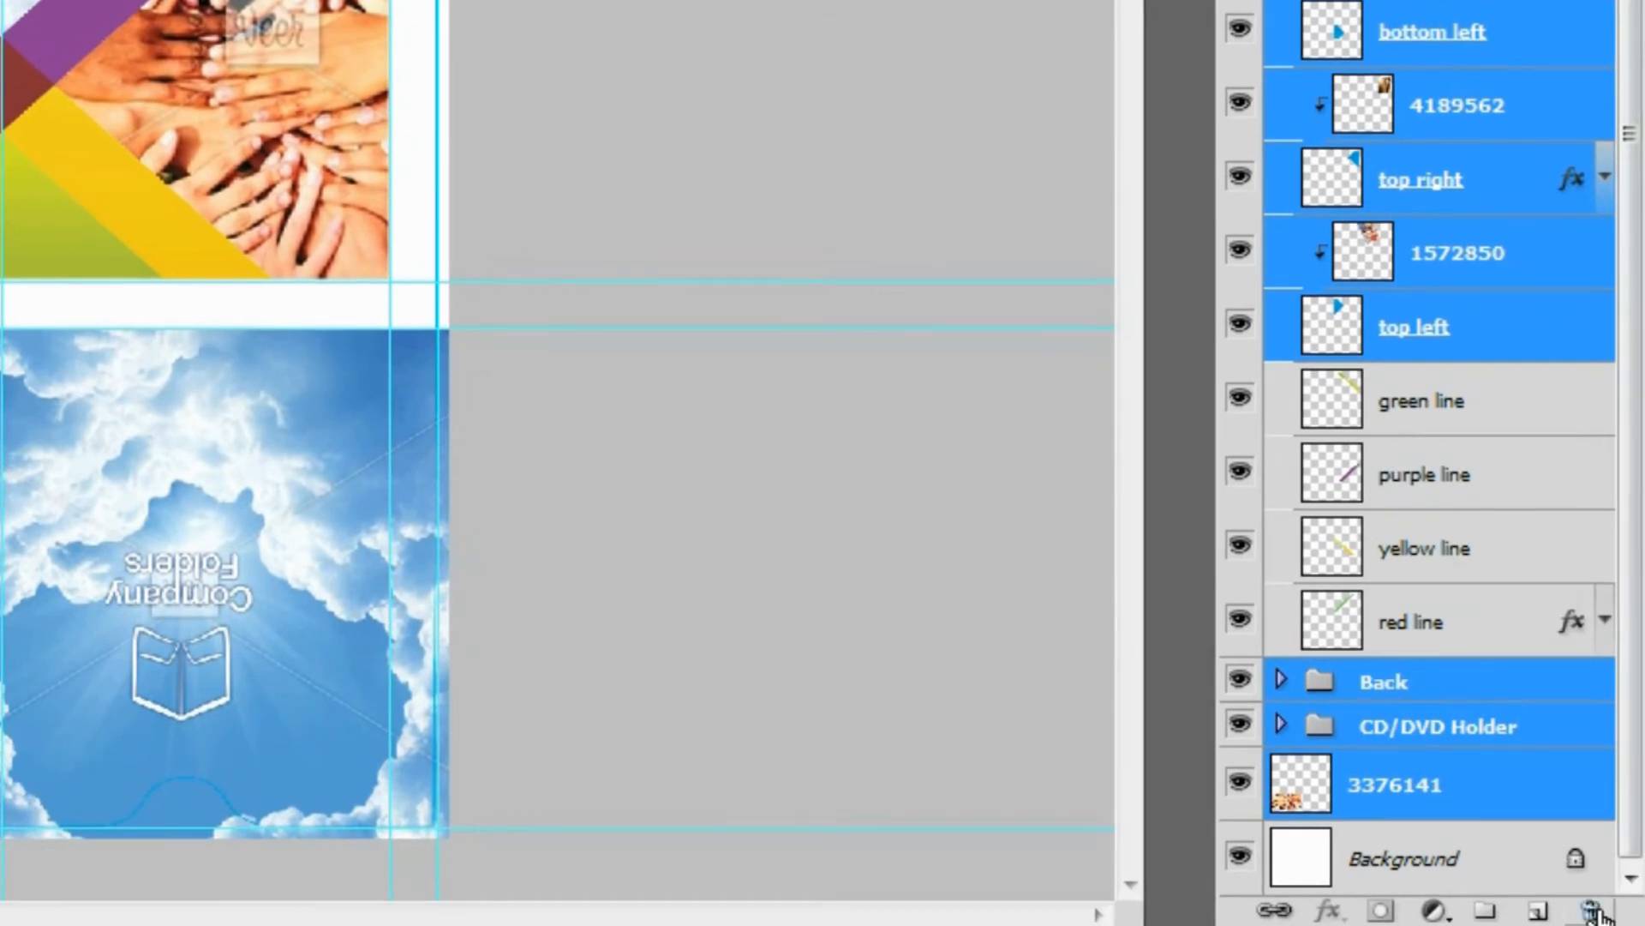
Delete the selected photo and group layers, leaving only the coloured lines and die-cut.
left_click(1596, 910)
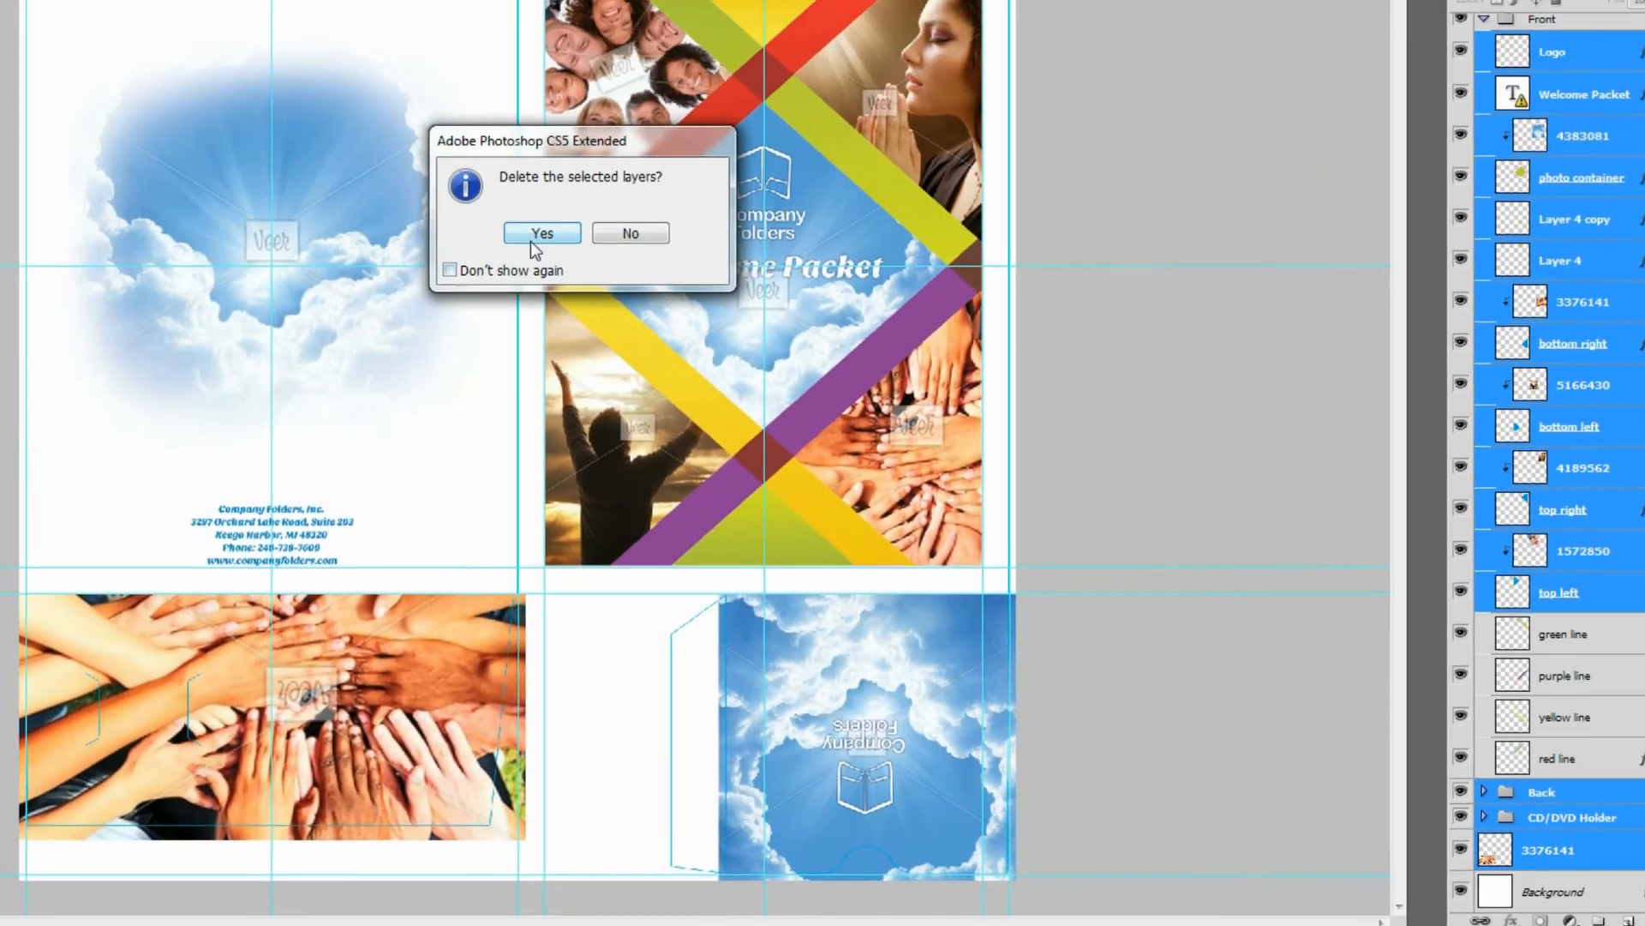
left_click(541, 231)
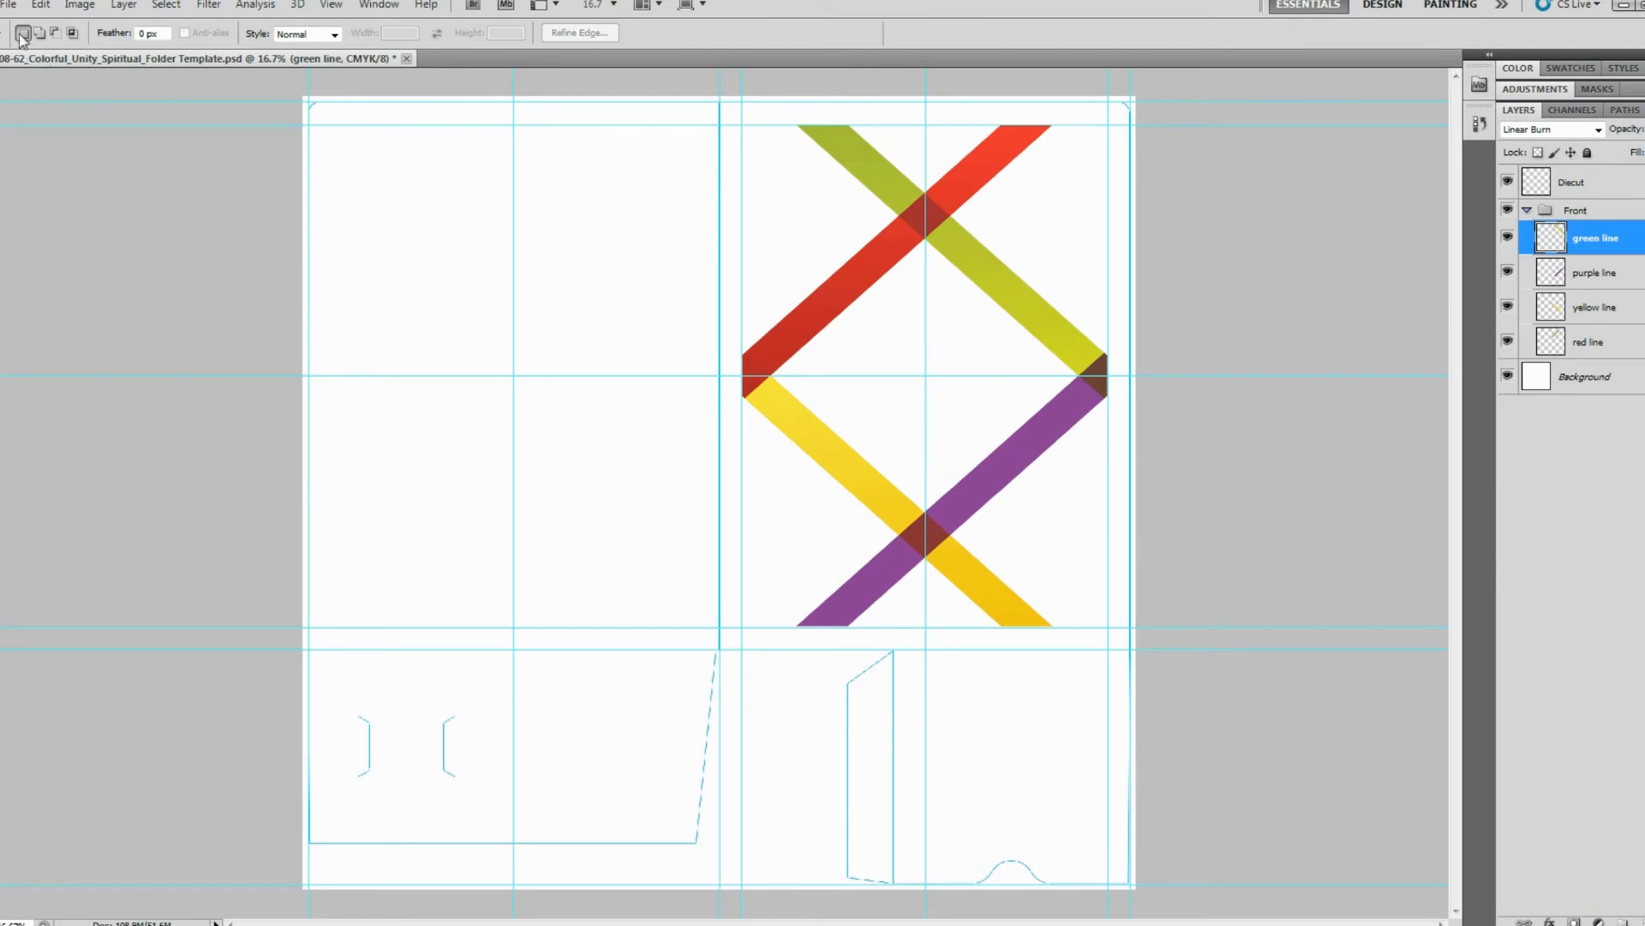
Save the trimmed template as 'churchfolder', accepting the format options.
left_click(10, 5)
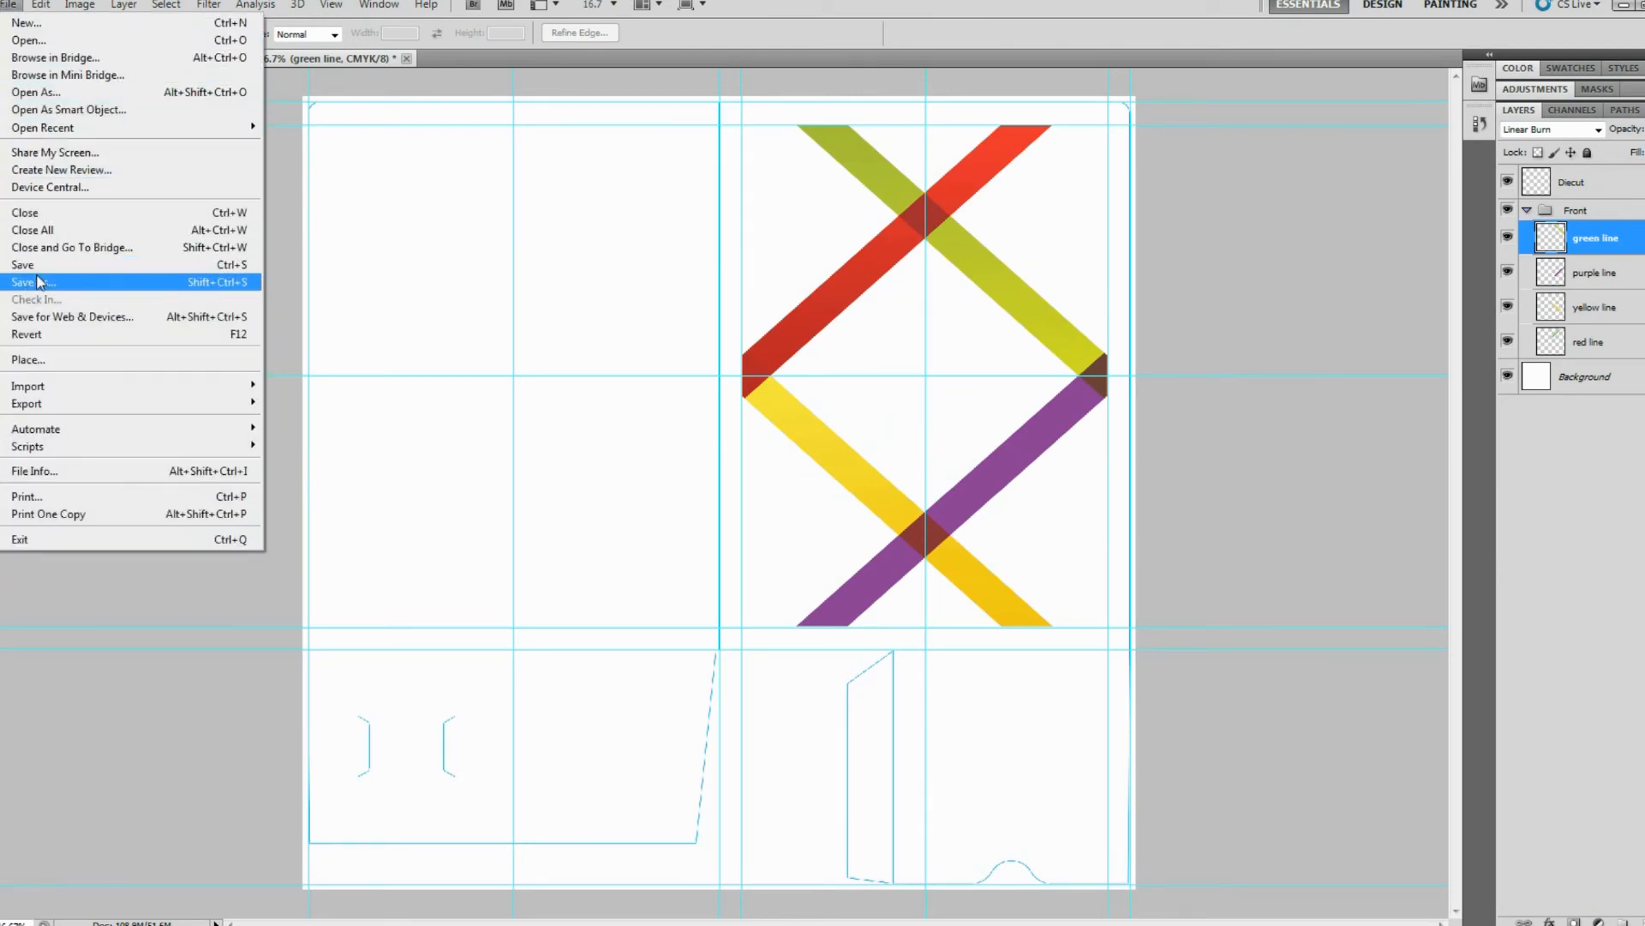
left_click(35, 281)
type("churchfolder")
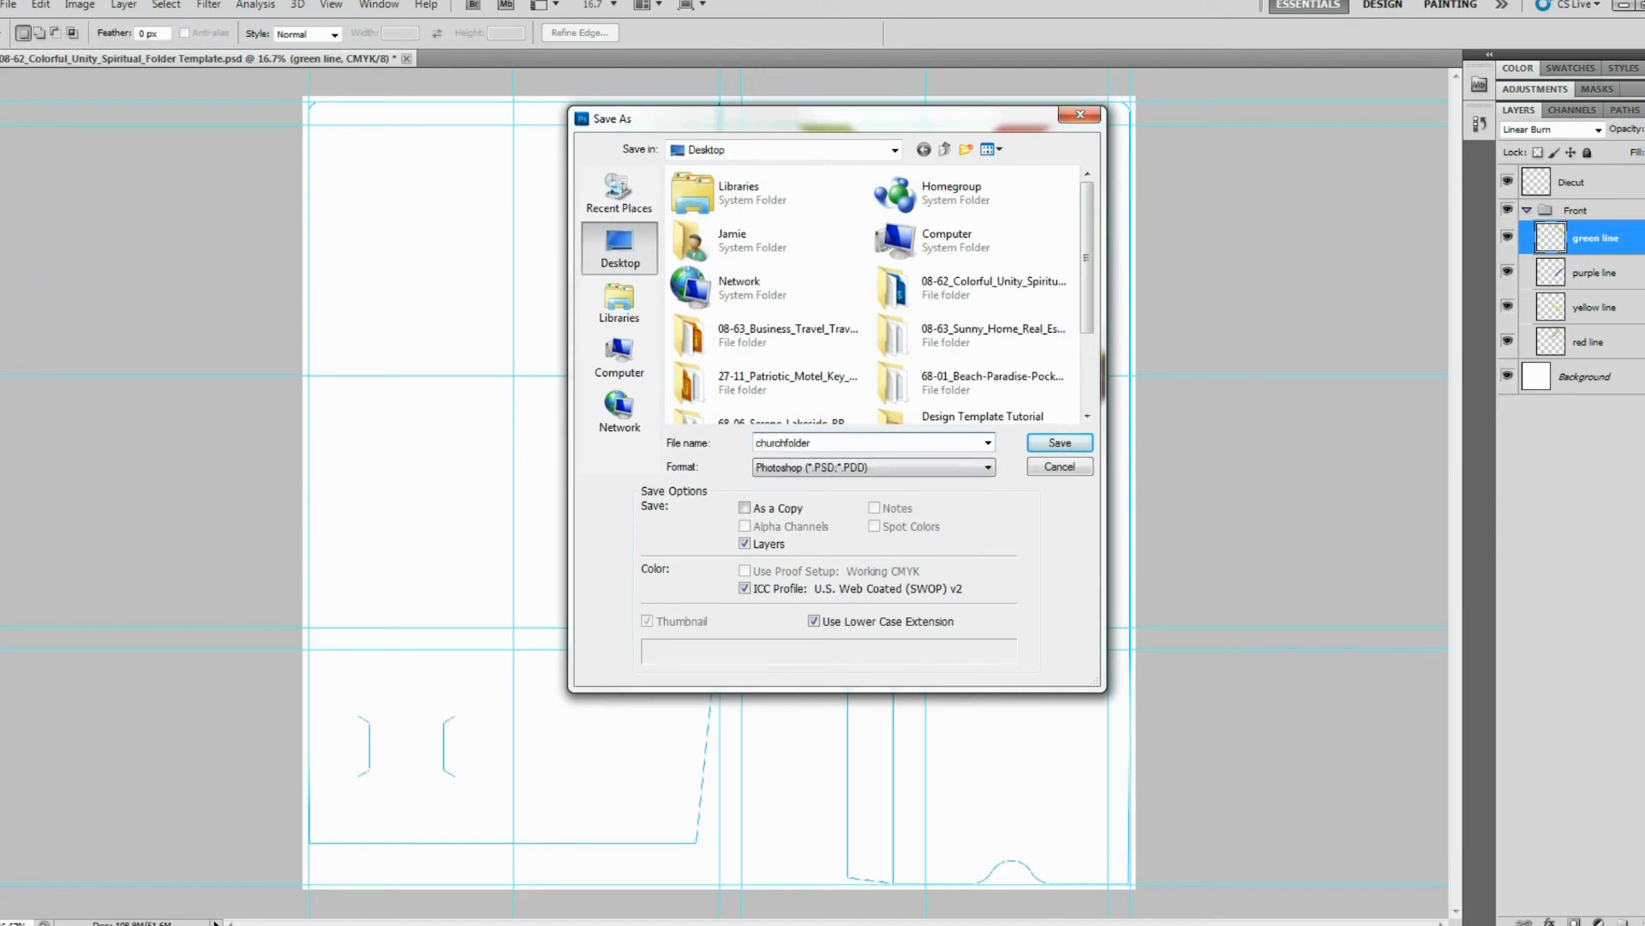
left_click(1058, 442)
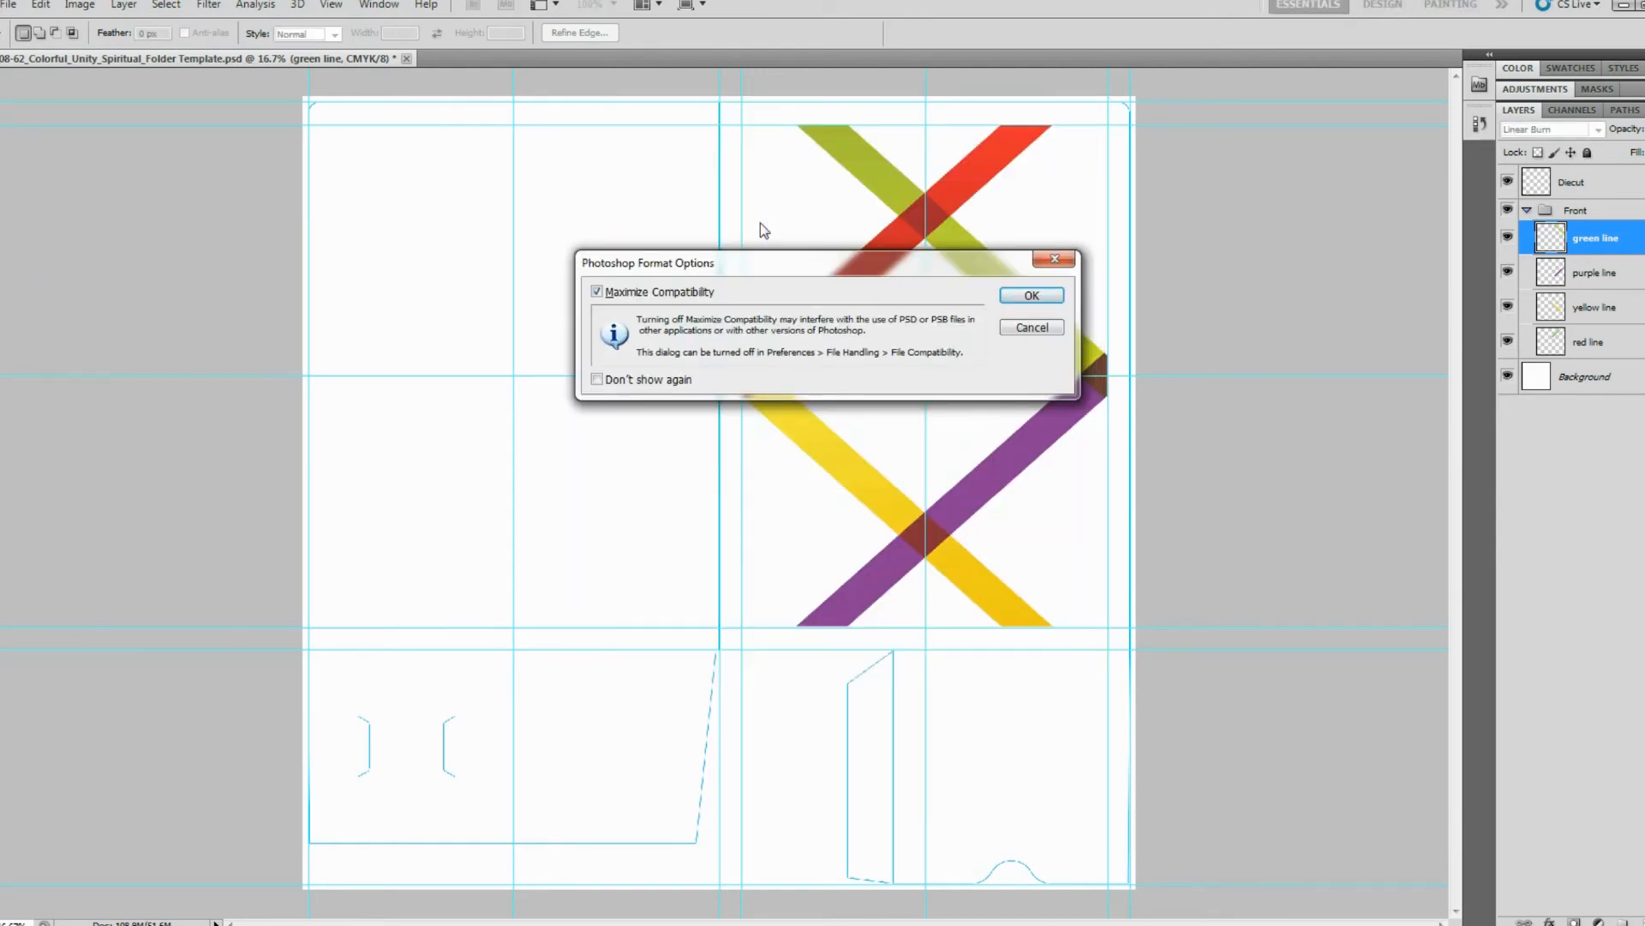
left_click(1030, 294)
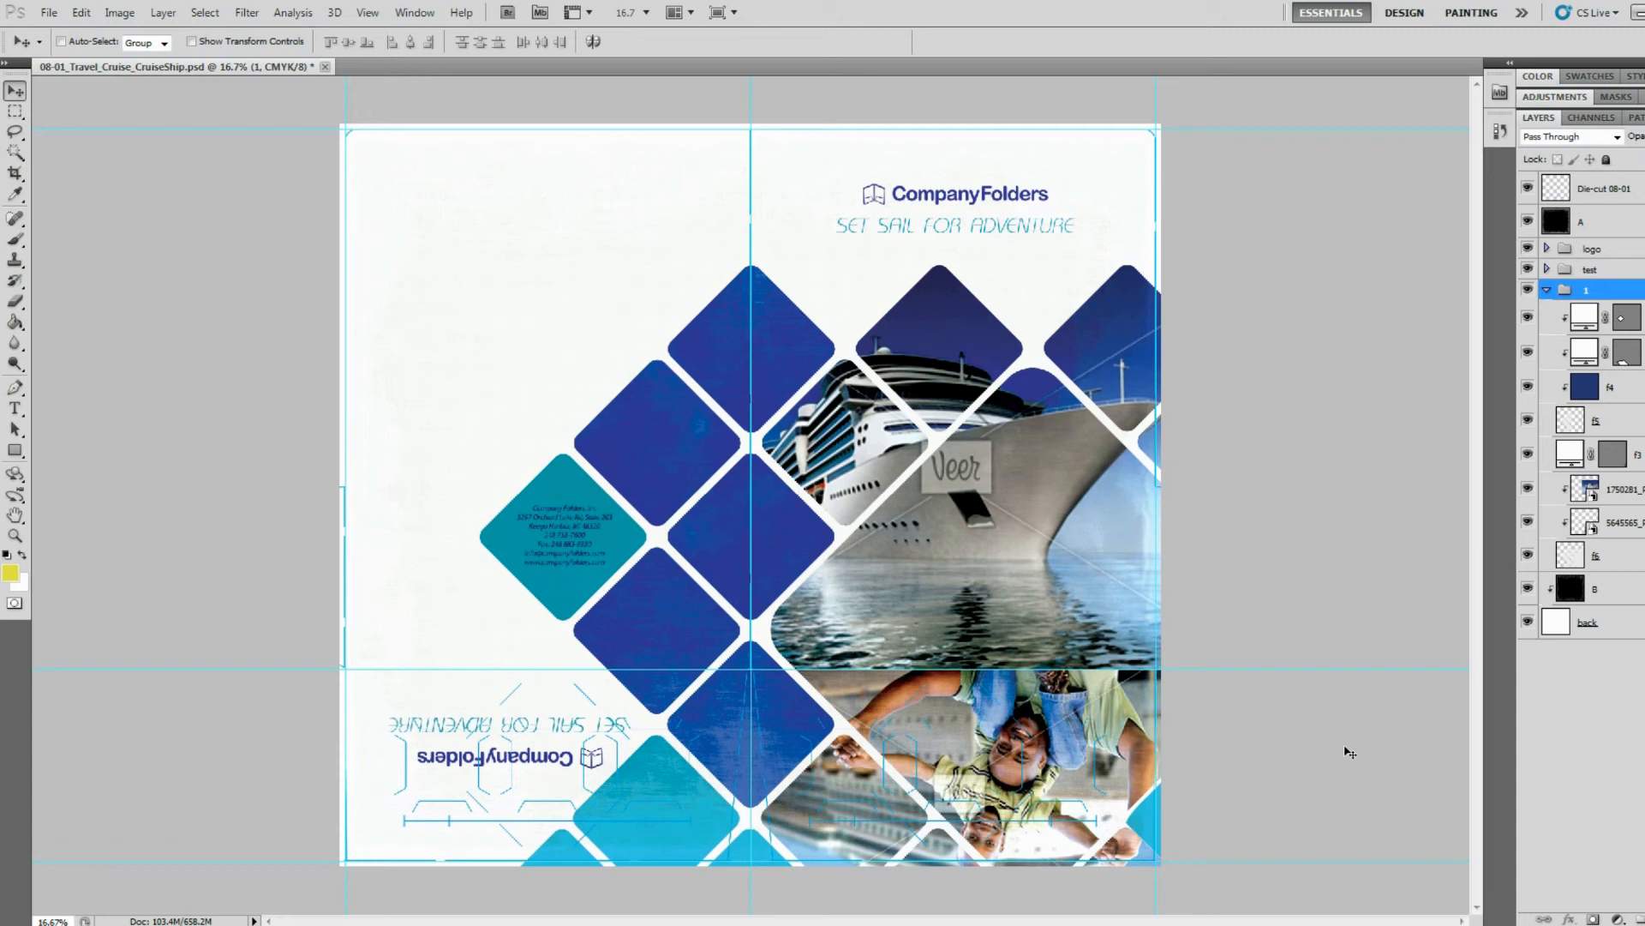
mouse_move(840, 362)
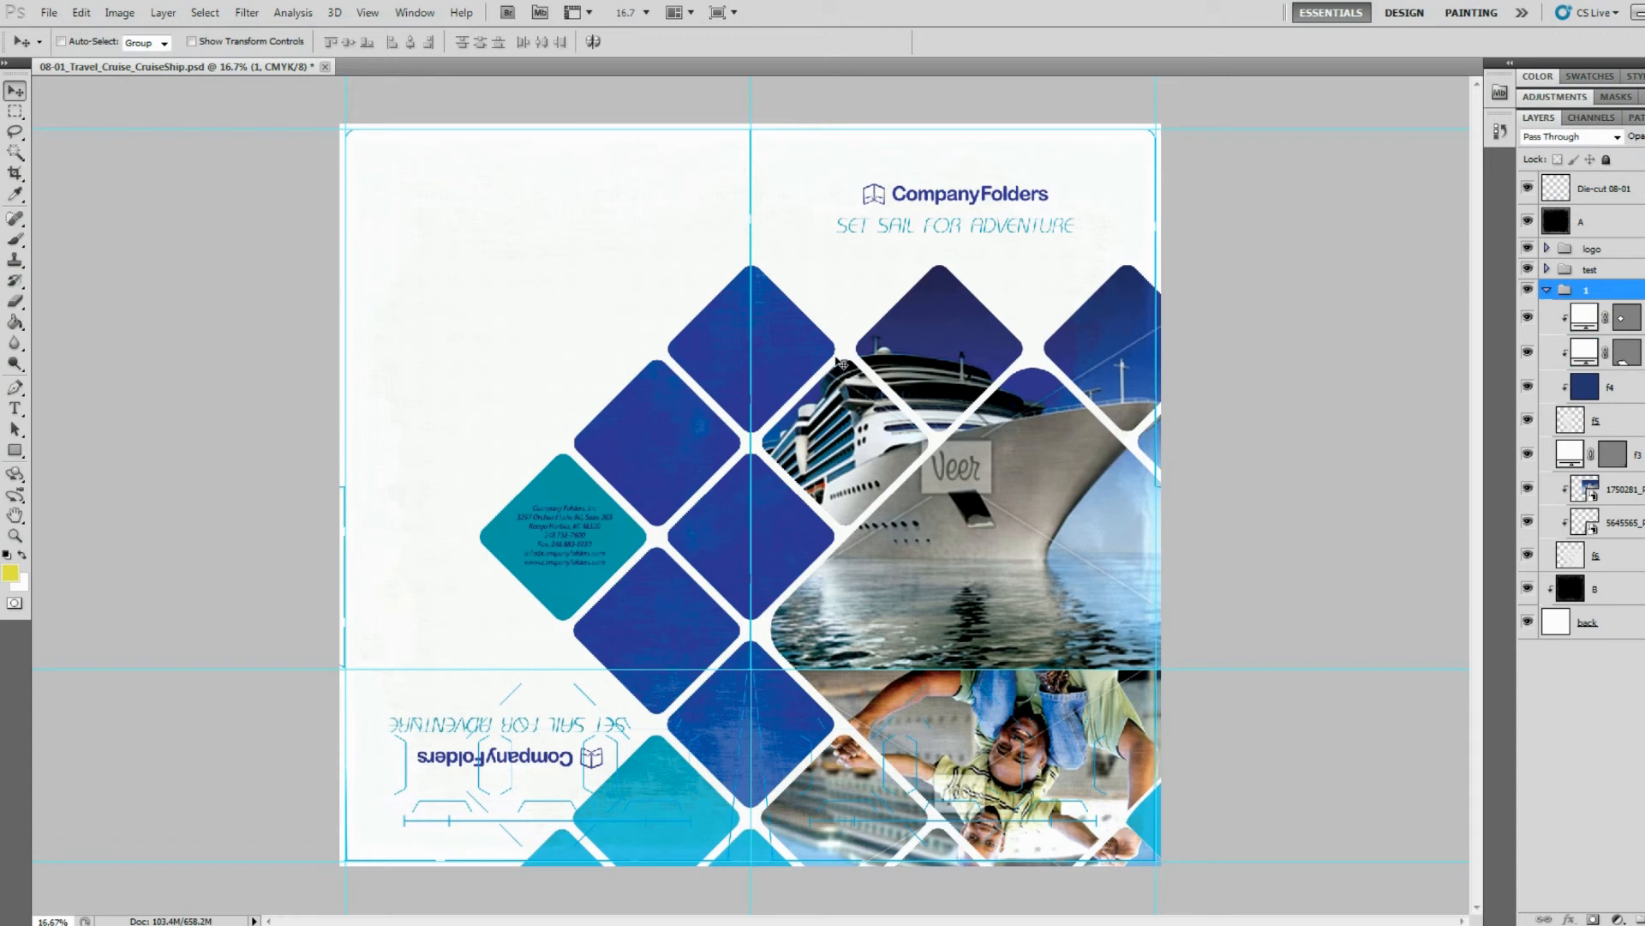
mouse_move(875, 420)
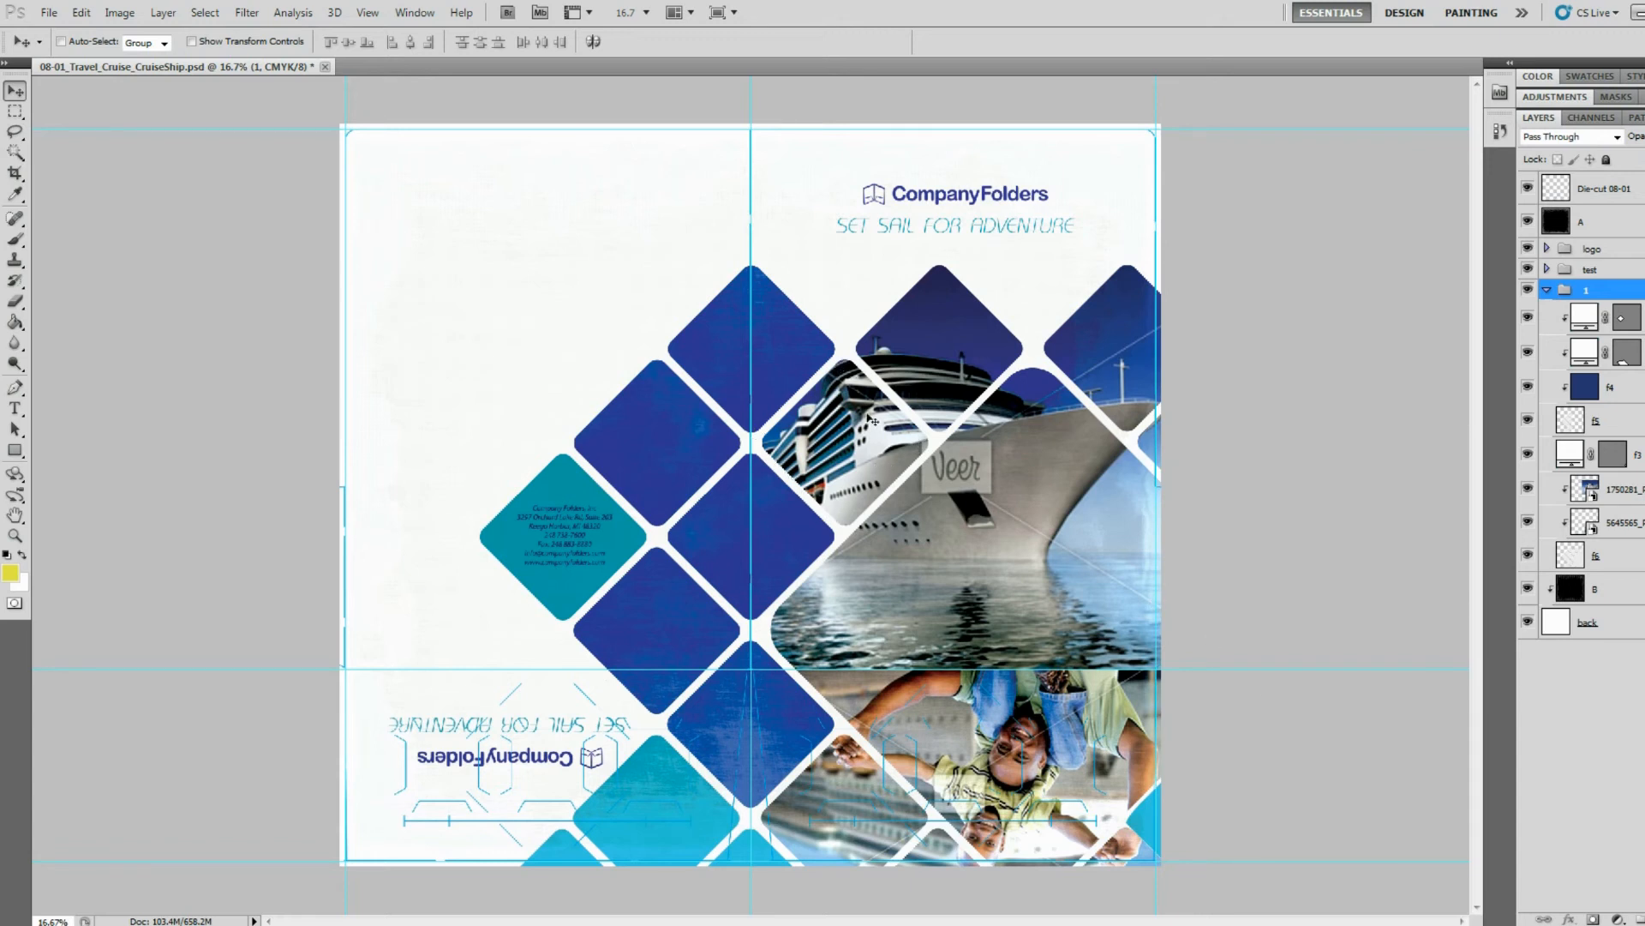
mouse_move(1025, 336)
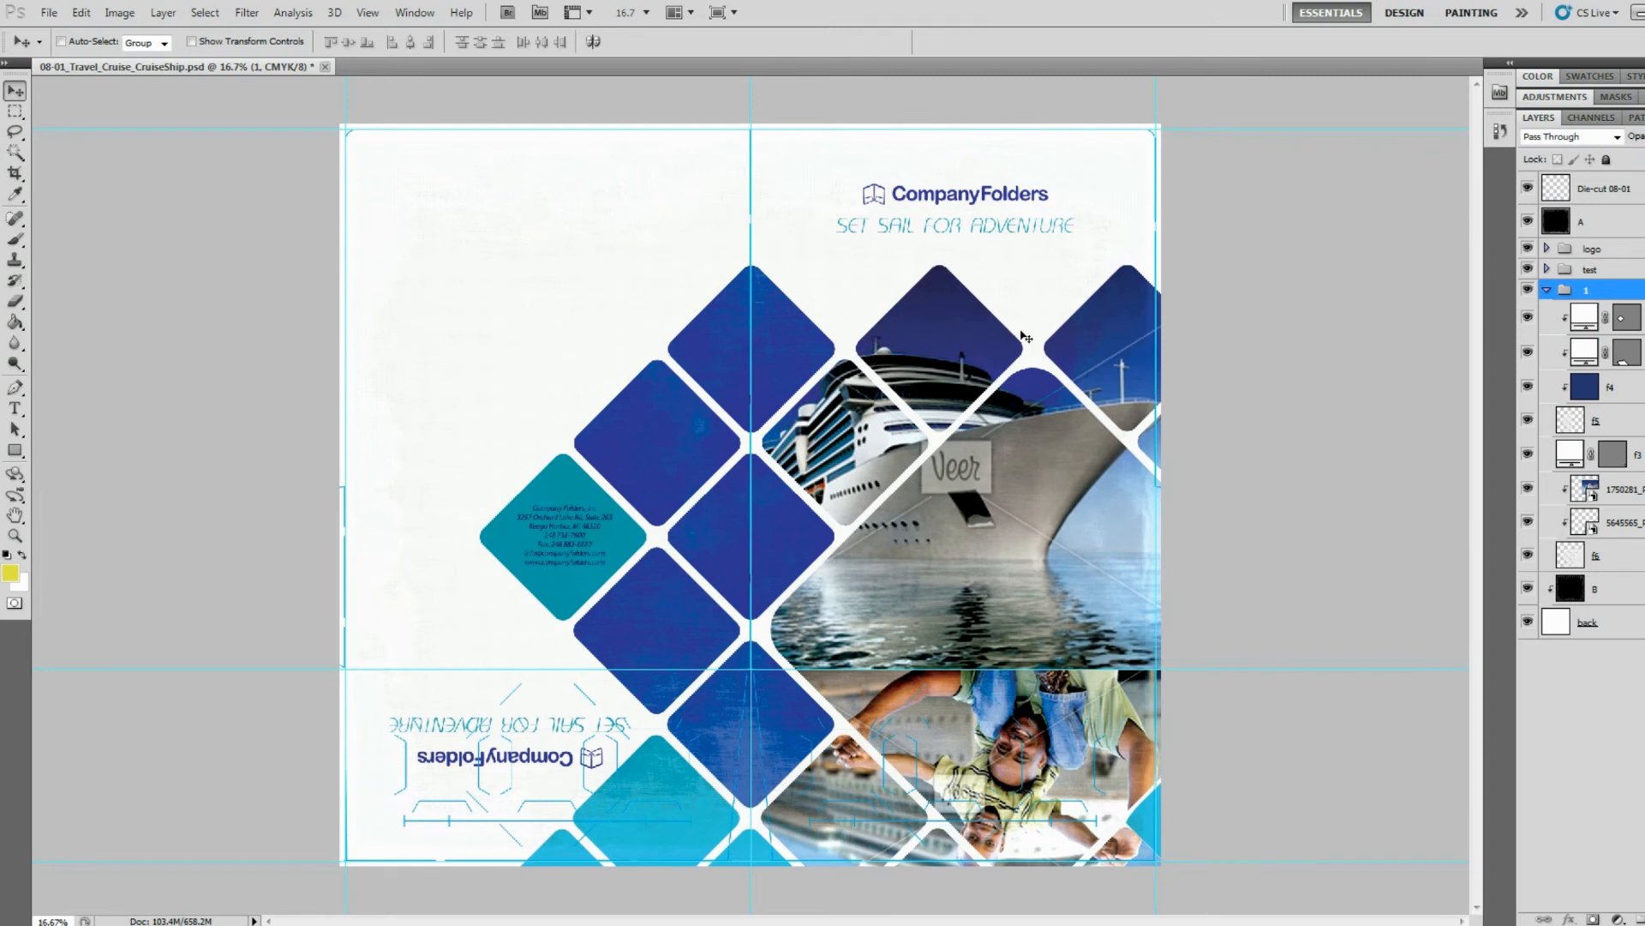
mouse_move(932, 363)
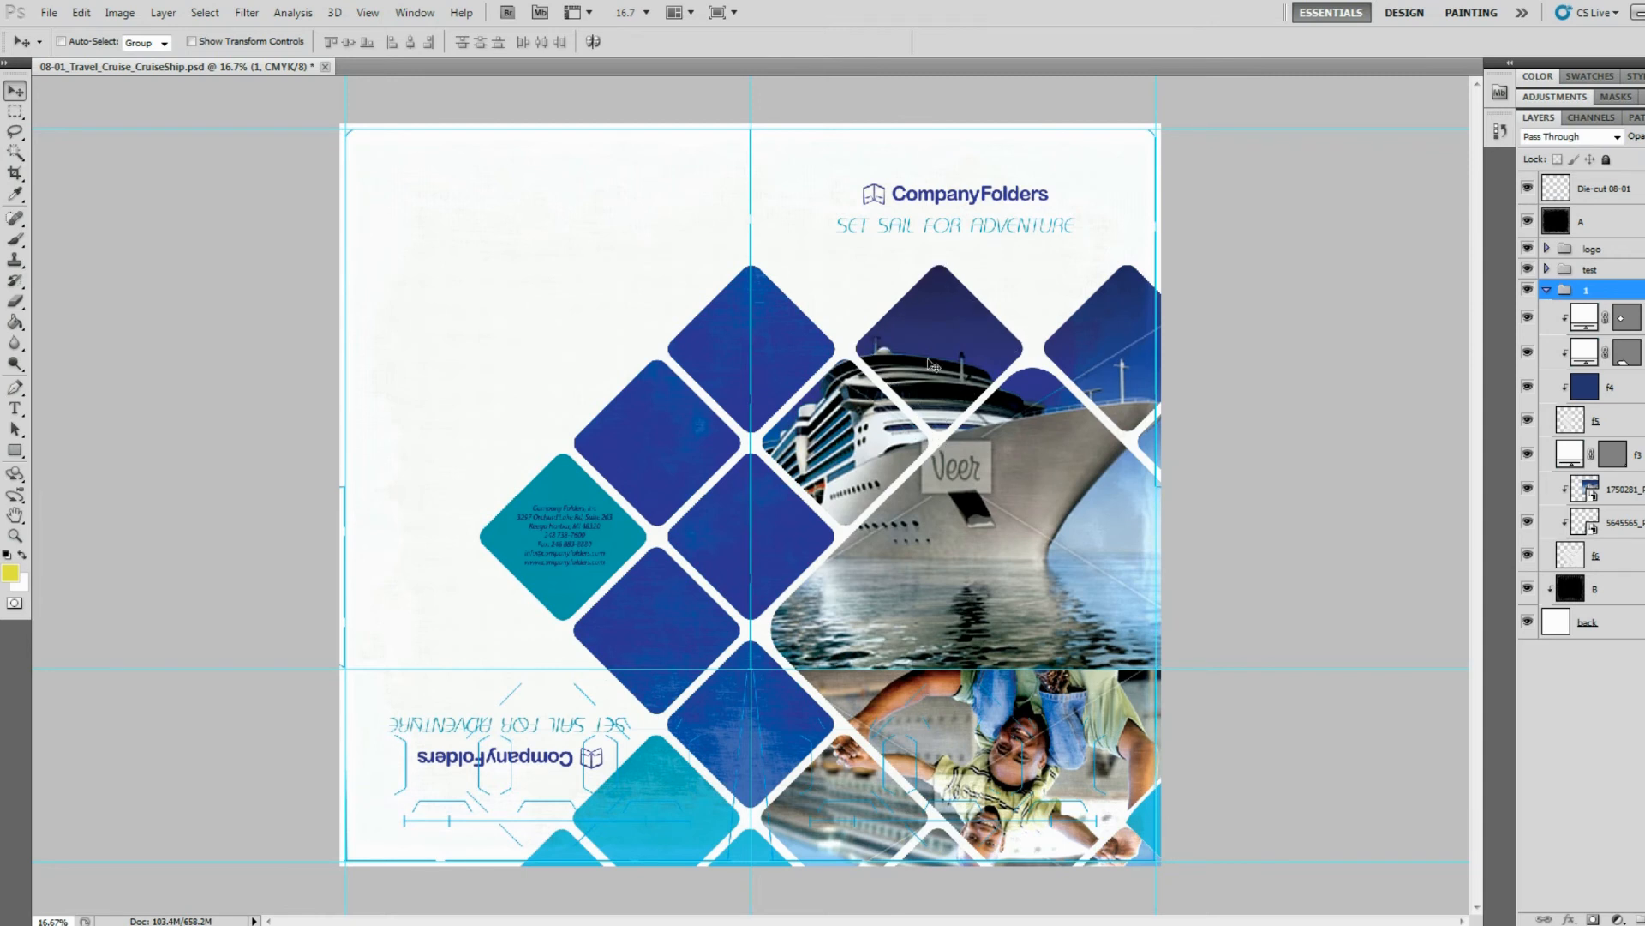
mouse_move(1184, 545)
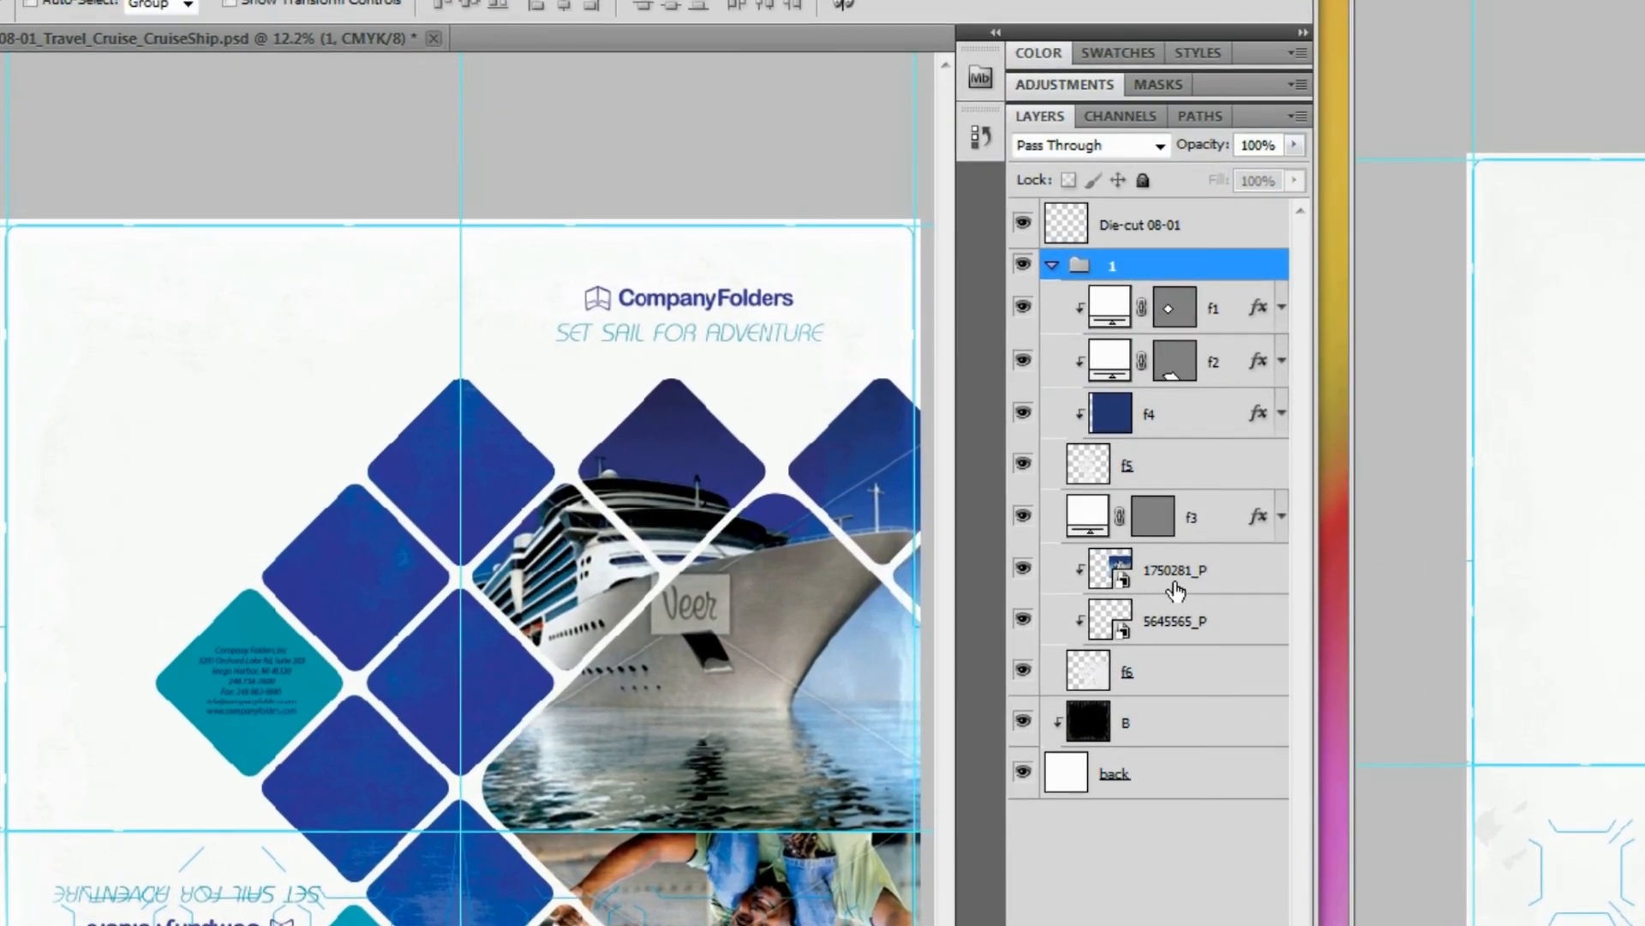
Choose Replace Contents on the 1750281_P ship smart object to bring up the Place dialog.
right_click(1109, 569)
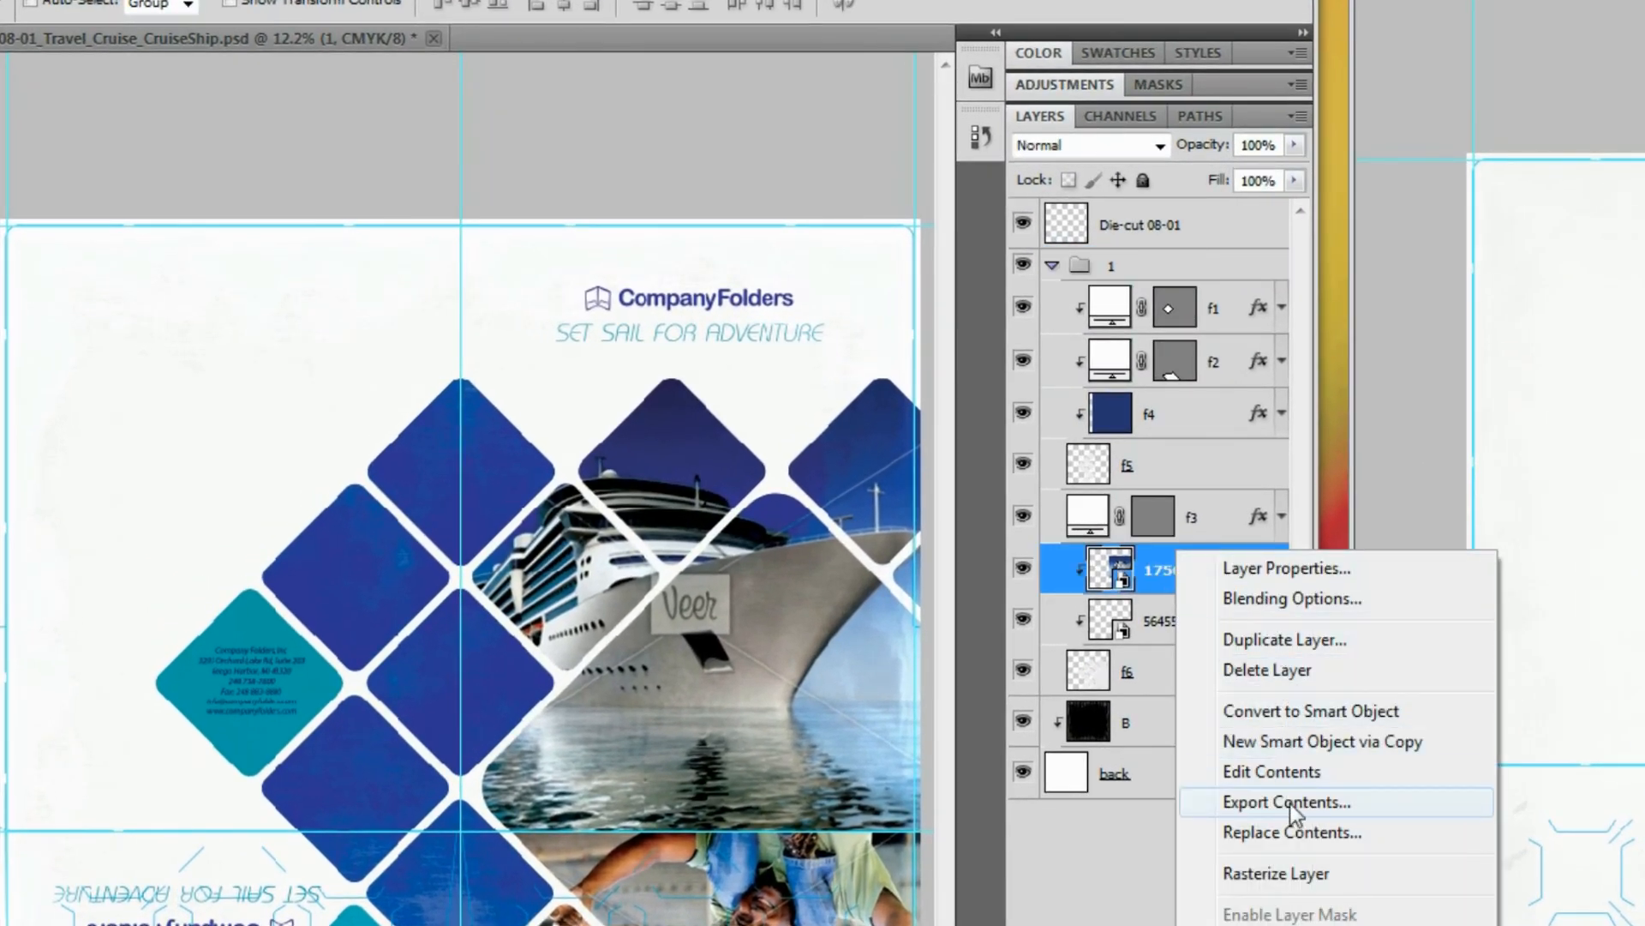
left_click(1293, 832)
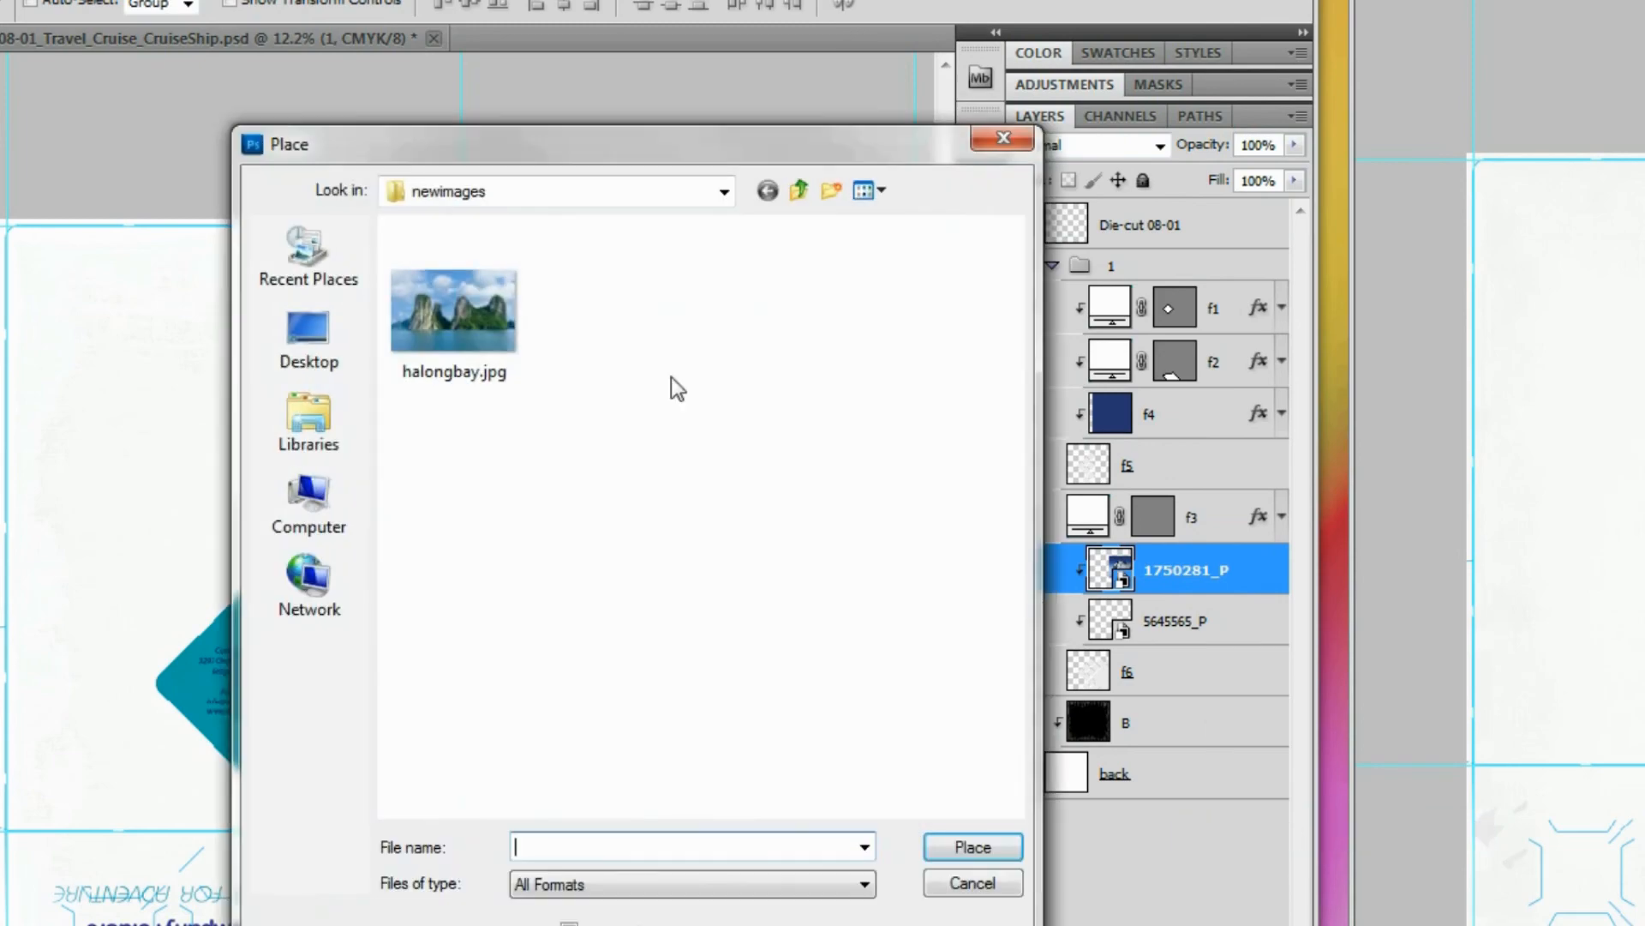